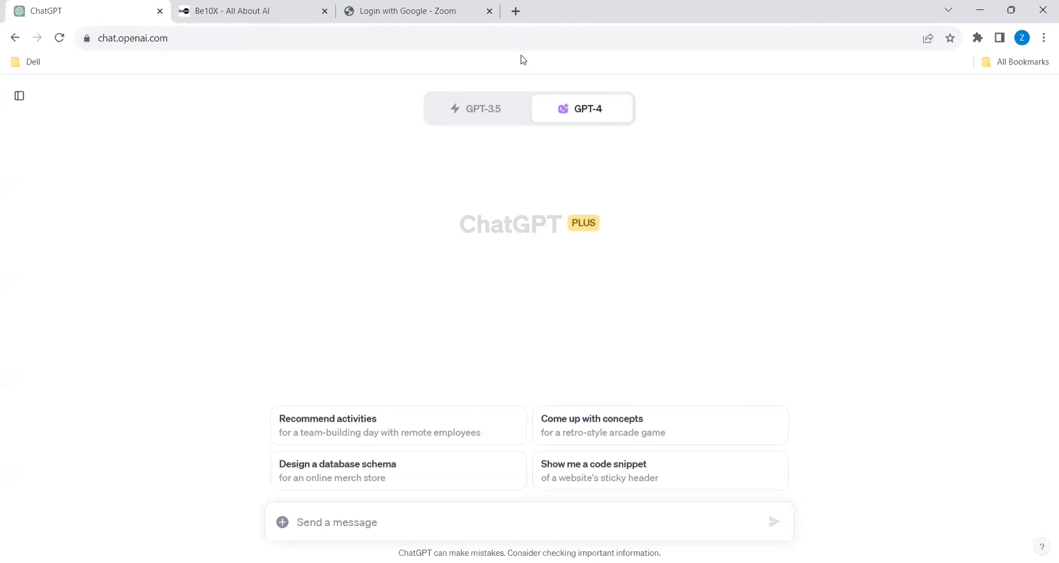
mouse_move(210, 358)
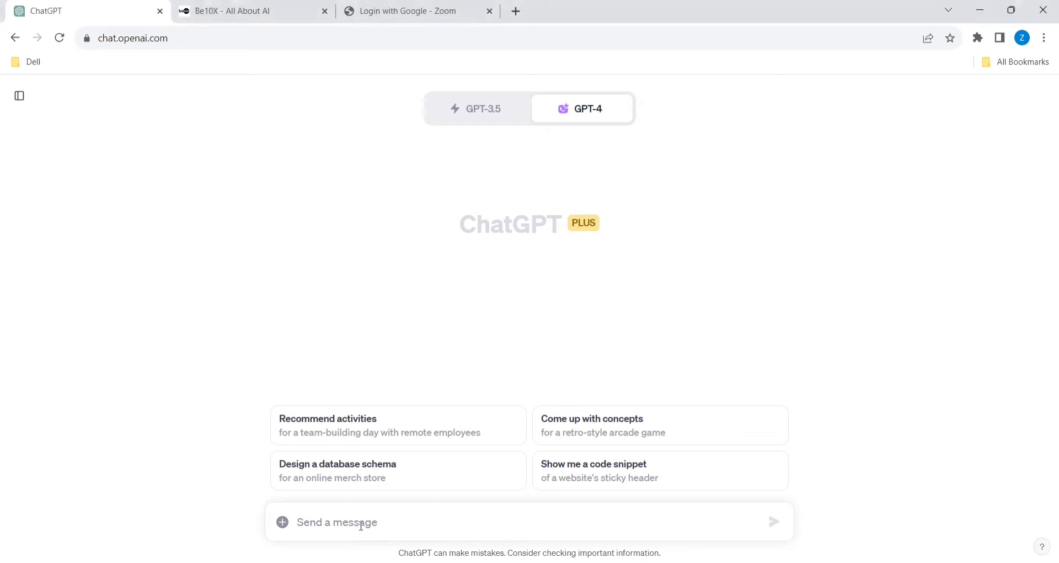
Ask ChatGPT to 'give me excel vlookup with basic examples' and send it.
text(give me)
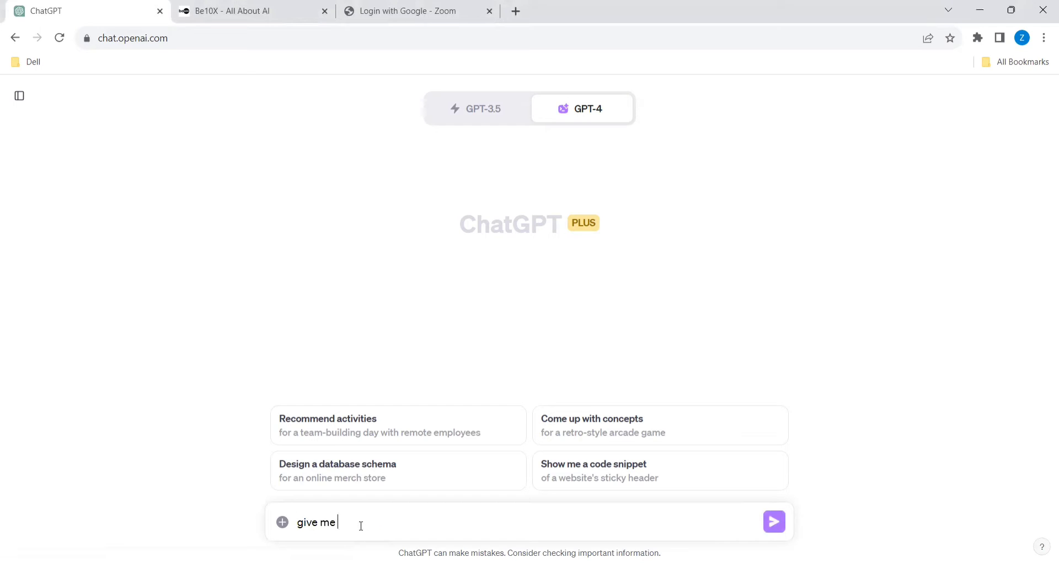
text(excel vlook)
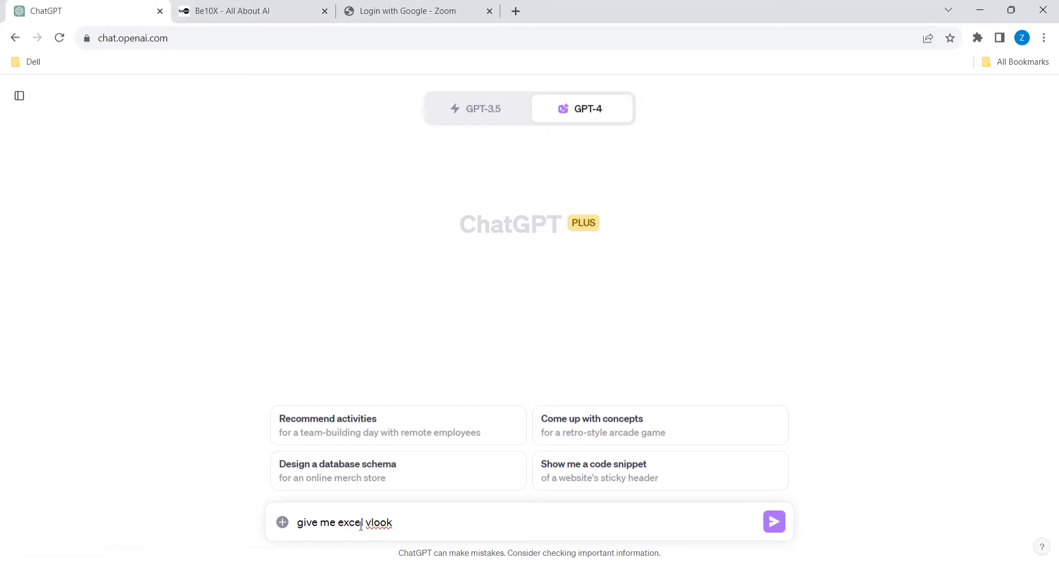
text(up)
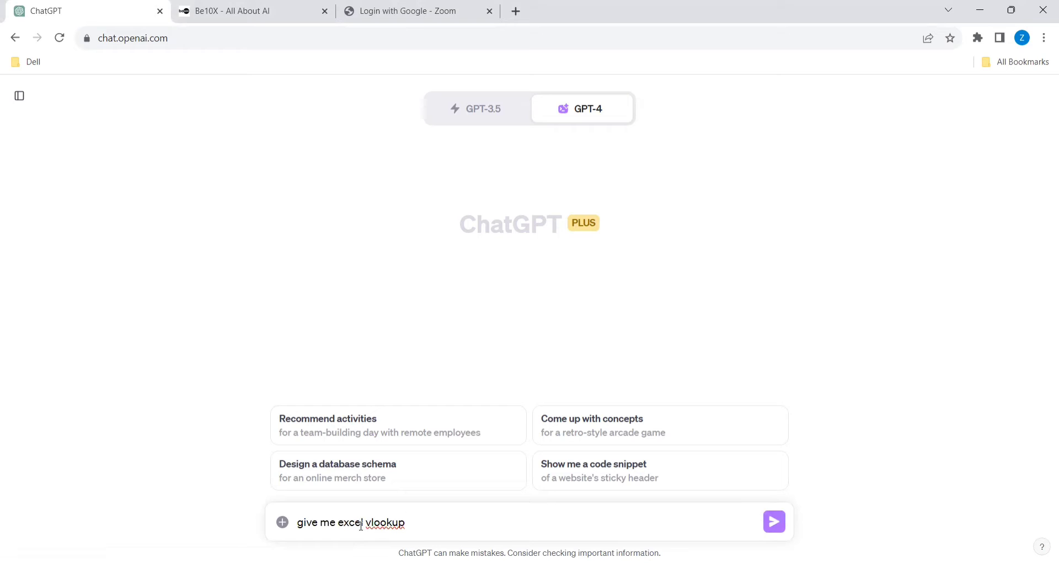
text(with)
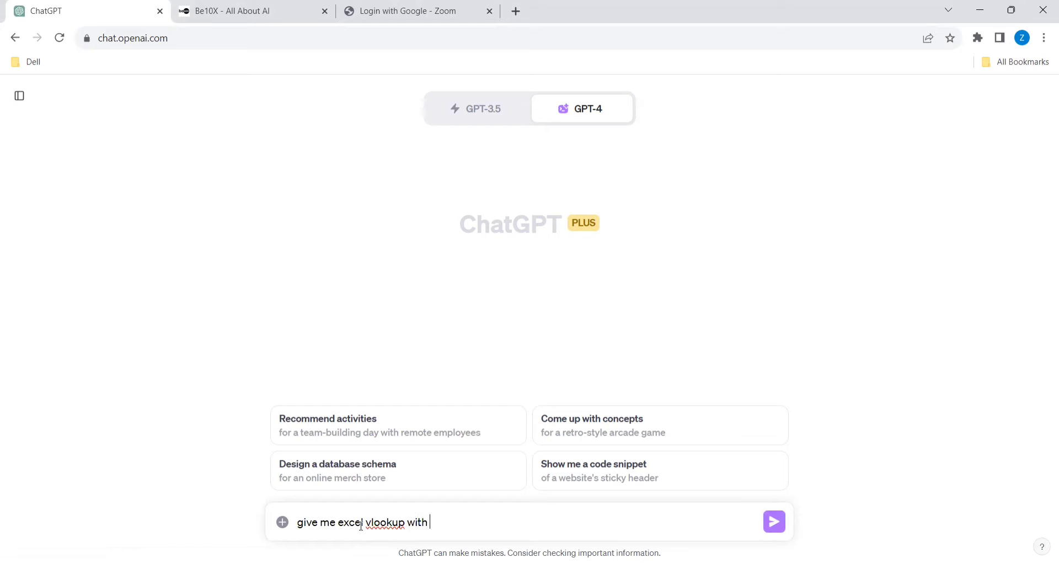
text(an excamp)
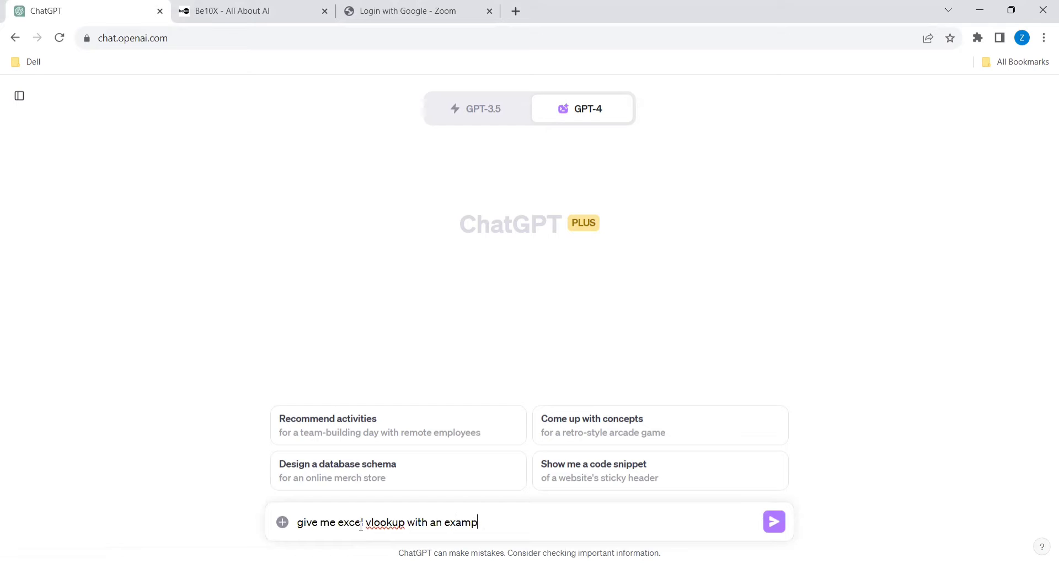
text(le)
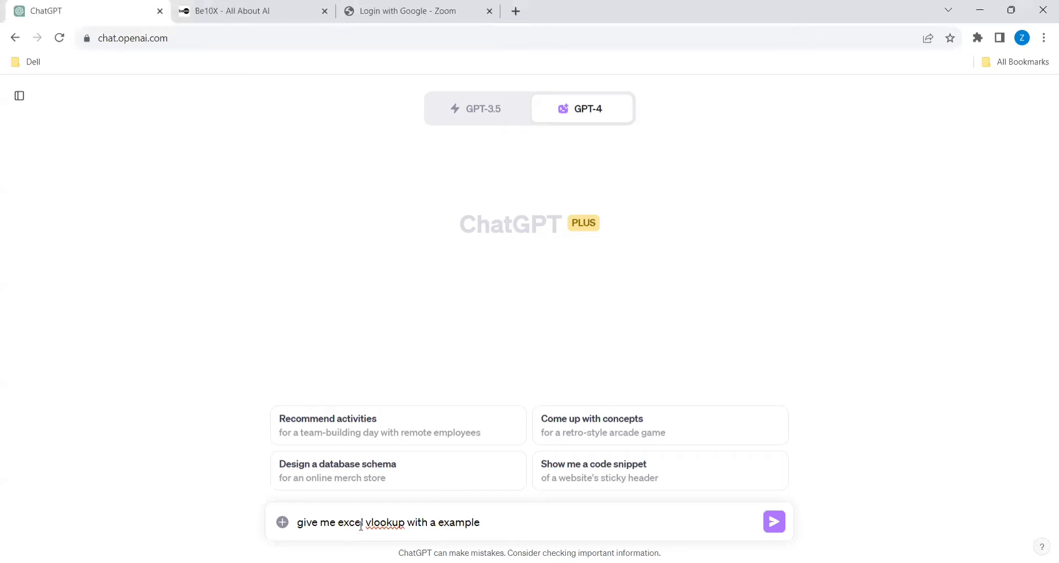
text(basic)
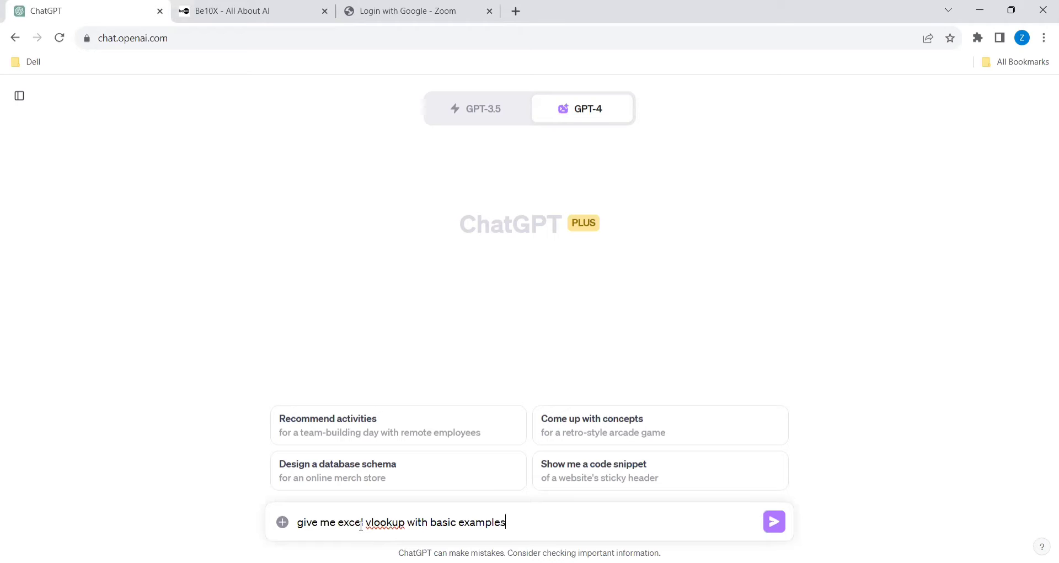
click(773, 521)
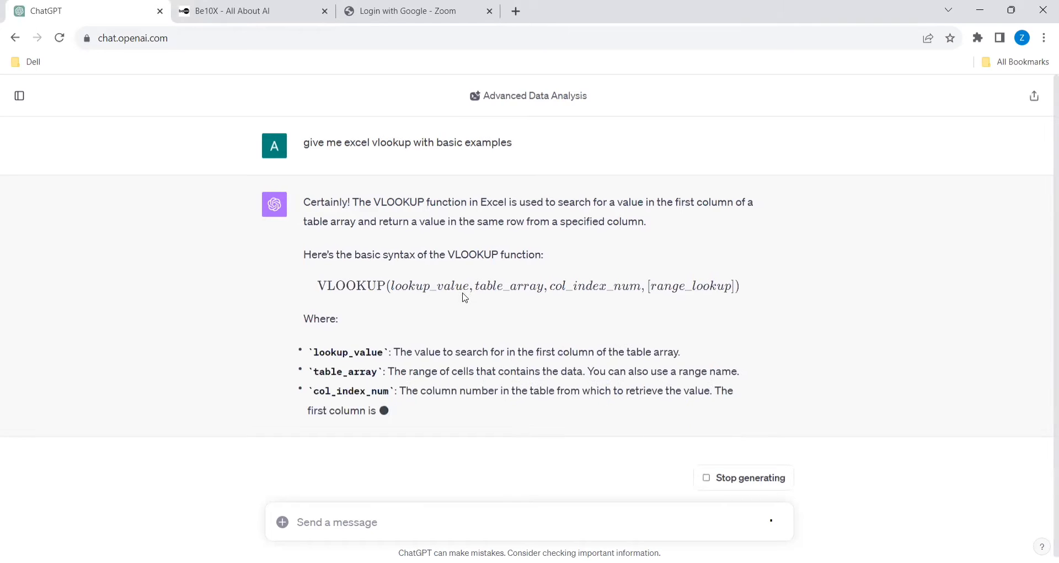
Highlight the VLOOKUP syntax line and scroll down to the sample Product ID/Name table.
scroll(down, 3)
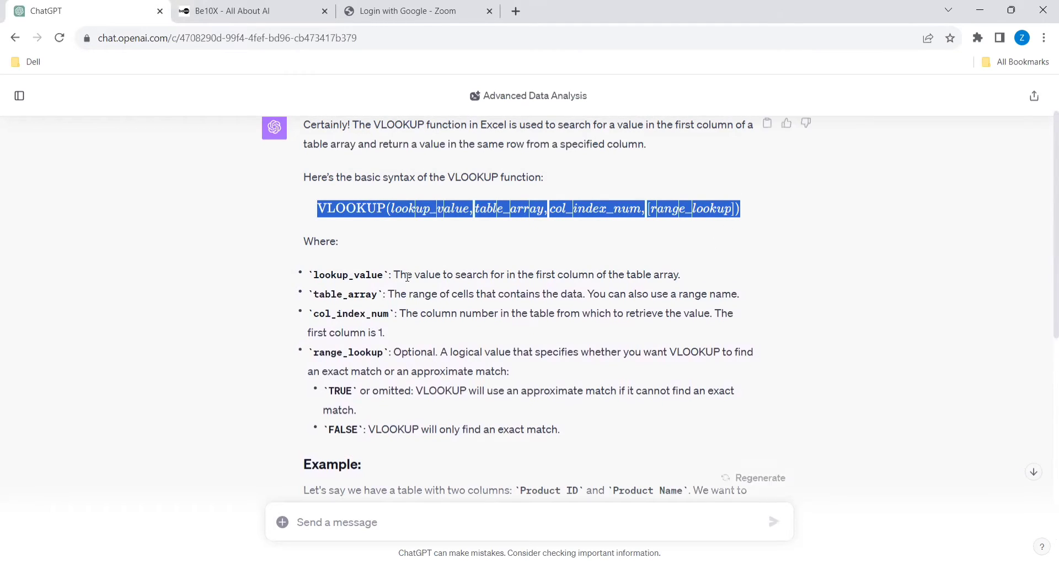
double_click(346, 274)
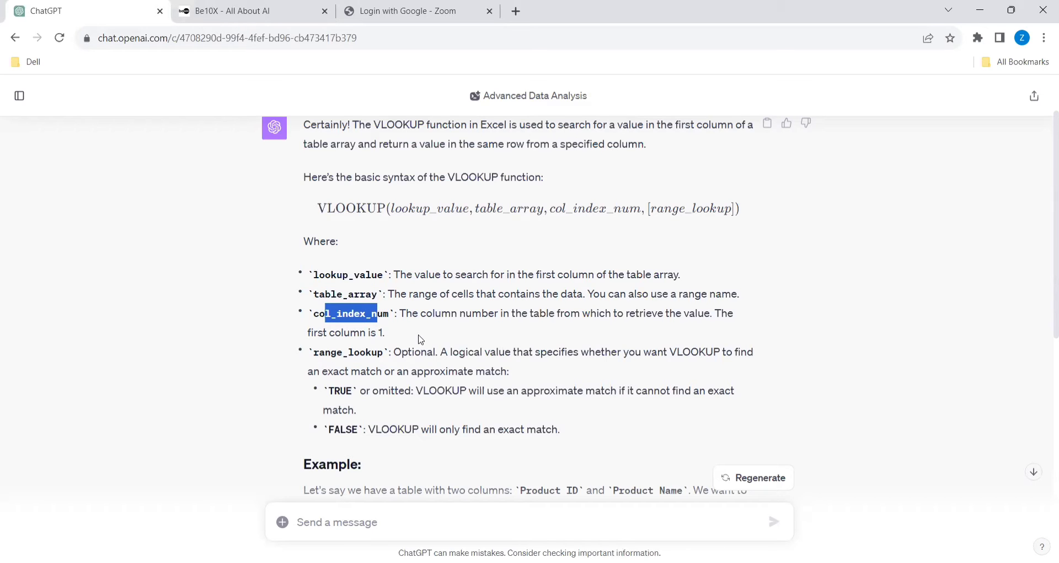
scroll(down, 3)
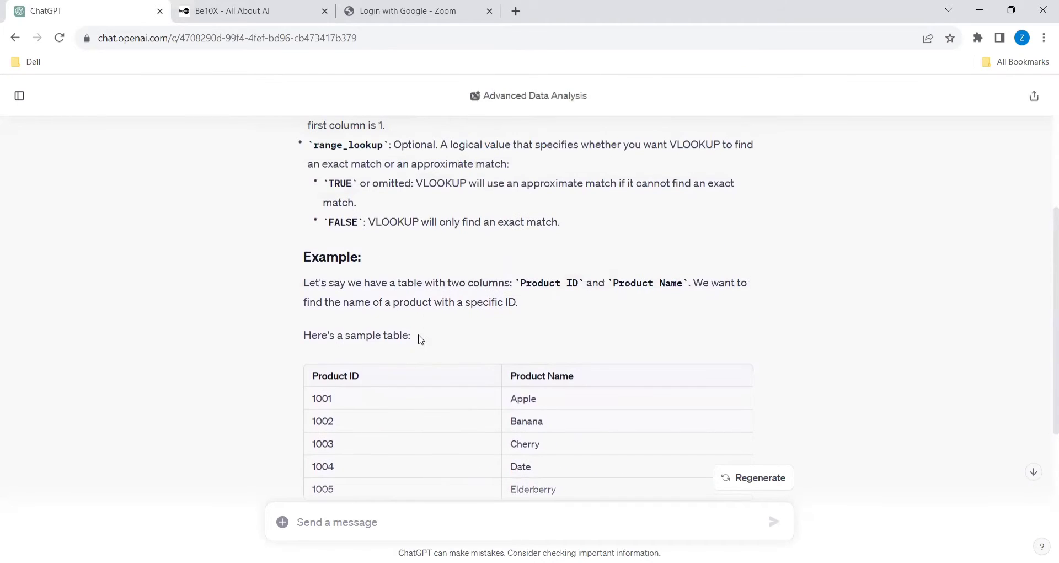
scroll(down, 3)
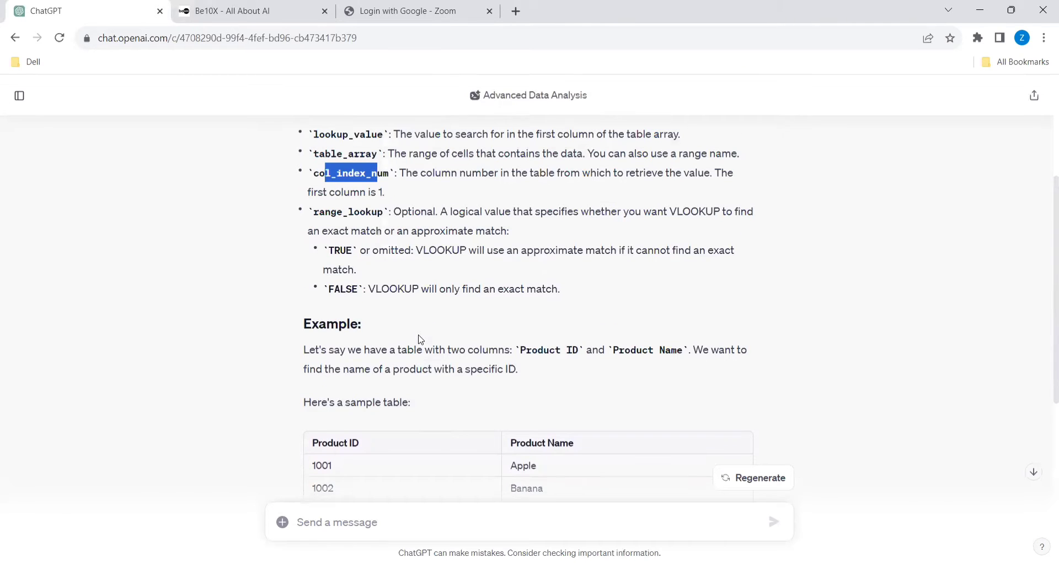
scroll(down, 3)
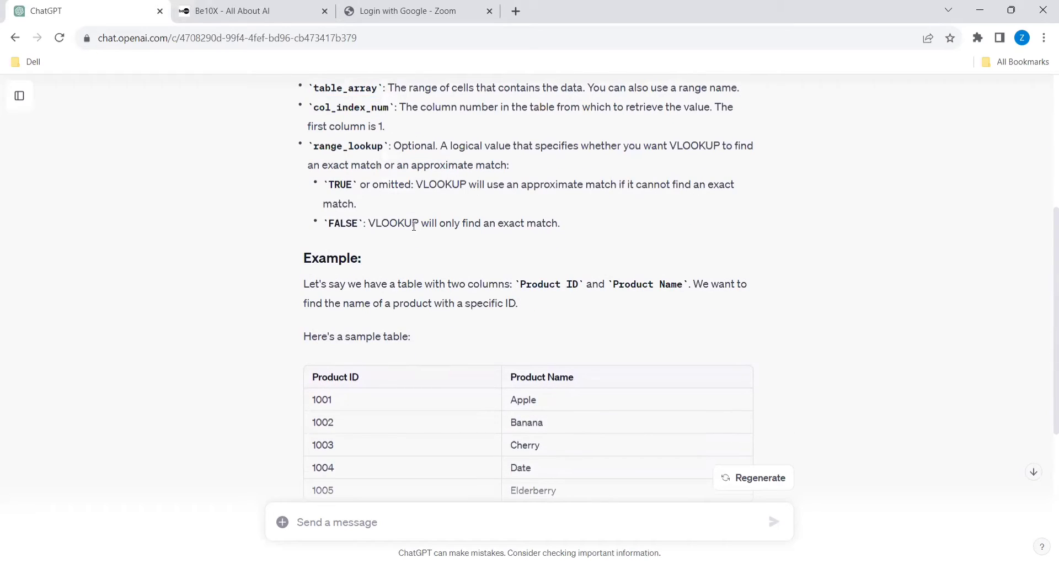
scroll(down, 3)
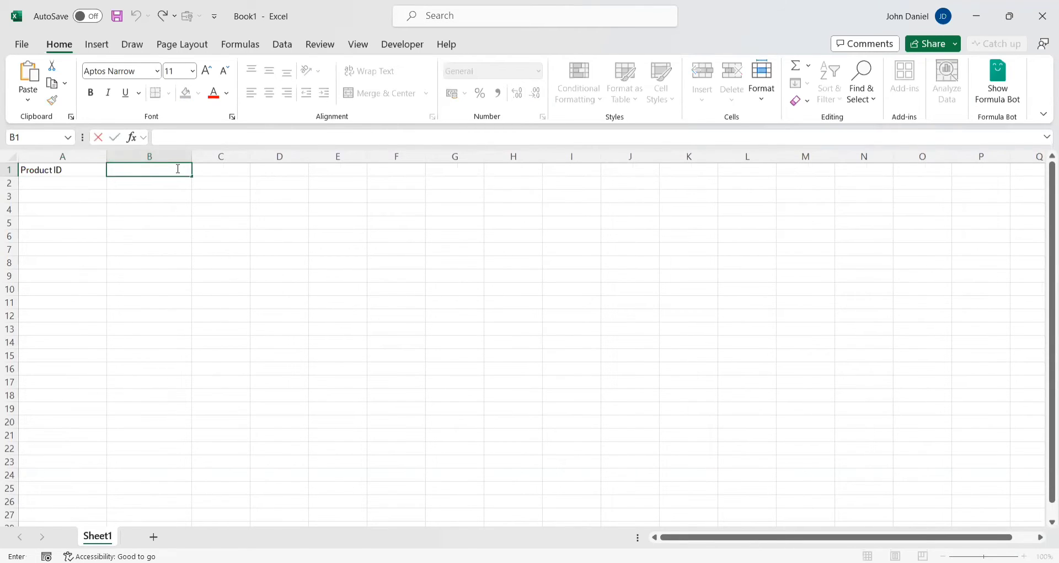
Enter the Product ID and Product Name headers with rows 1001 Apple and 1002 Banana.
text(Product Name)
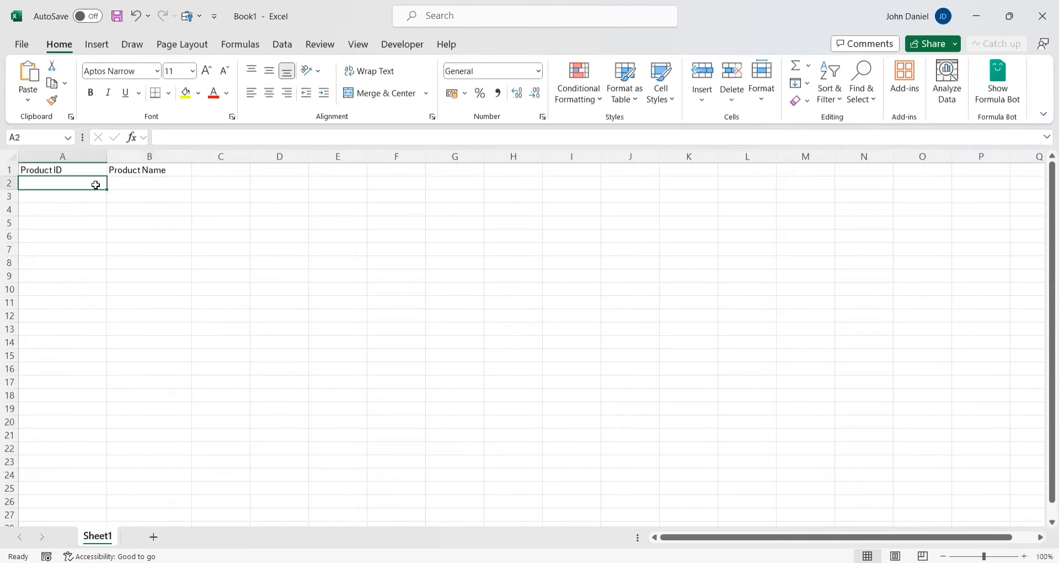
mouse_move(98, 190)
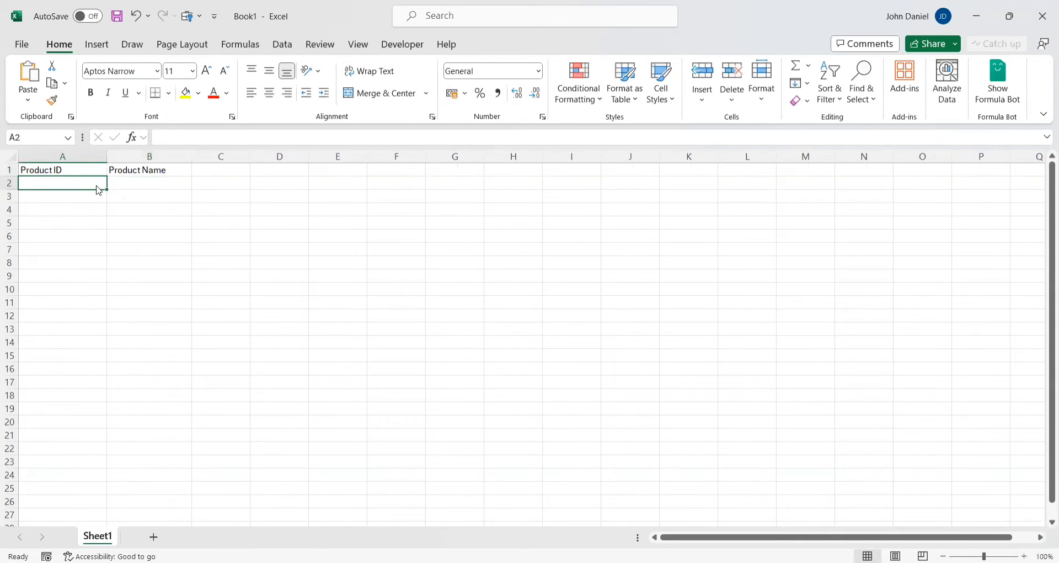
text(1001)
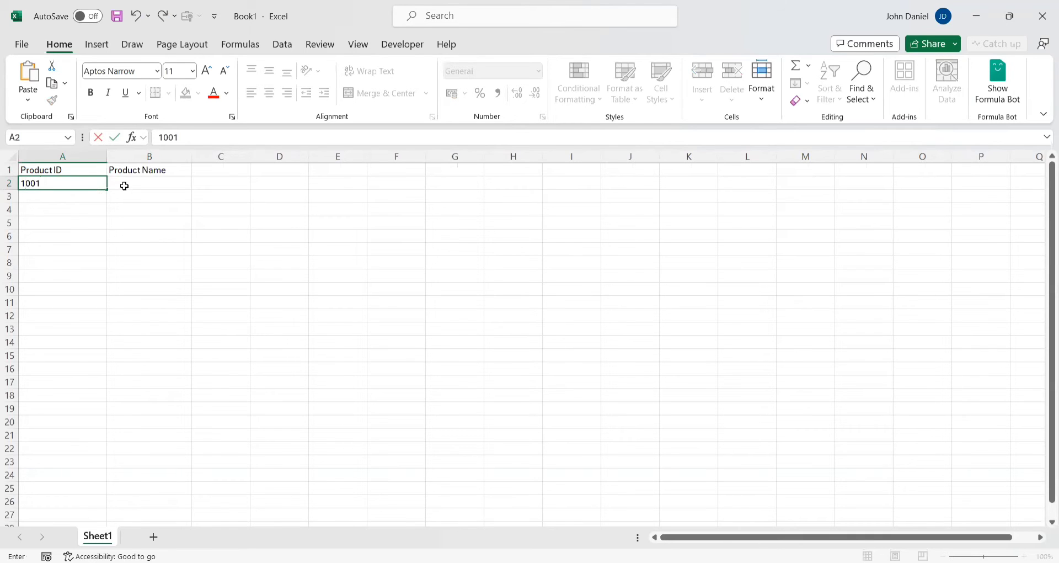
text(Apple)
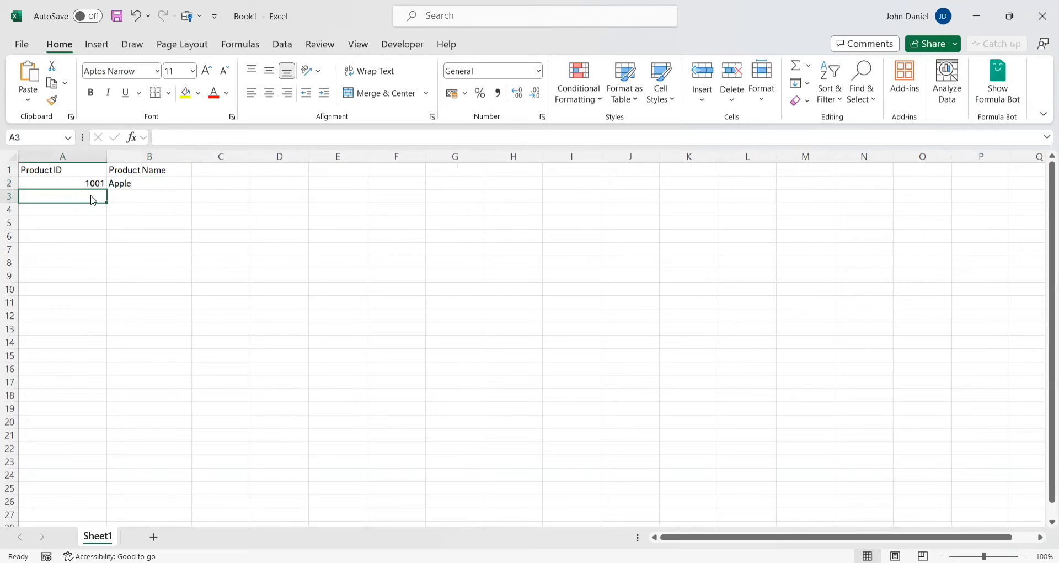
text(1002)
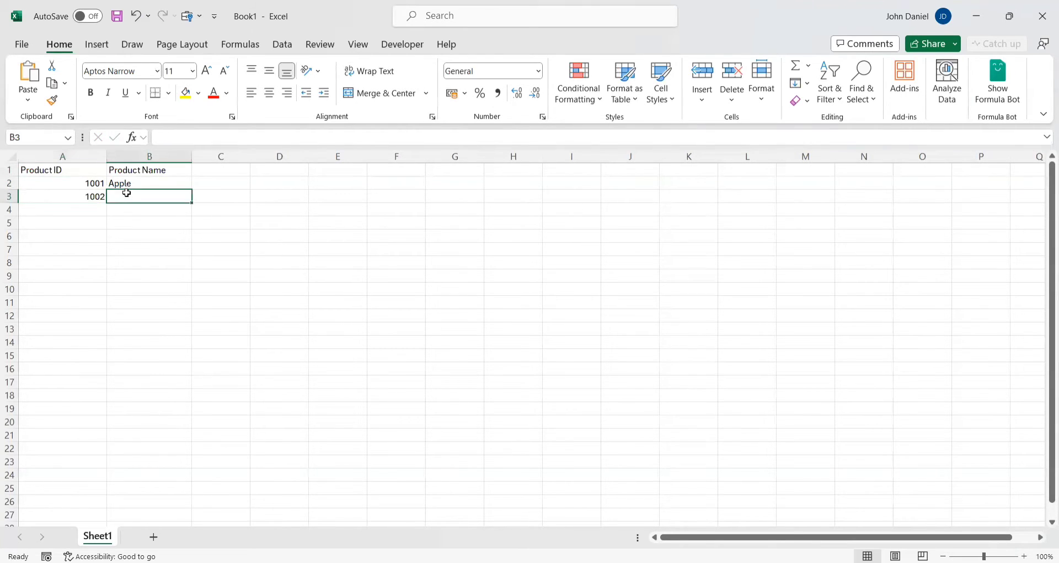
text(Banana)
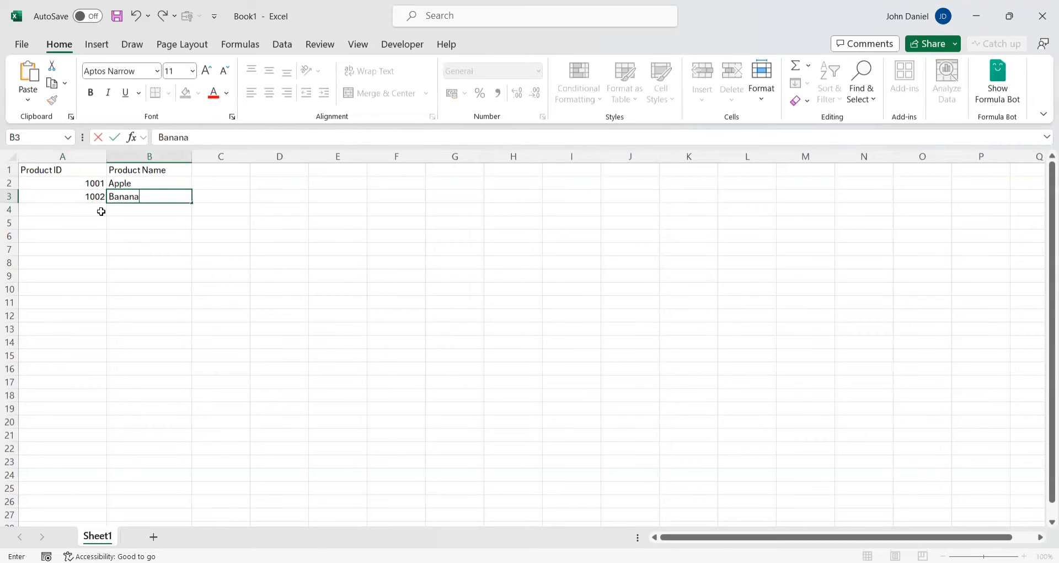
key(enter)
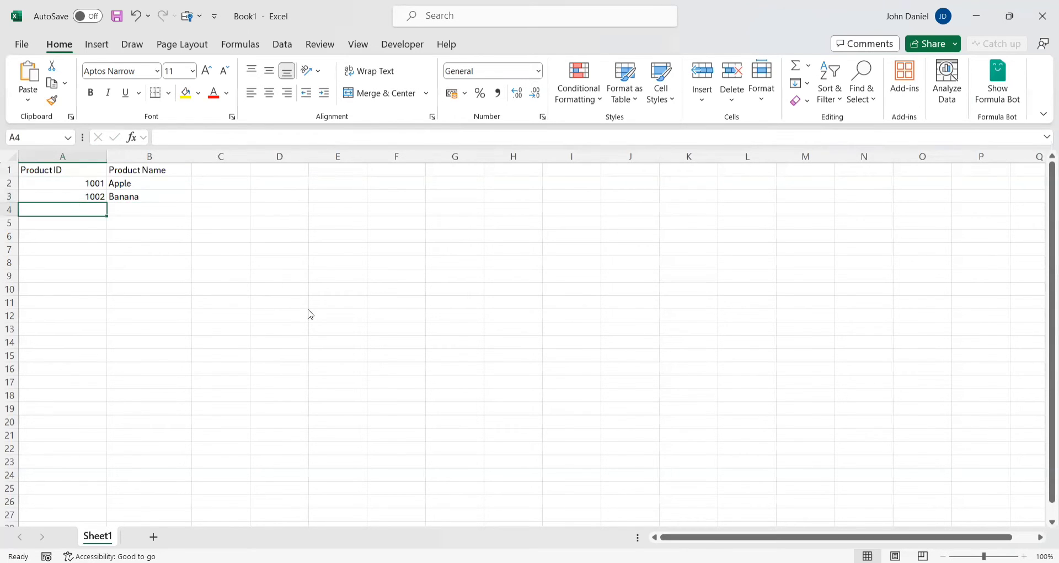
Add rows 1003 Cherry and 1004 Date, and begin the 1005 Elderberry row.
text(1003)
click(150, 209)
text(Cherry)
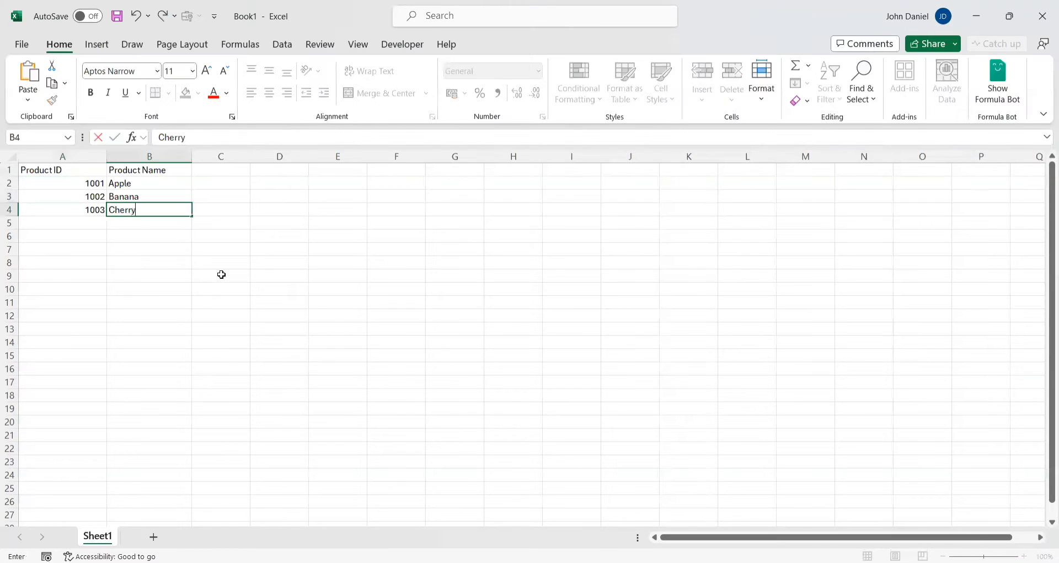
key(Enter)
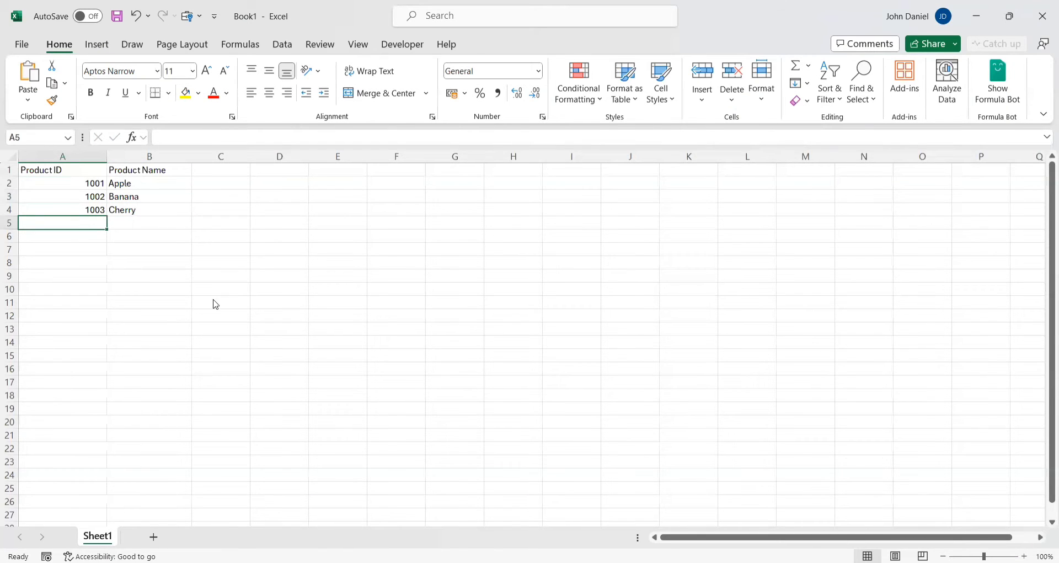
text(1004)
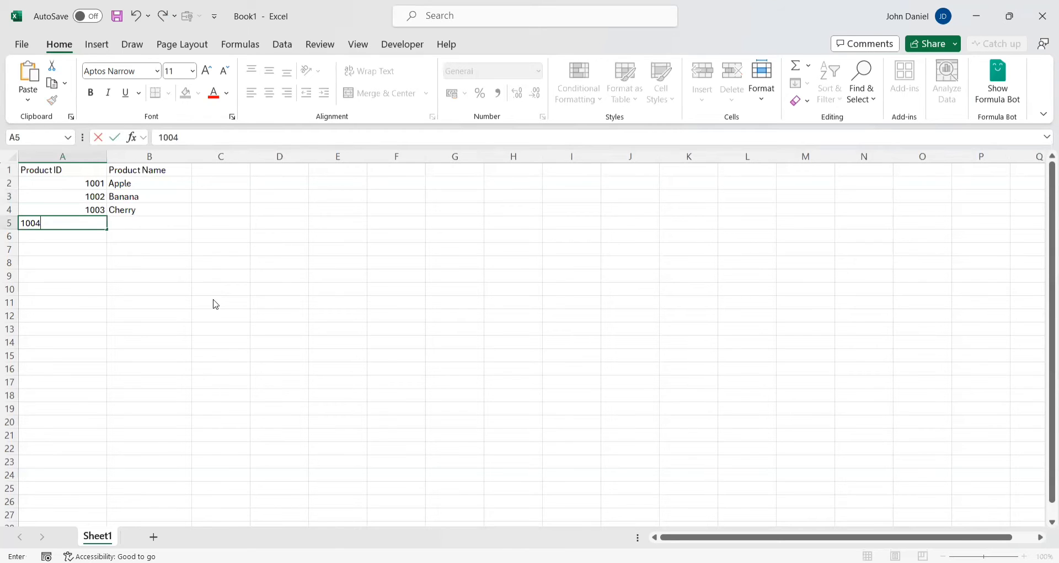
key(Tab)
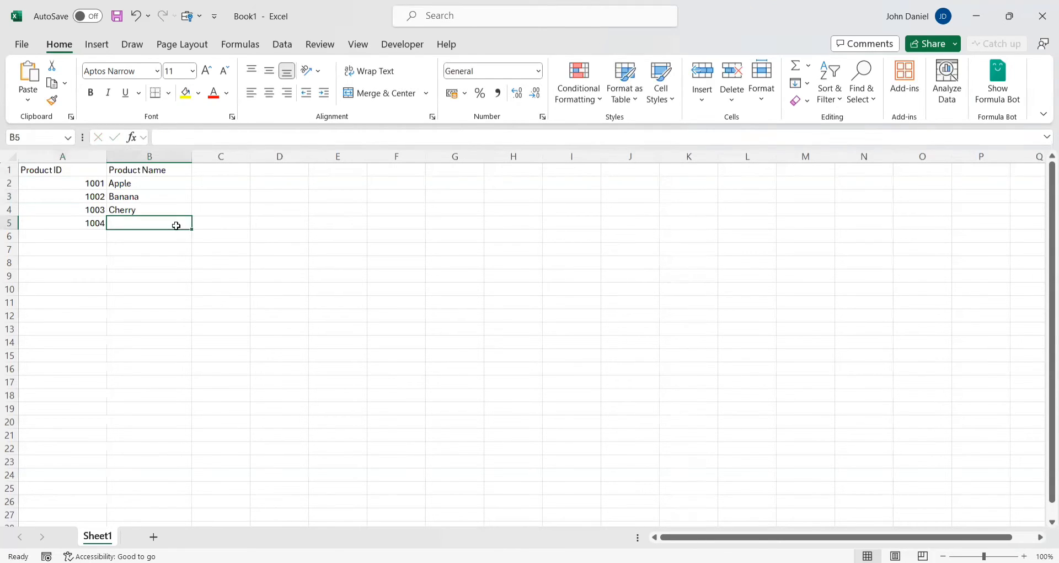
text(Date)
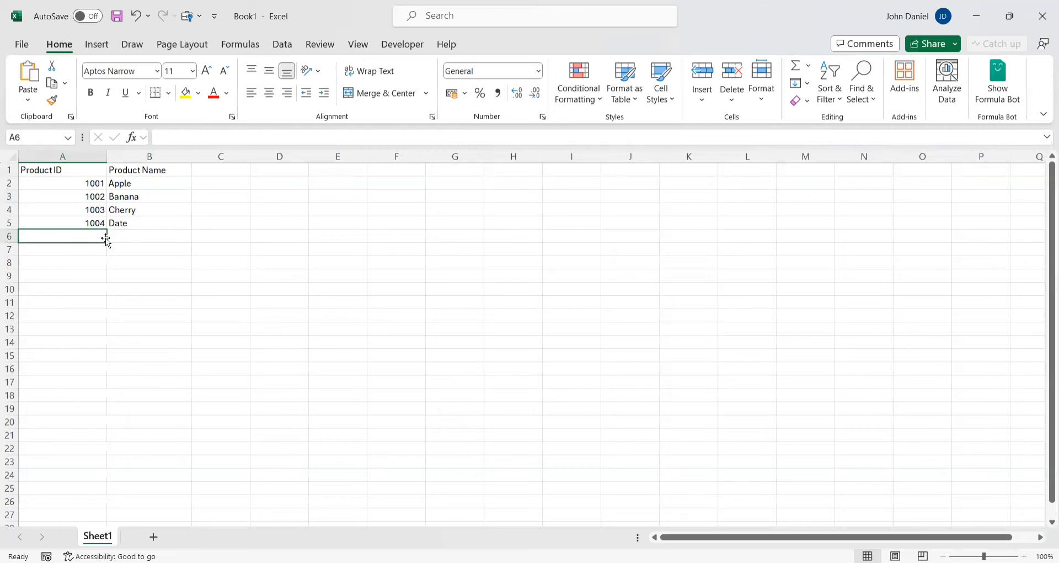
text(1005)
click(150, 236)
text(Elder)
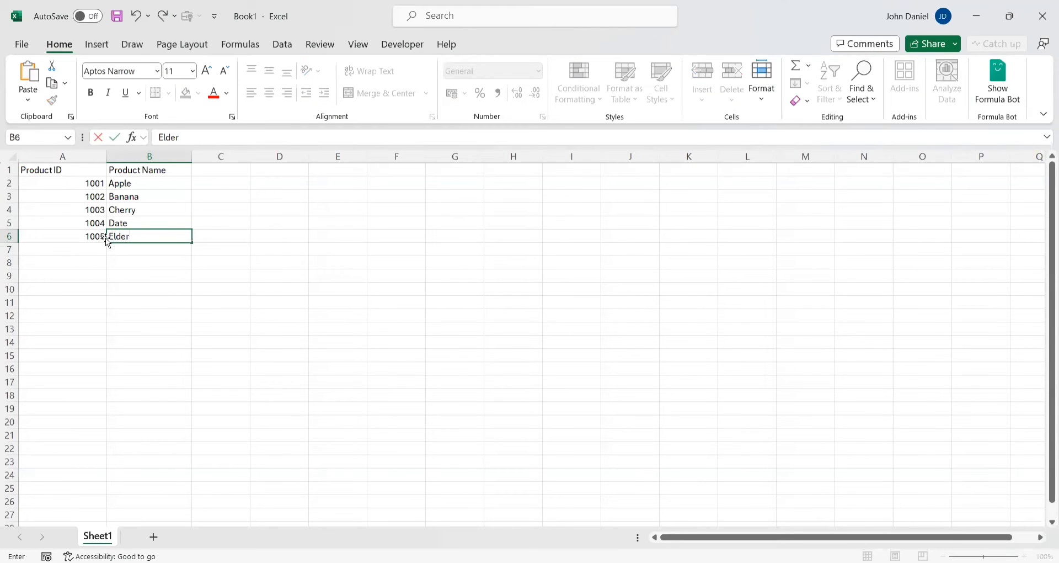
text(berry)
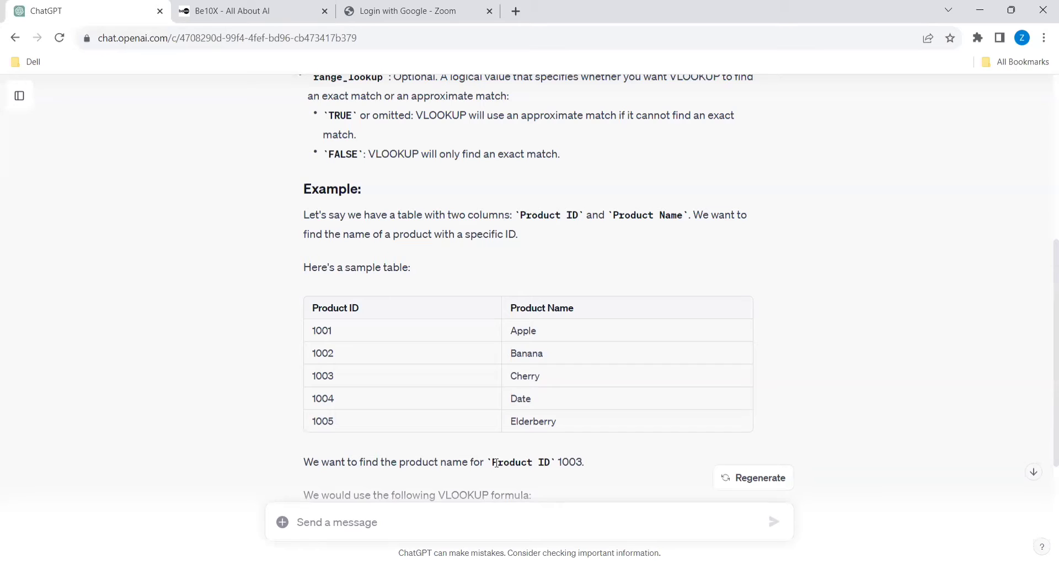
In ChatGPT's sample table, highlight Cherry as the expected result for ID 1003.
double_click(522, 461)
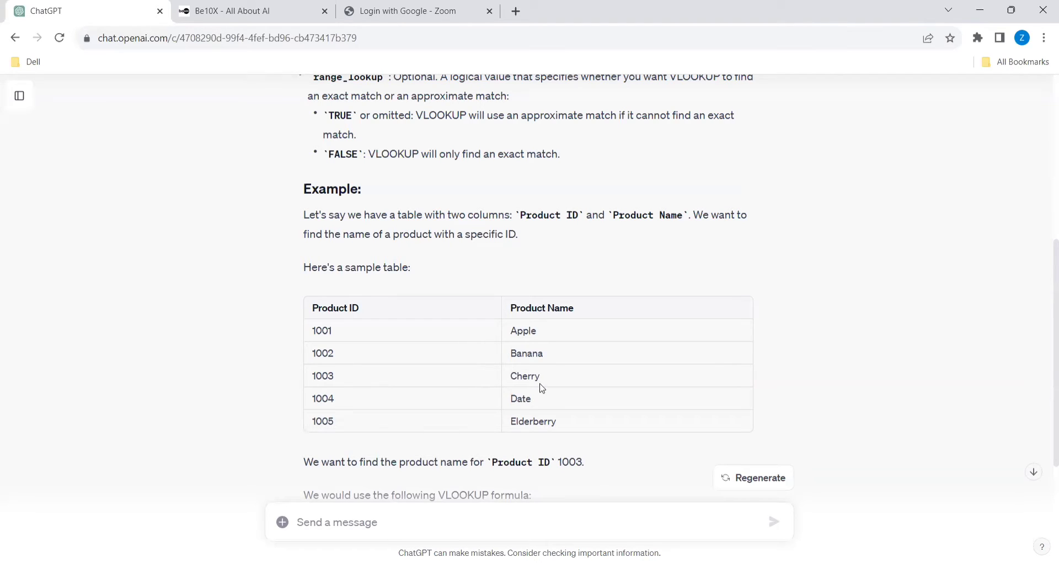
double_click(525, 375)
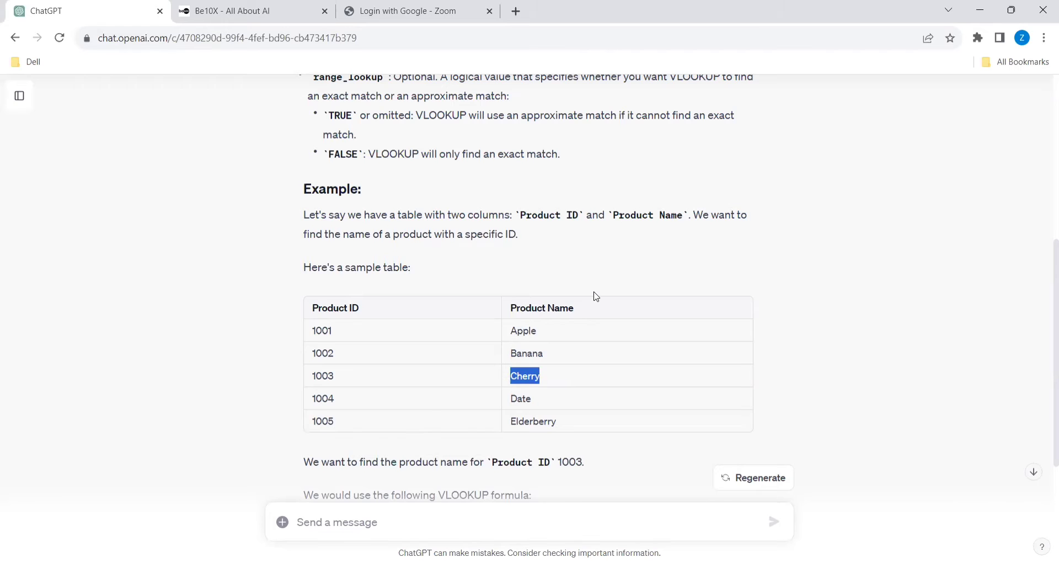
scroll(down, 3)
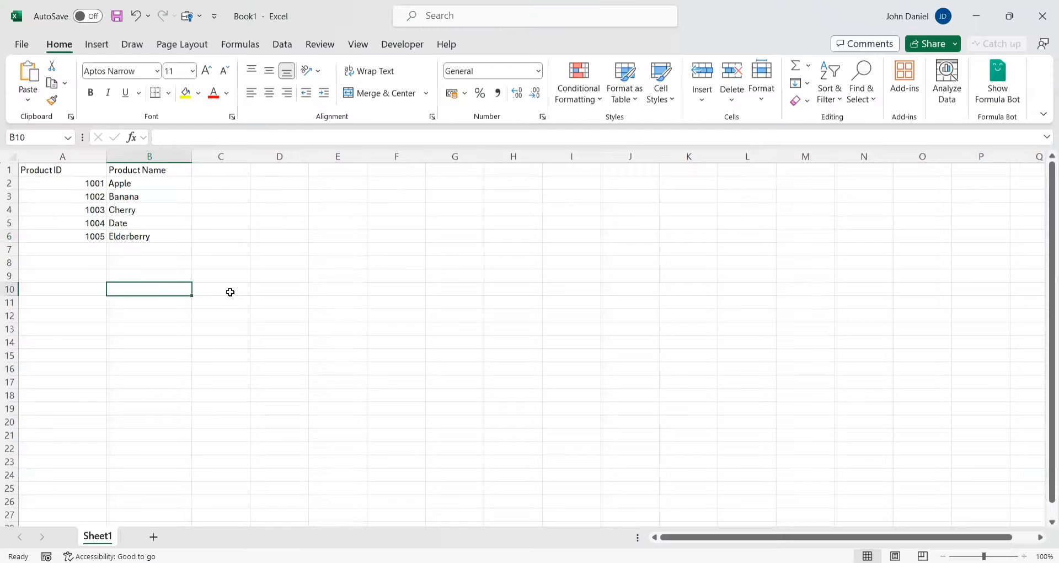
click(279, 316)
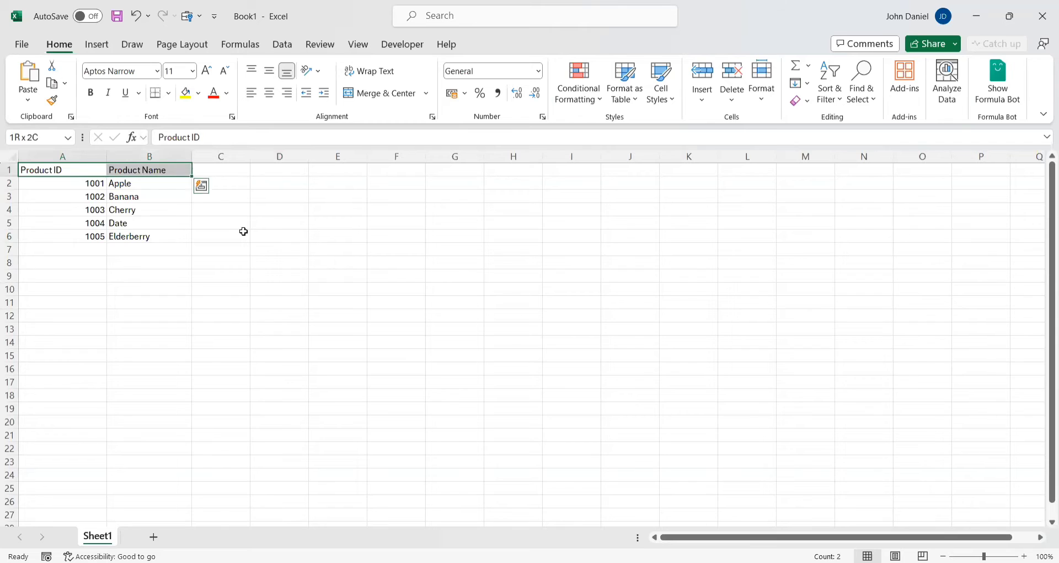
drag(62, 169, 150, 235)
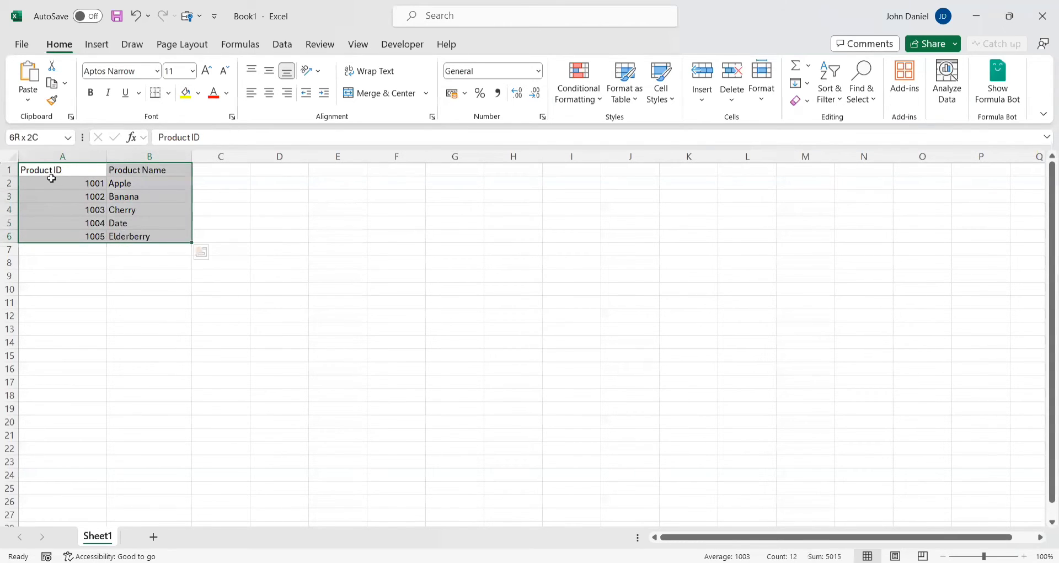
click(148, 235)
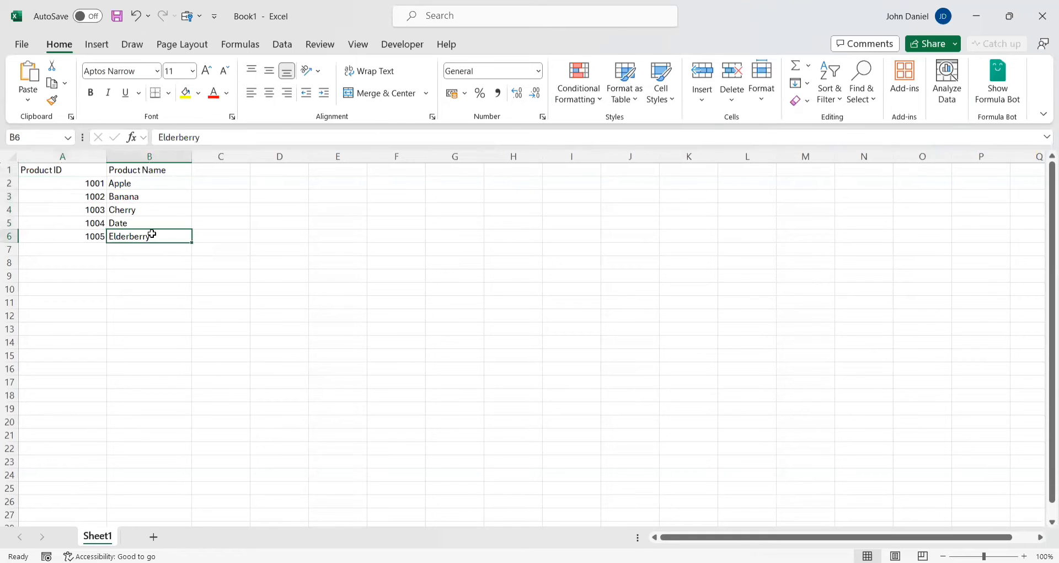
click(62, 170)
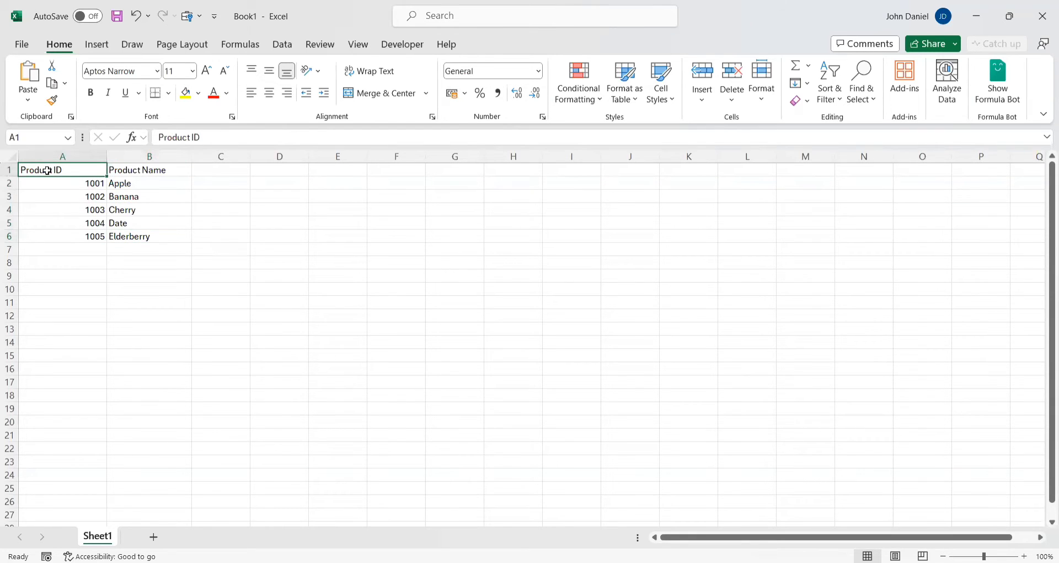
click(62, 183)
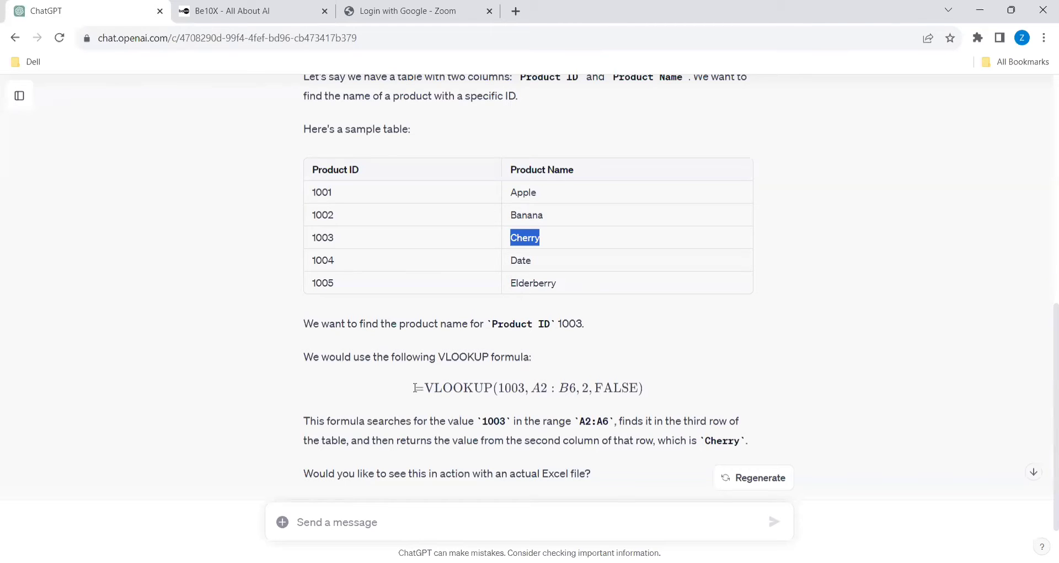
mouse_move(473, 427)
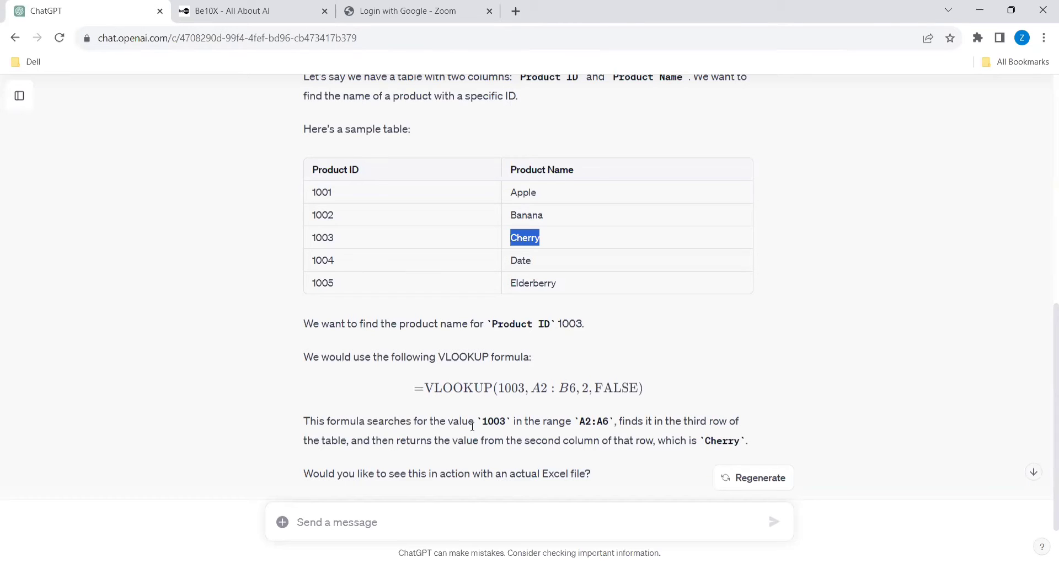
mouse_move(405, 298)
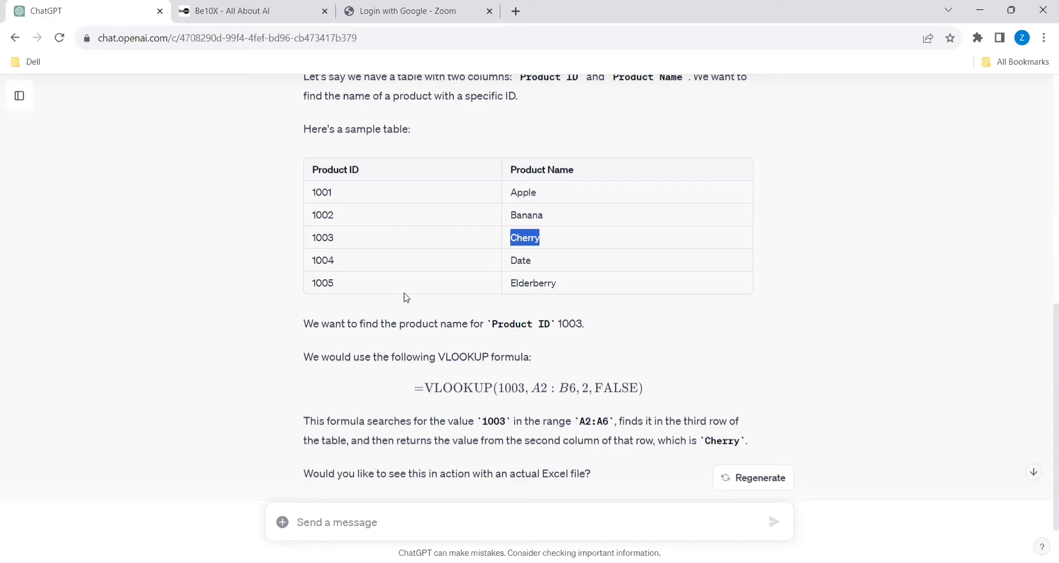
mouse_move(618, 418)
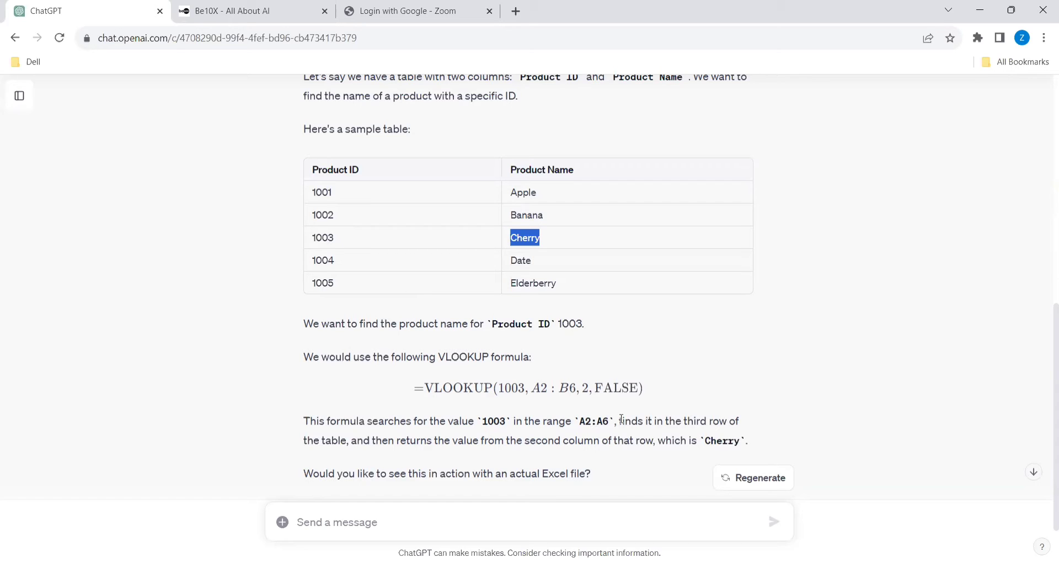
mouse_move(402, 454)
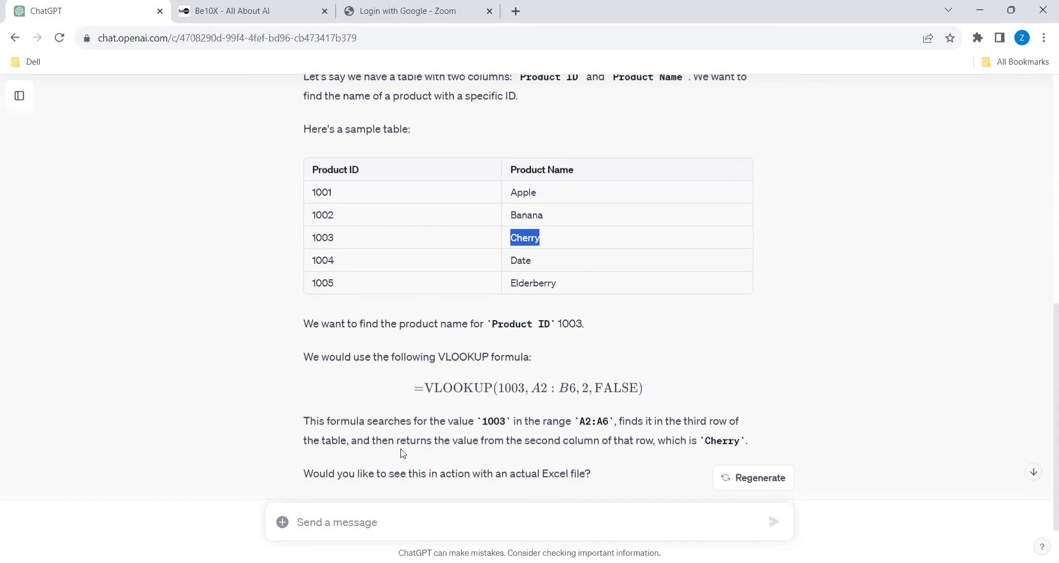
Scroll to ChatGPT's example VLOOKUP formula for ID 1003 and select its text.
scroll(down, 3)
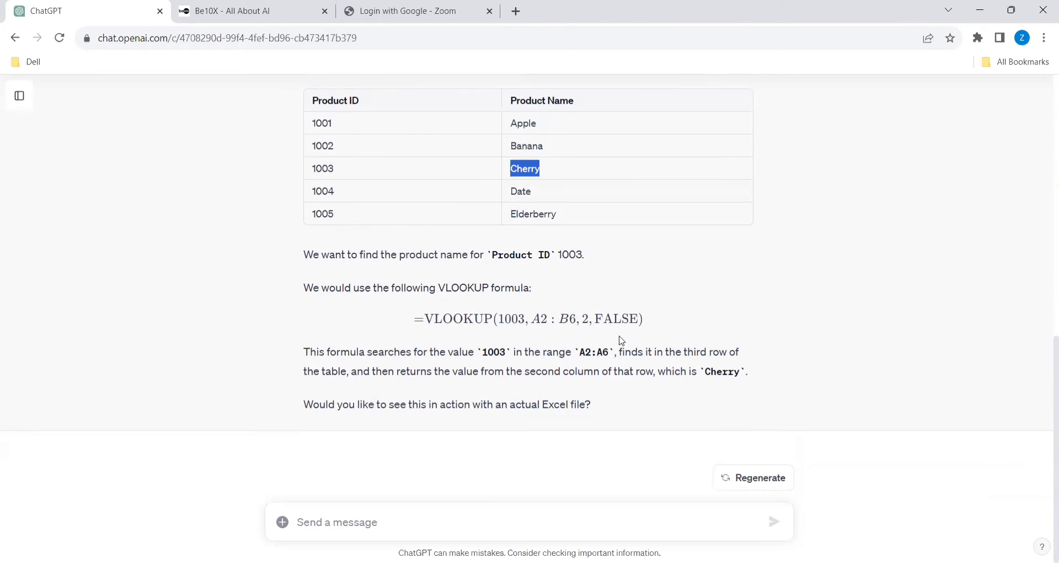
scroll(down, 3)
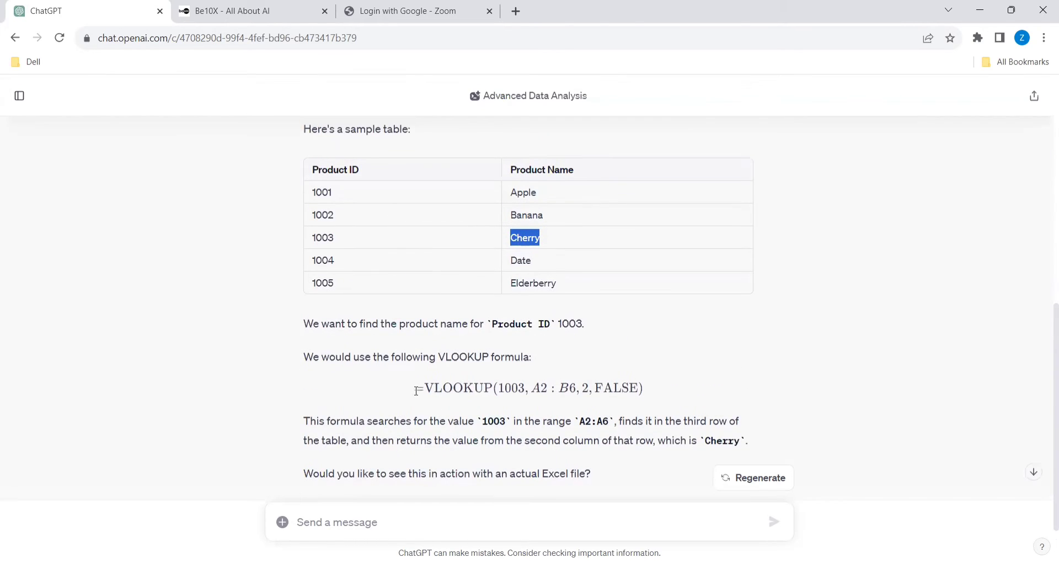
drag(415, 387, 643, 388)
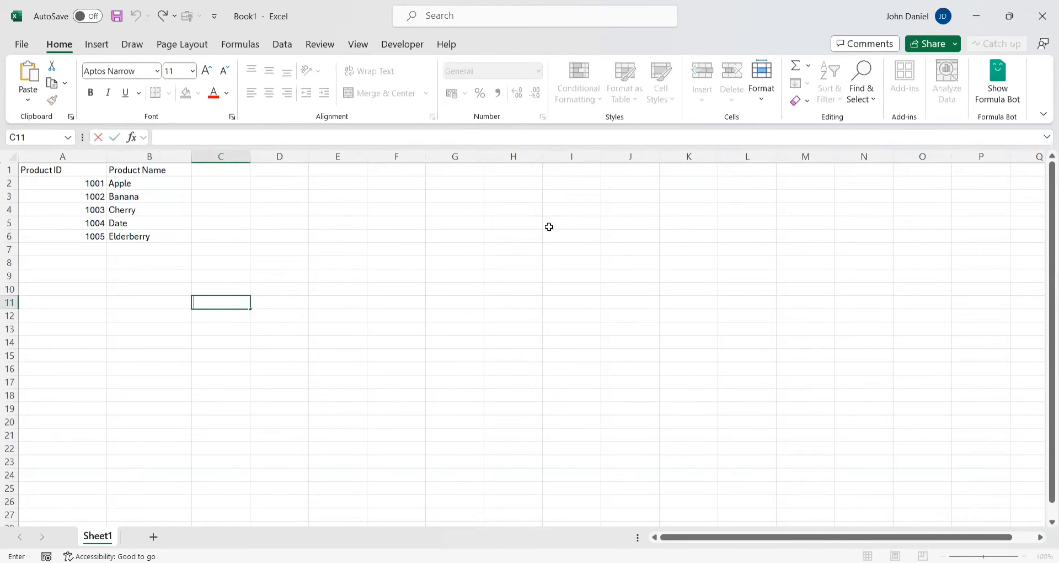
Enter =VLOOKUP(1003,A2:B6,2,FALSE) in C11 and check the result against the table.
text(=VLOOKUP(1003,A2:B6,2,FALSE))
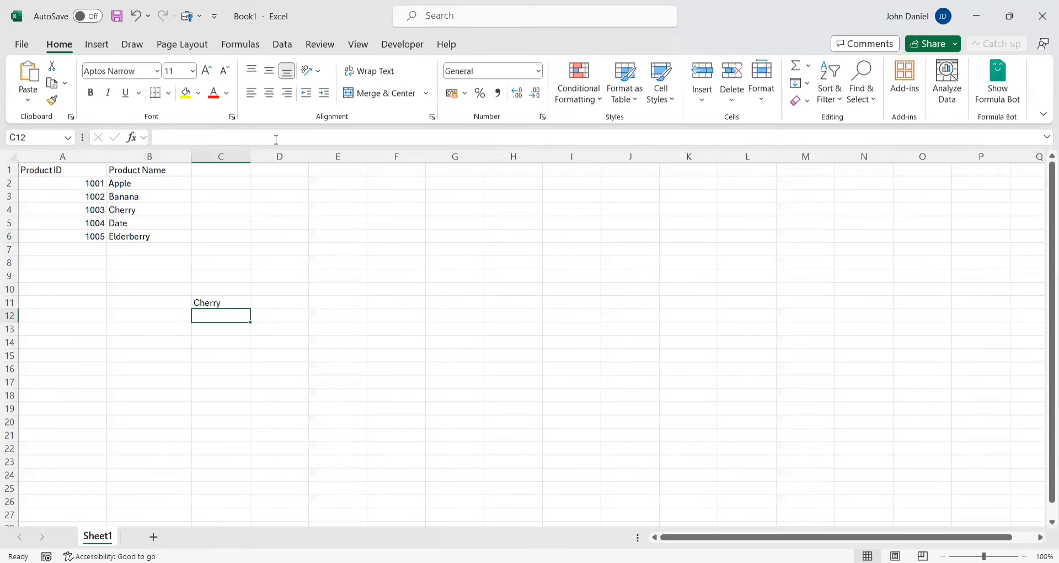
click(220, 302)
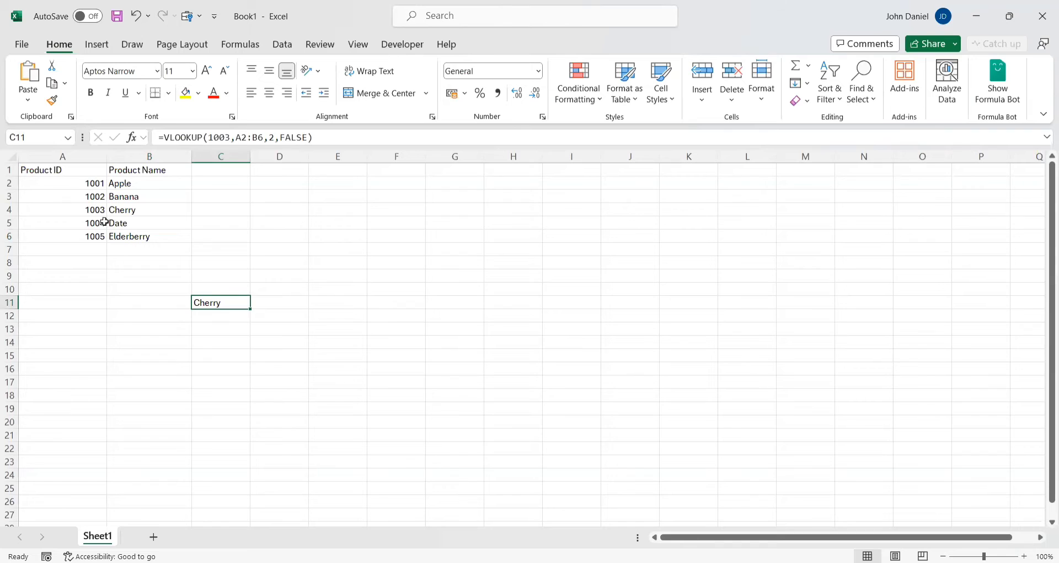
click(63, 210)
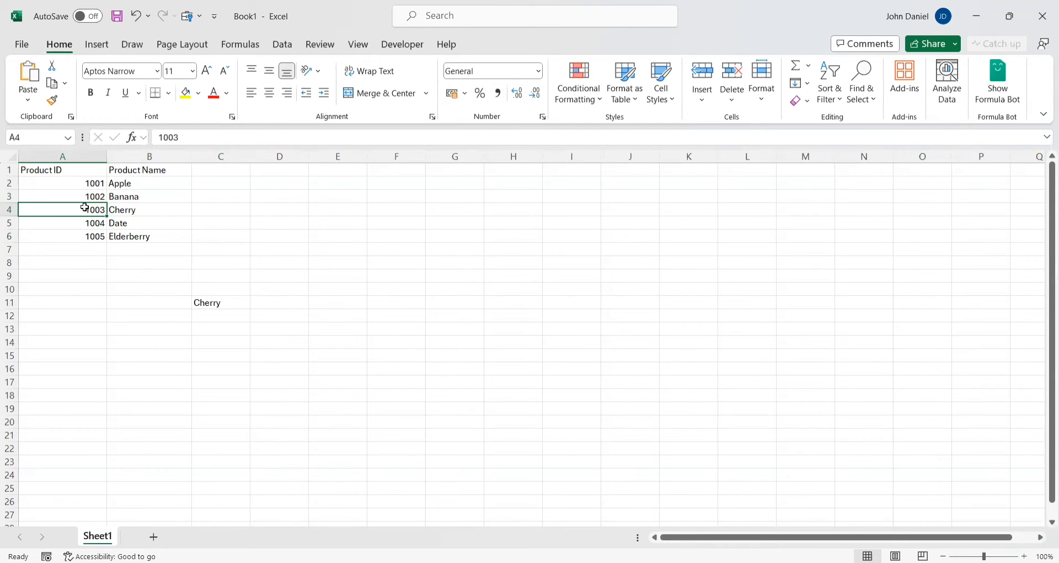
click(220, 302)
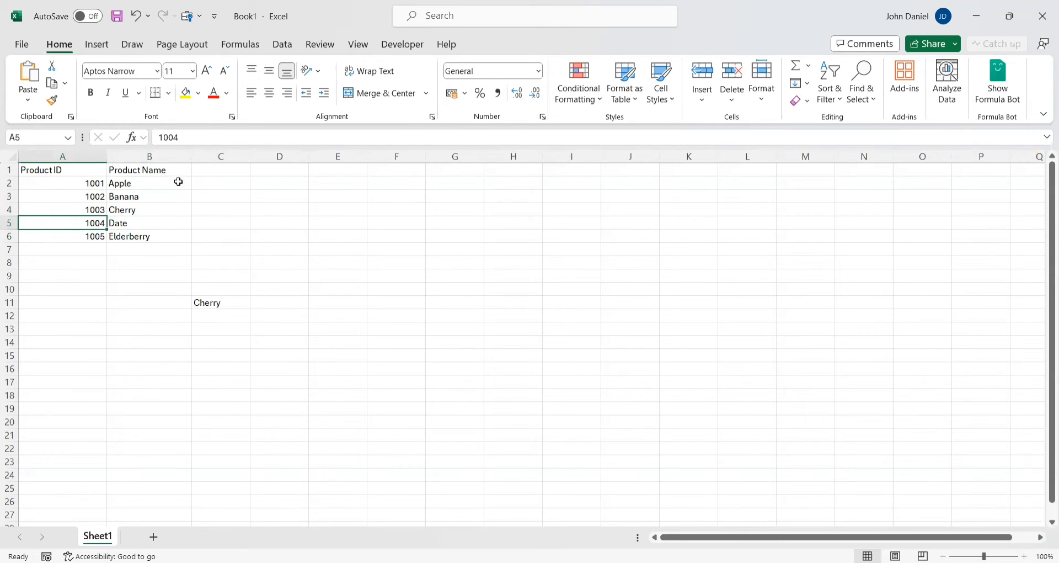
click(220, 301)
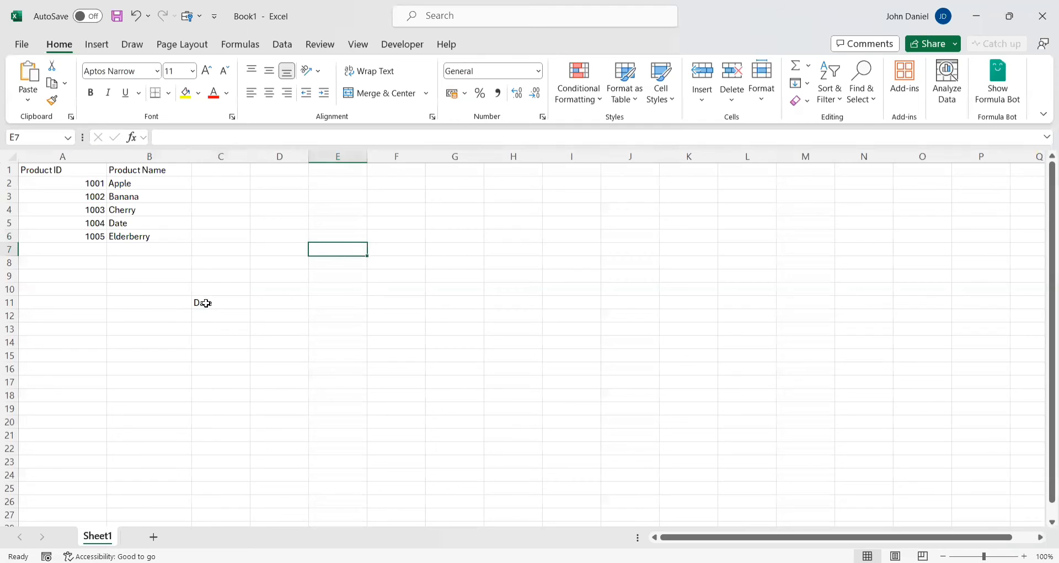
Set C11's column index to 2 so ID 1004 returns Date.
click(221, 302)
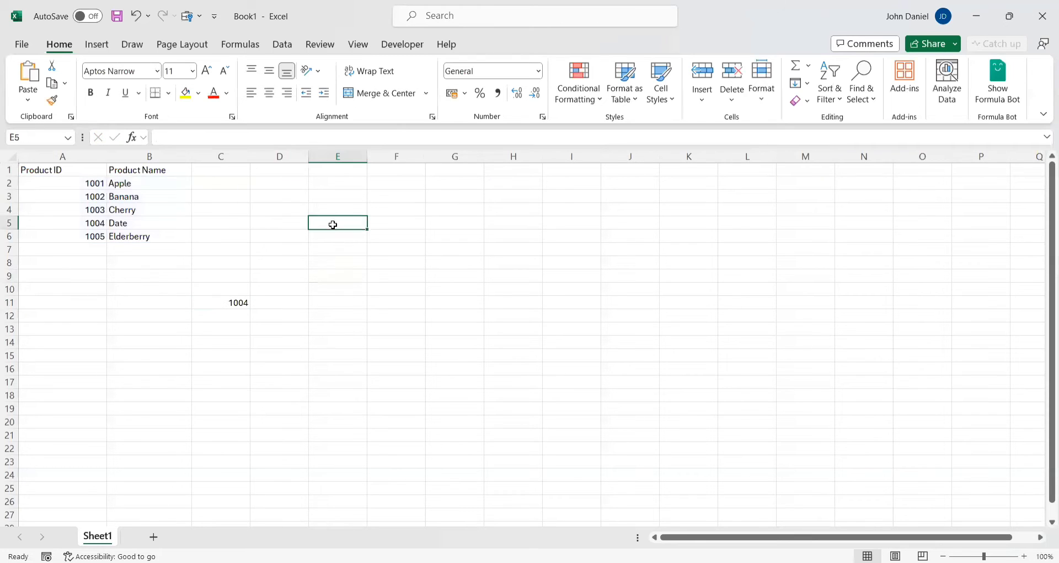
click(148, 223)
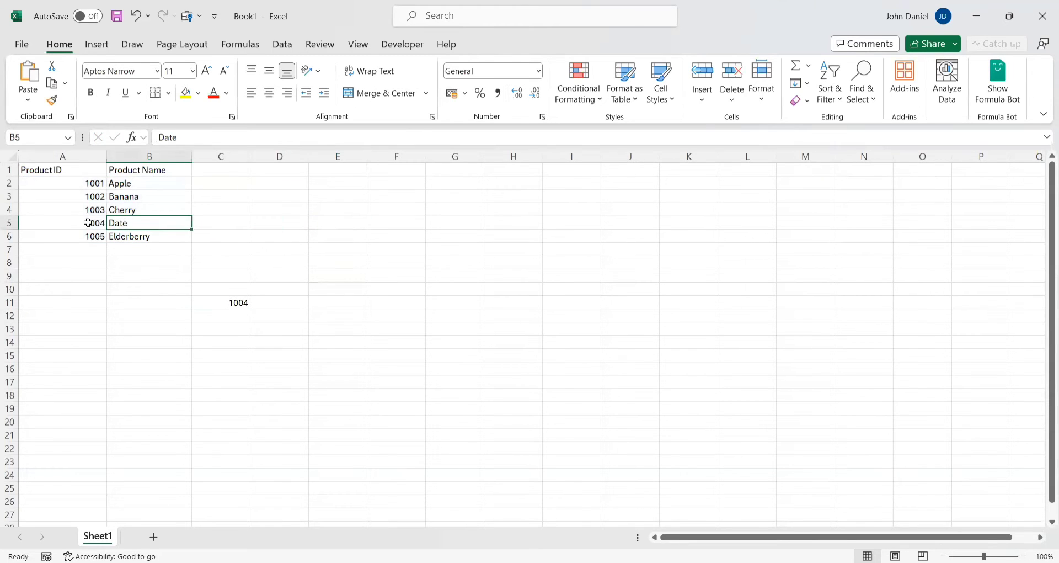
click(63, 223)
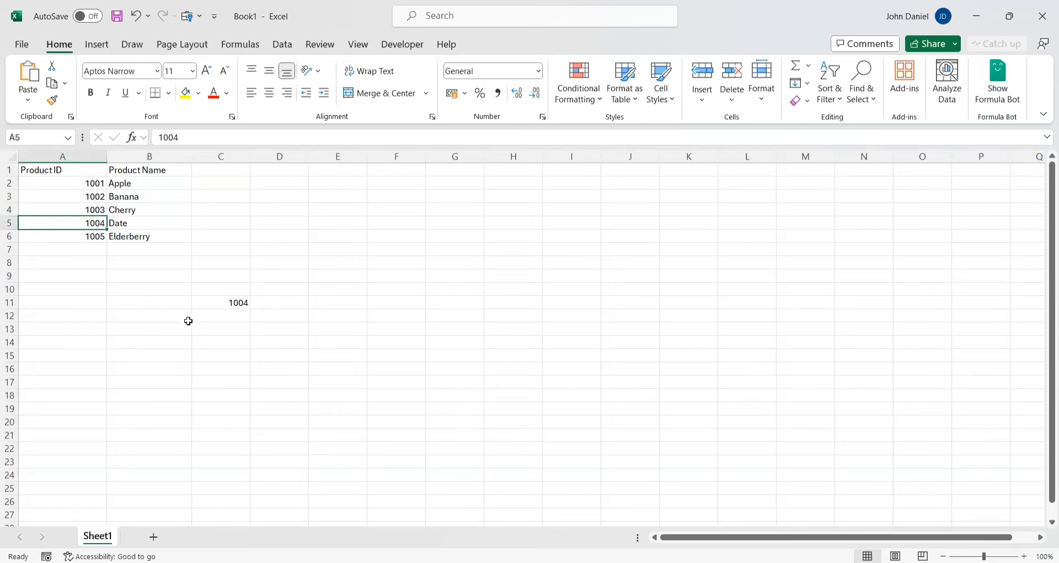
click(221, 301)
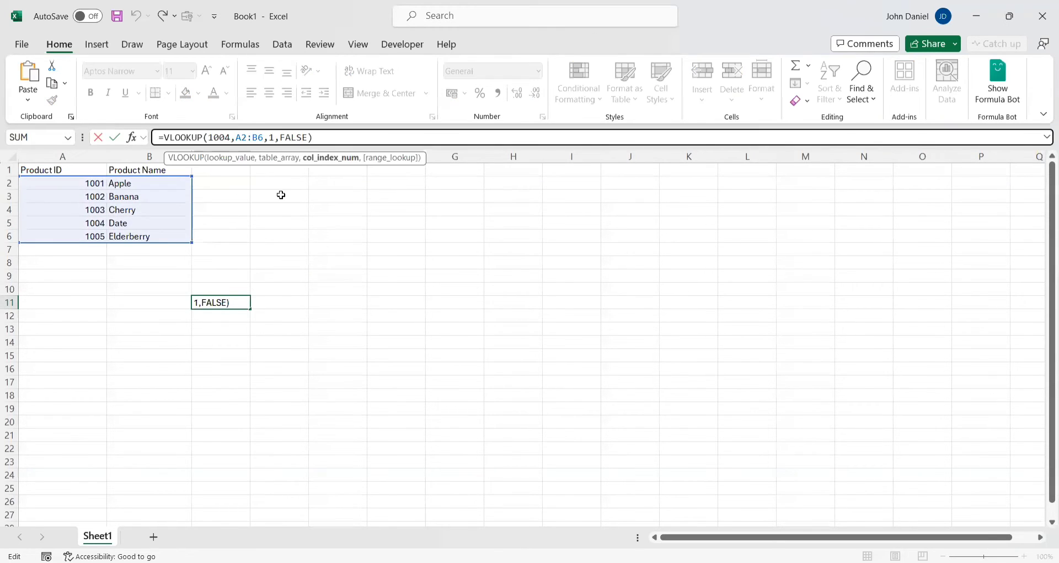
text(2)
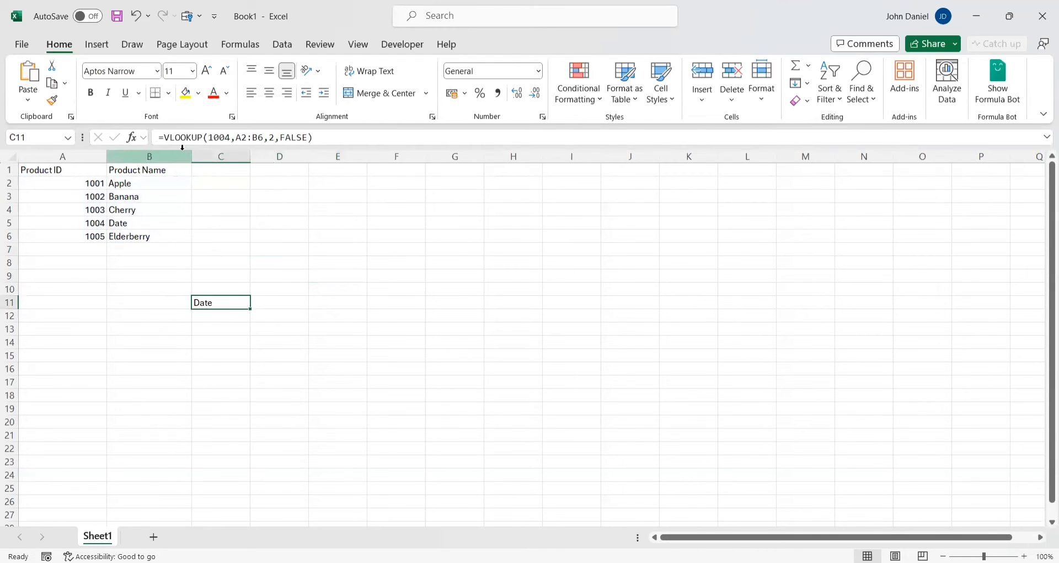
Change the C11 lookup value to 1002 and confirm it returns Banana.
click(250, 138)
text(1)
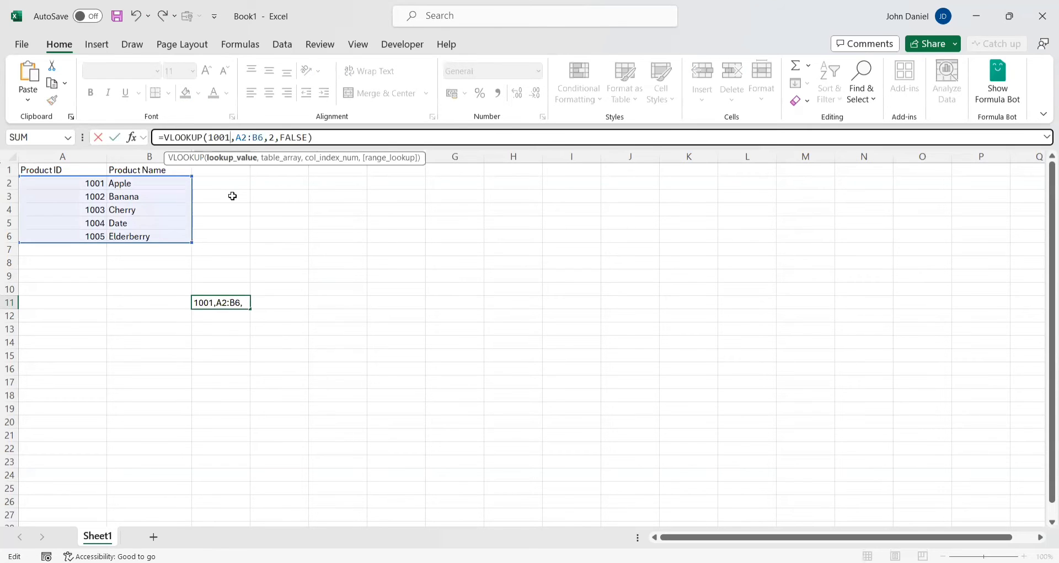
key(Enter)
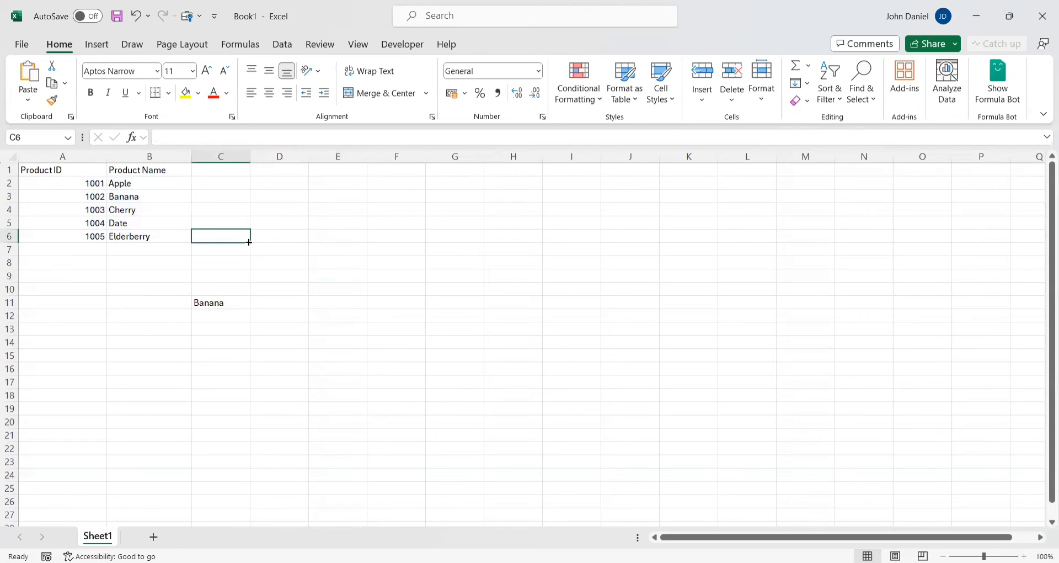
click(220, 302)
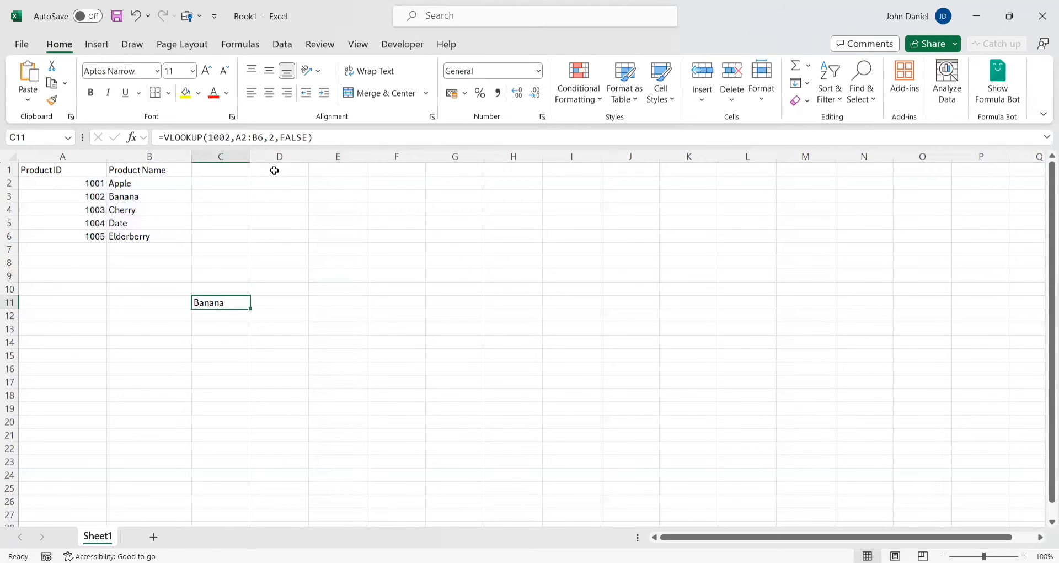
mouse_move(303, 239)
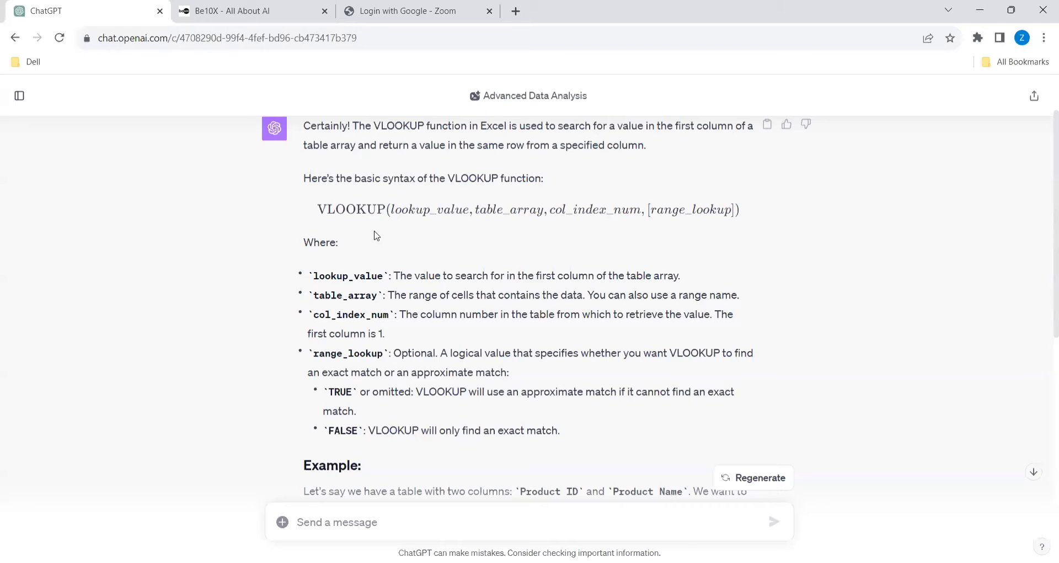
Highlight ChatGPT's sentence explaining approximate matching when range_lookup is TRUE or omitted.
scroll(down, 3)
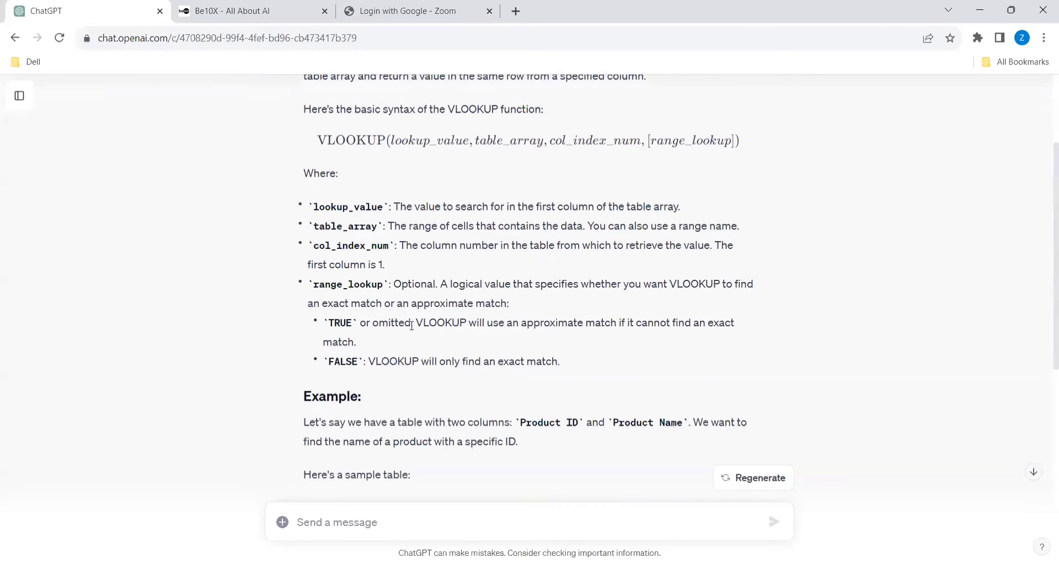
drag(416, 322, 483, 322)
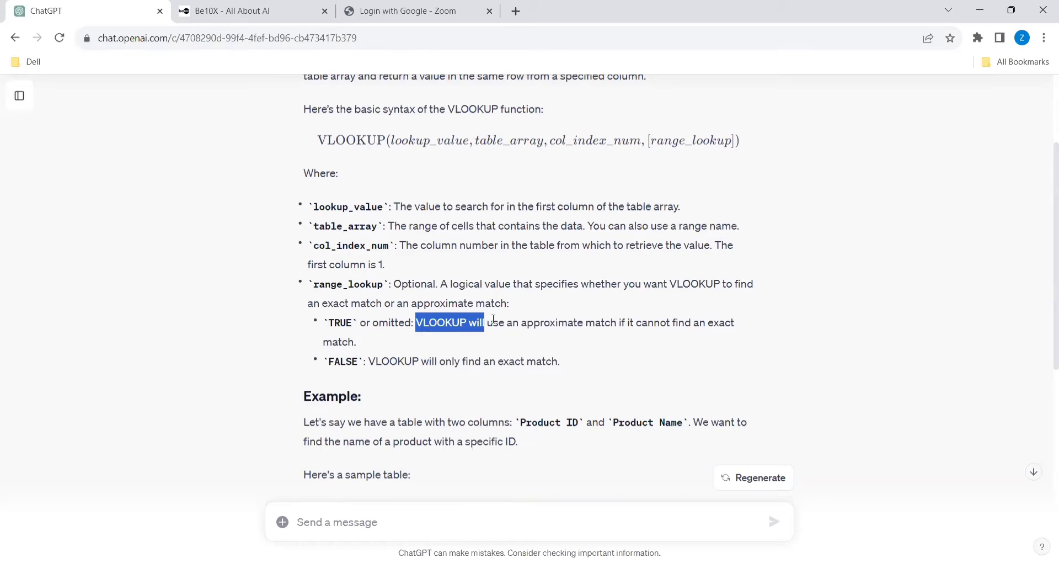
drag(483, 322, 735, 322)
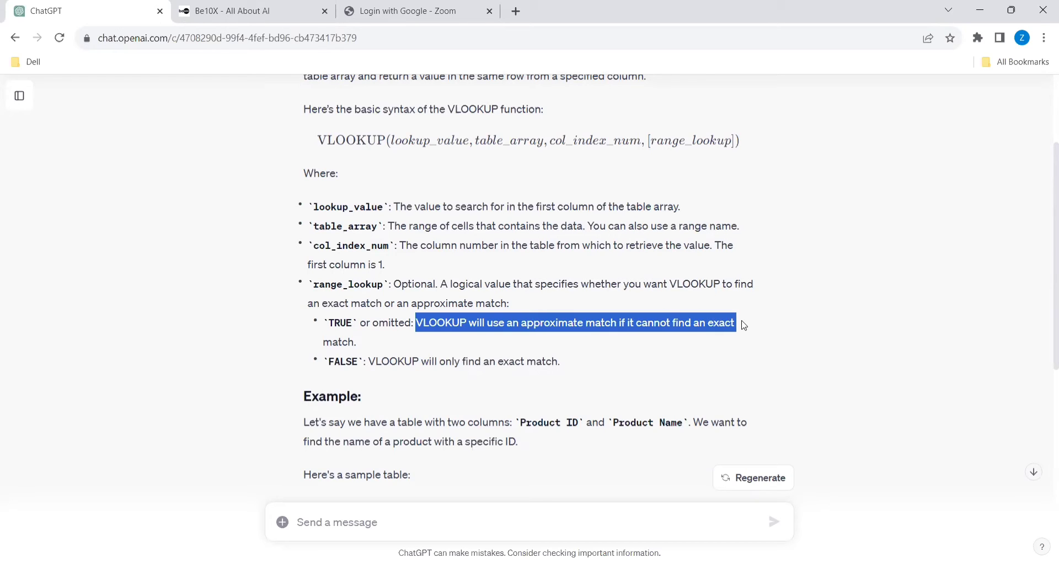
mouse_move(722, 360)
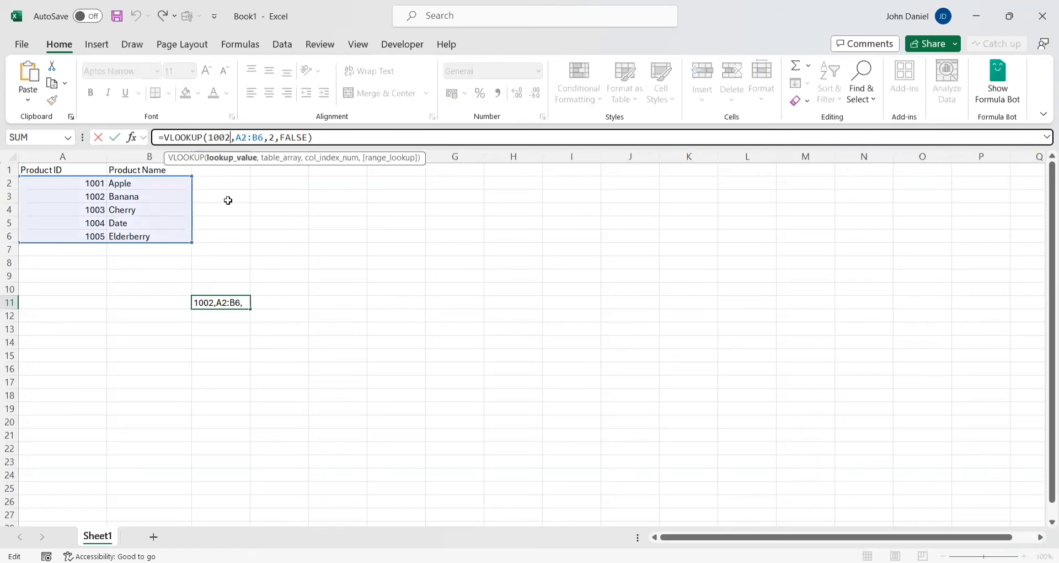
Look up ID 1006 with range_lookup TRUE so C11 returns Elderberry.
text(1006)
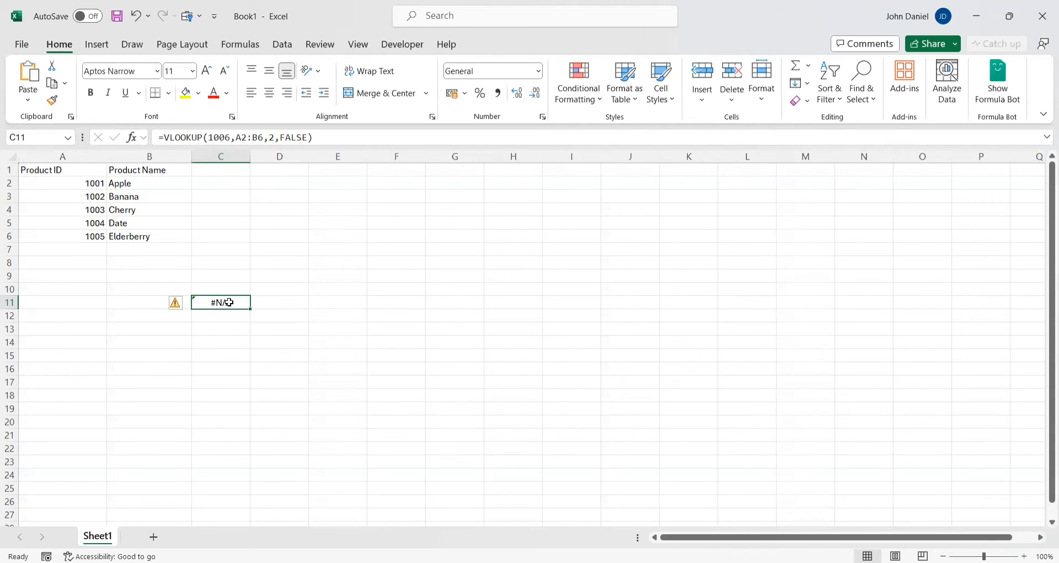
double_click(221, 302)
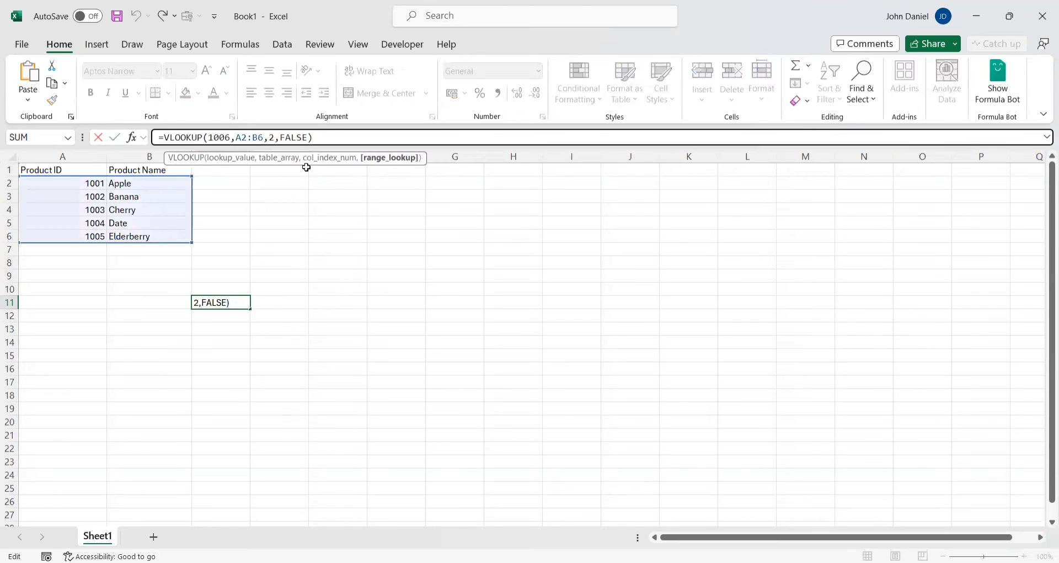
key(backspace)
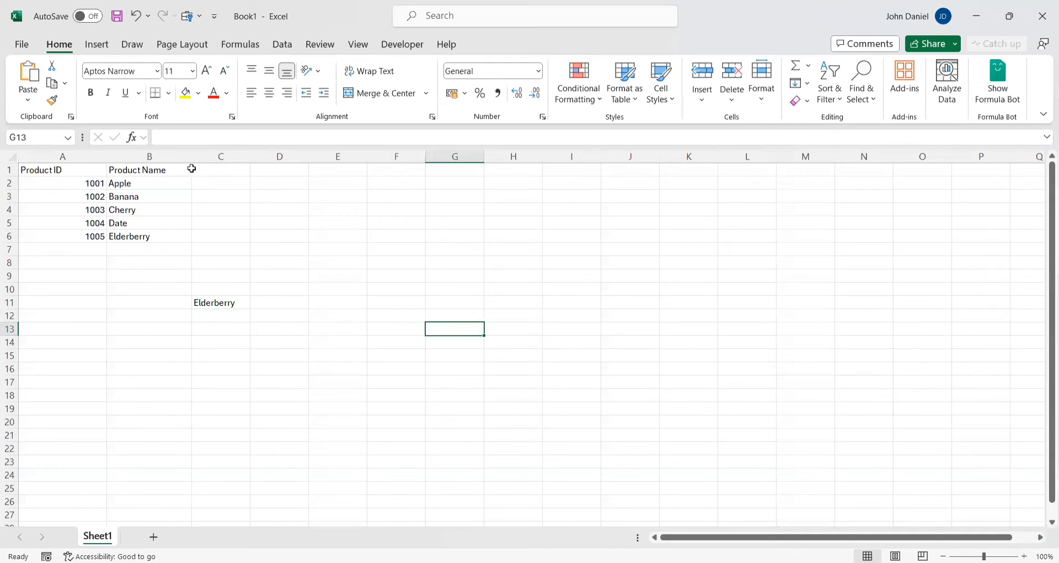
click(221, 302)
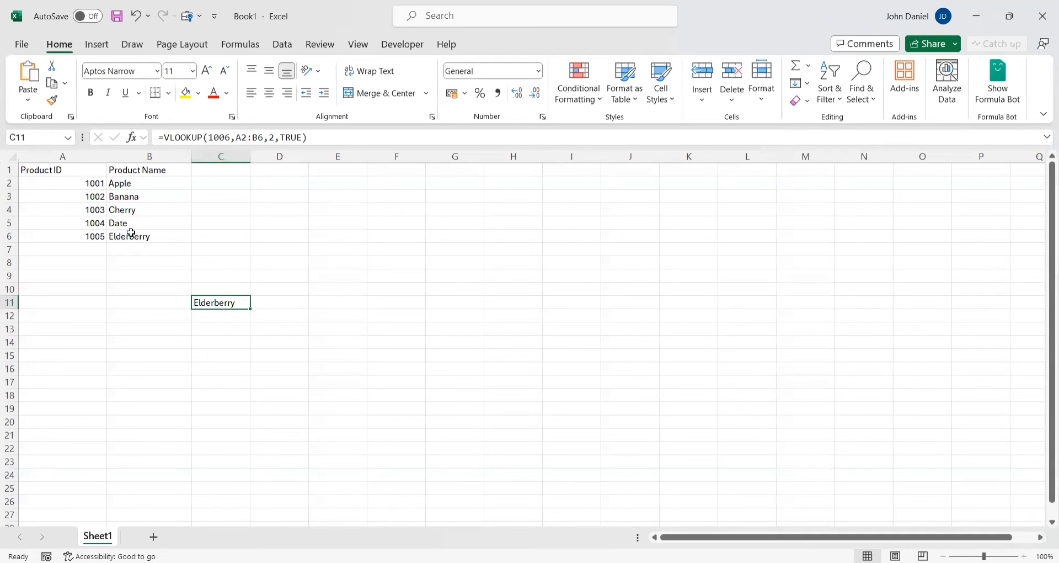
click(221, 157)
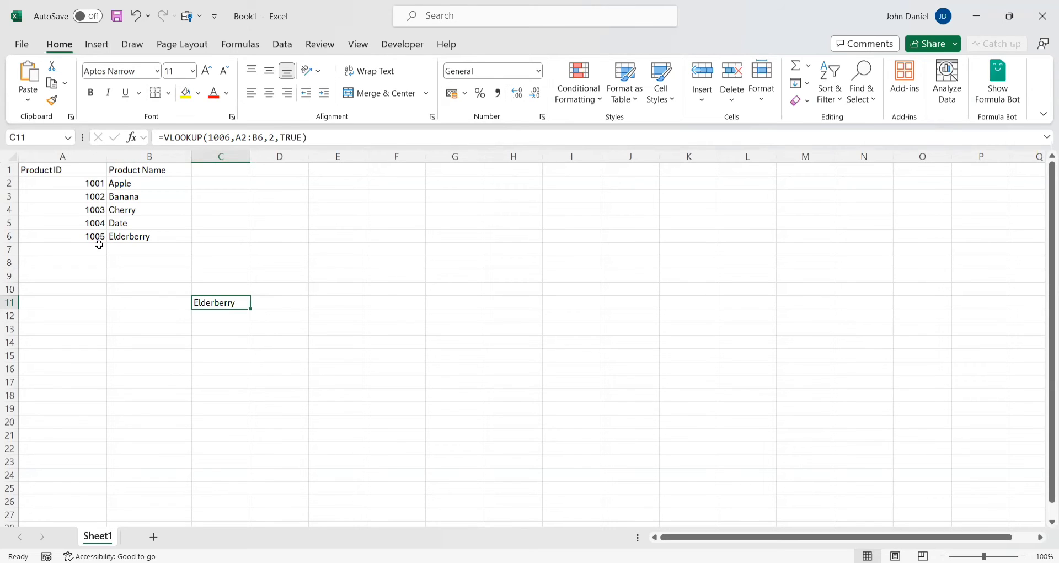
mouse_move(99, 249)
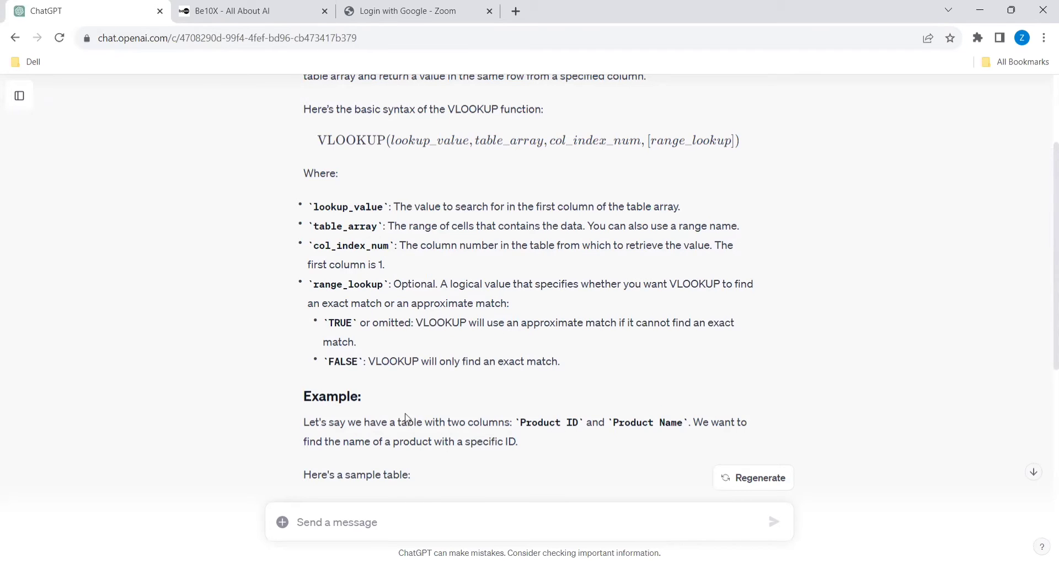
Highlight the 'FALSE: VLOOKUP will only find an exact match.' bullet in ChatGPT's answer.
drag(327, 360, 559, 360)
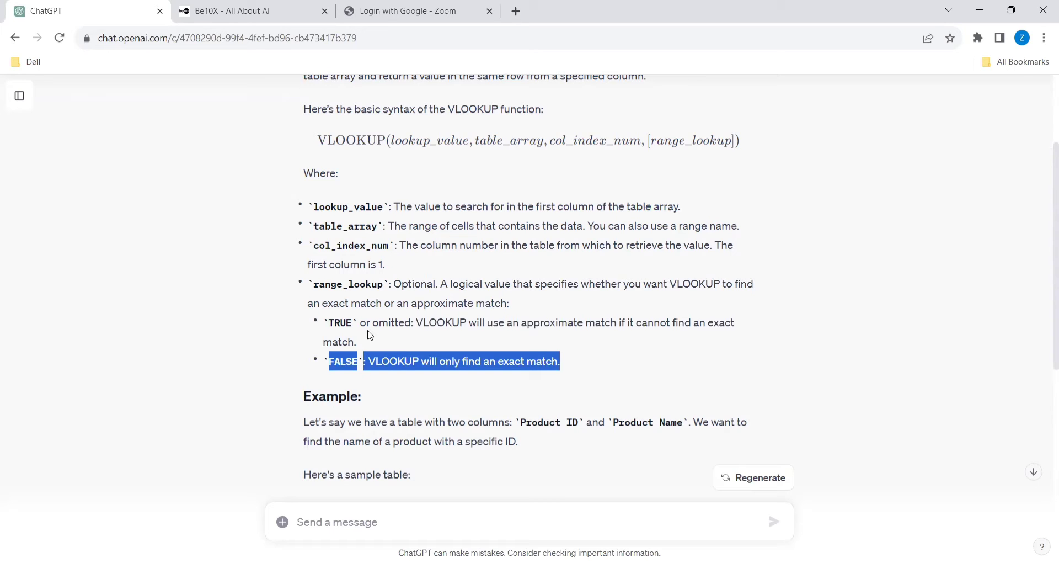
mouse_move(368, 331)
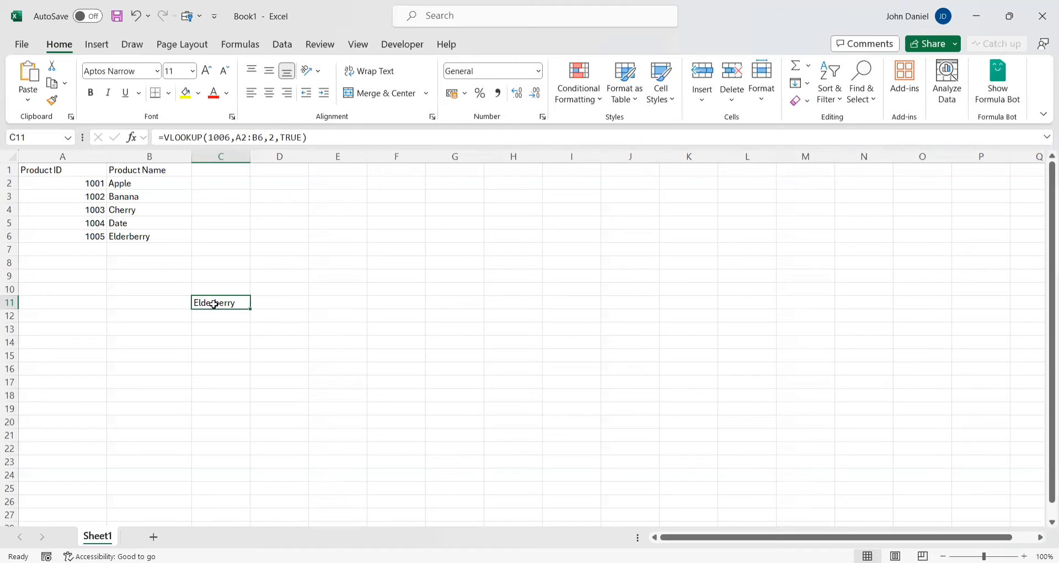
mouse_move(214, 212)
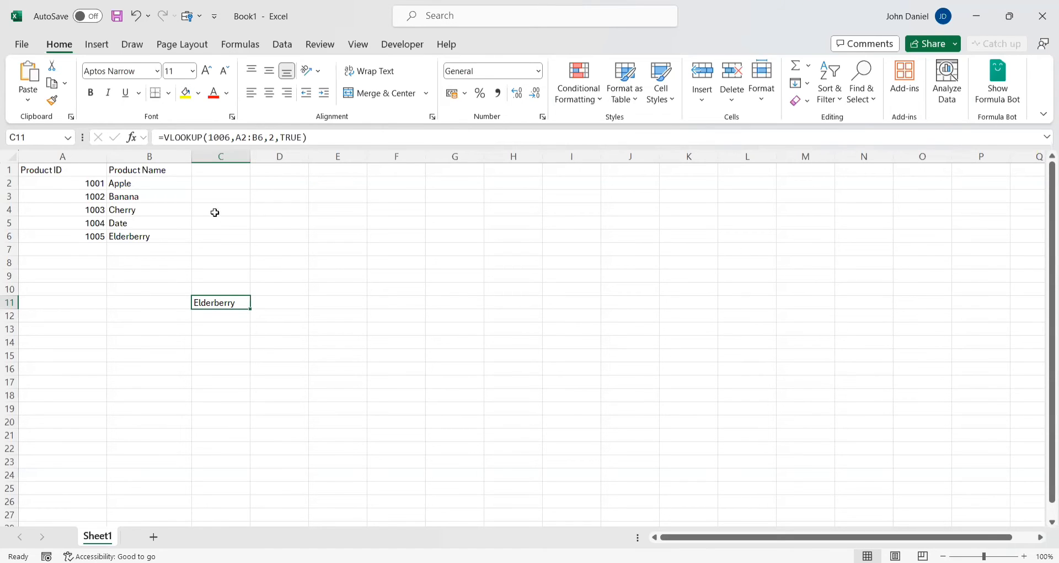
mouse_move(229, 137)
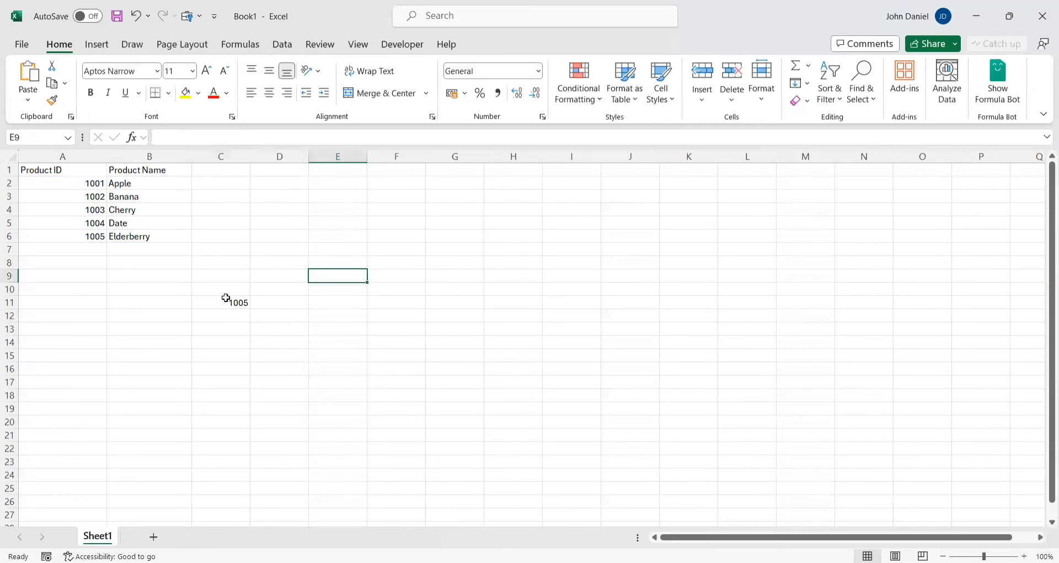
Select C11 to check its =VLOOKUP(1006,A2:B6,1,TRUE) formula returning 1005.
click(220, 302)
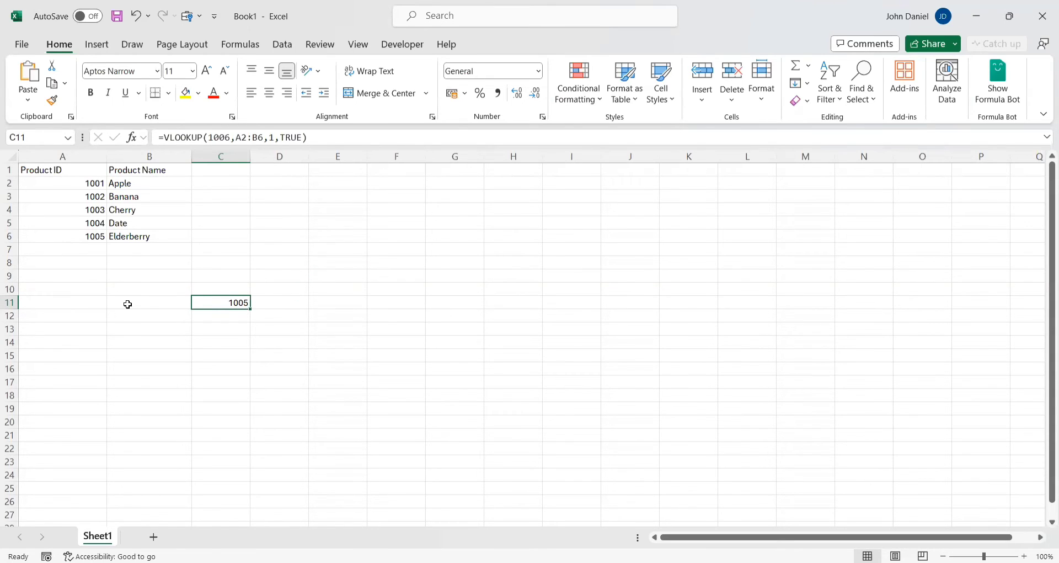
mouse_move(130, 308)
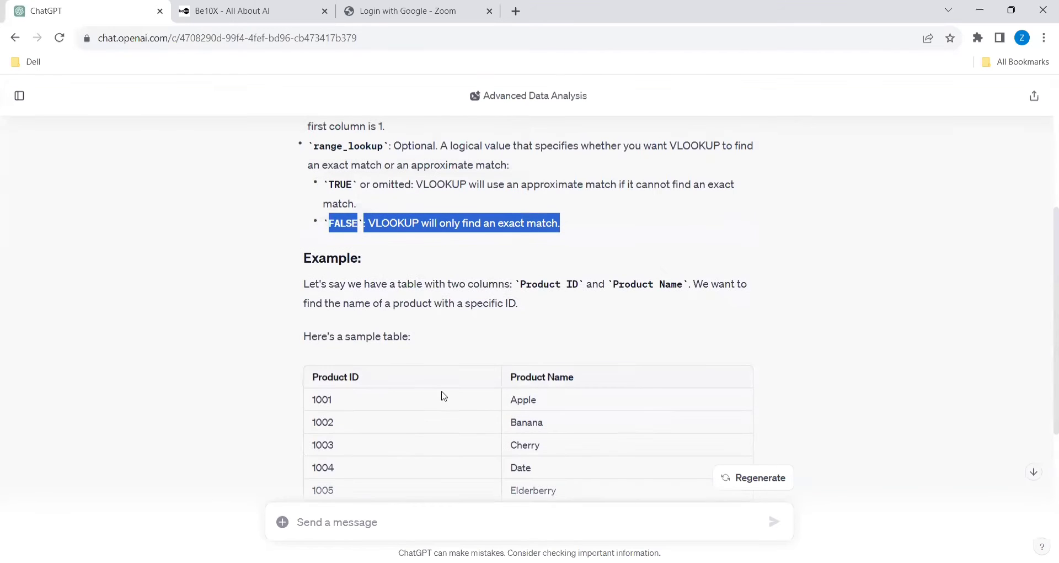
Ask ChatGPT for 'one more example' and read its student-score VLOOKUP reply.
scroll(down, 3)
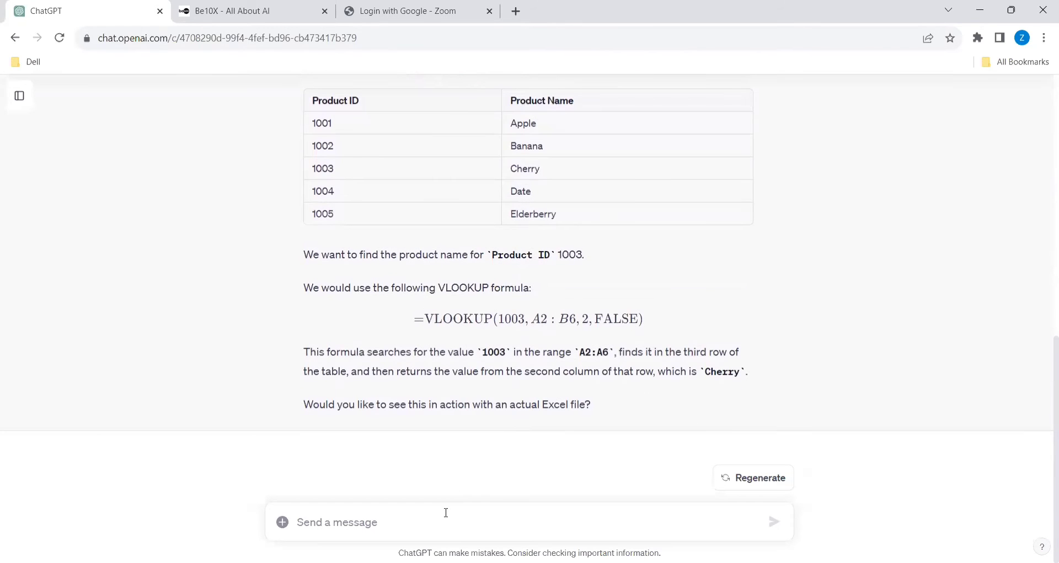
text(one more exam)
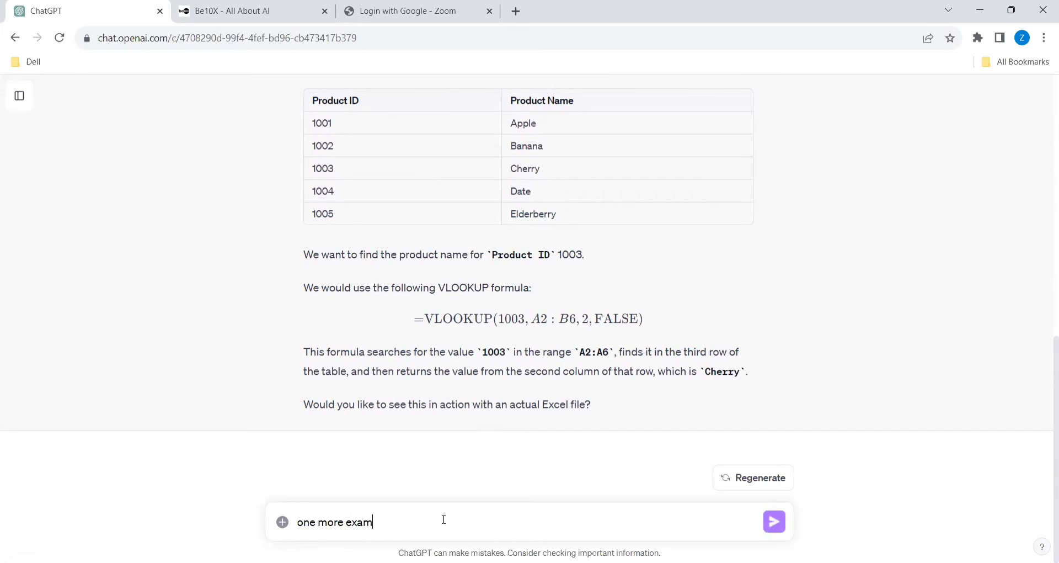
text(ple)
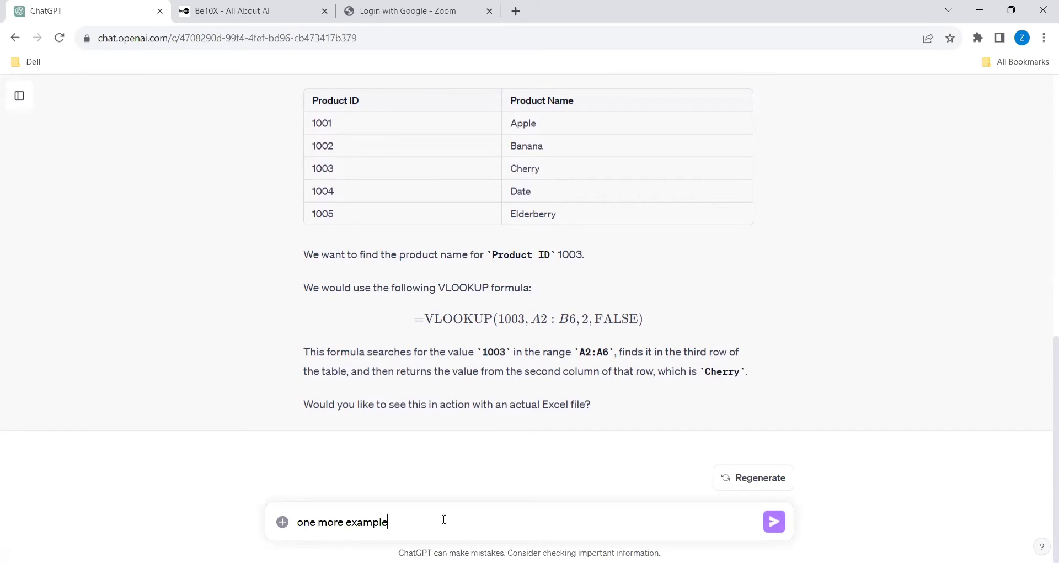
click(774, 521)
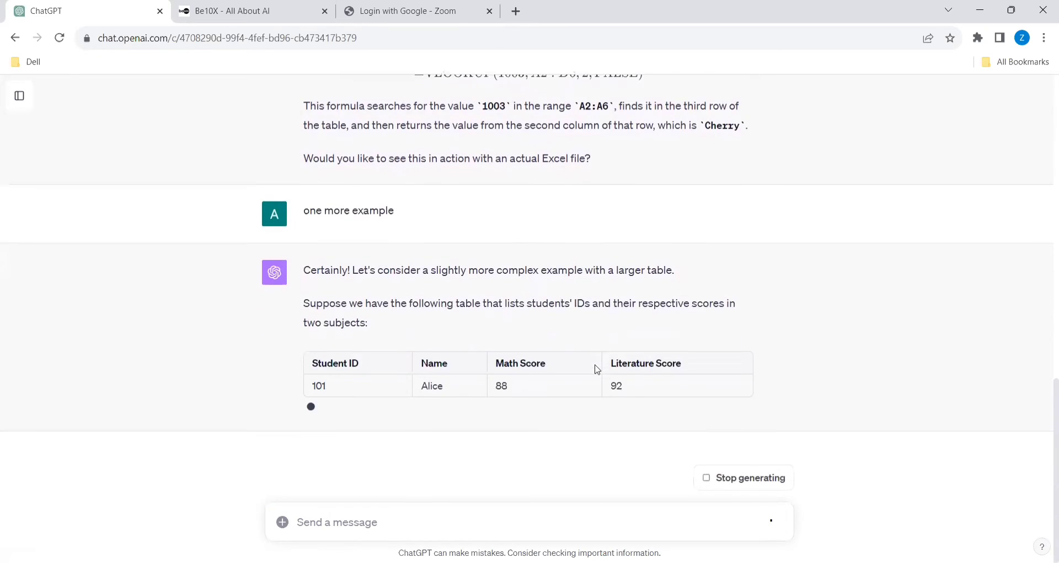
scroll(down, 3)
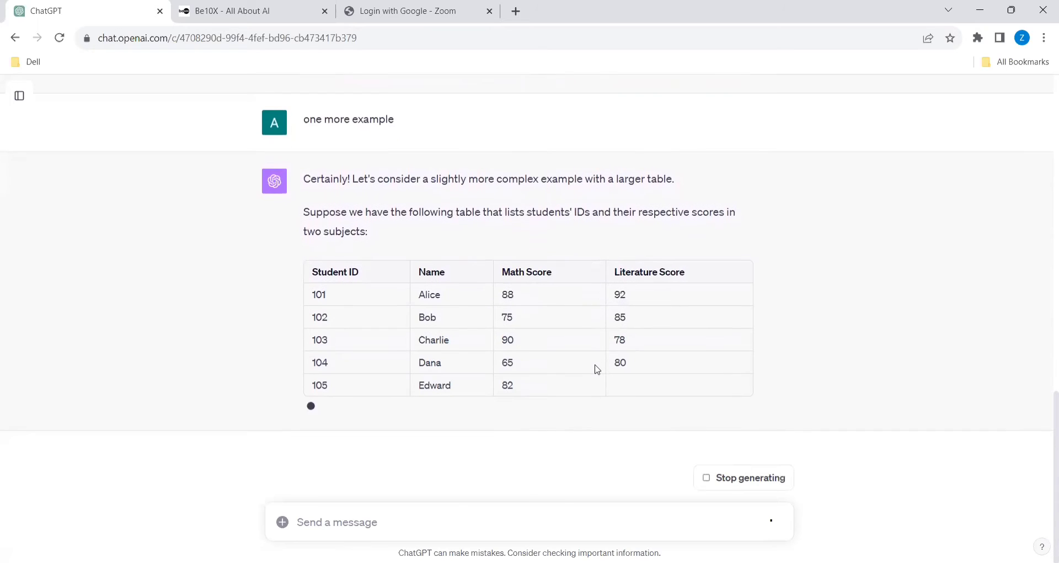
scroll(down, 3)
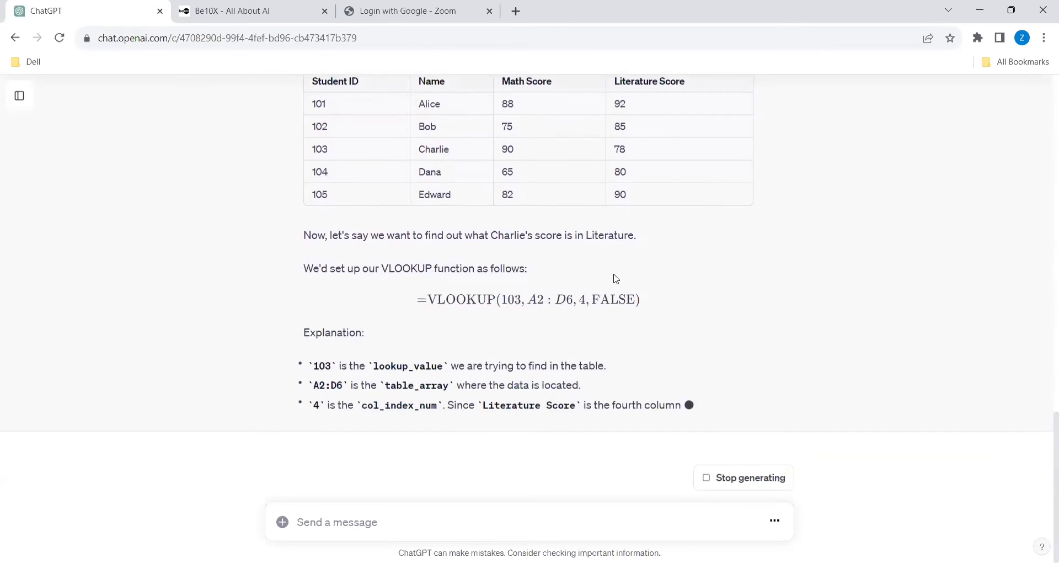
scroll(down, 3)
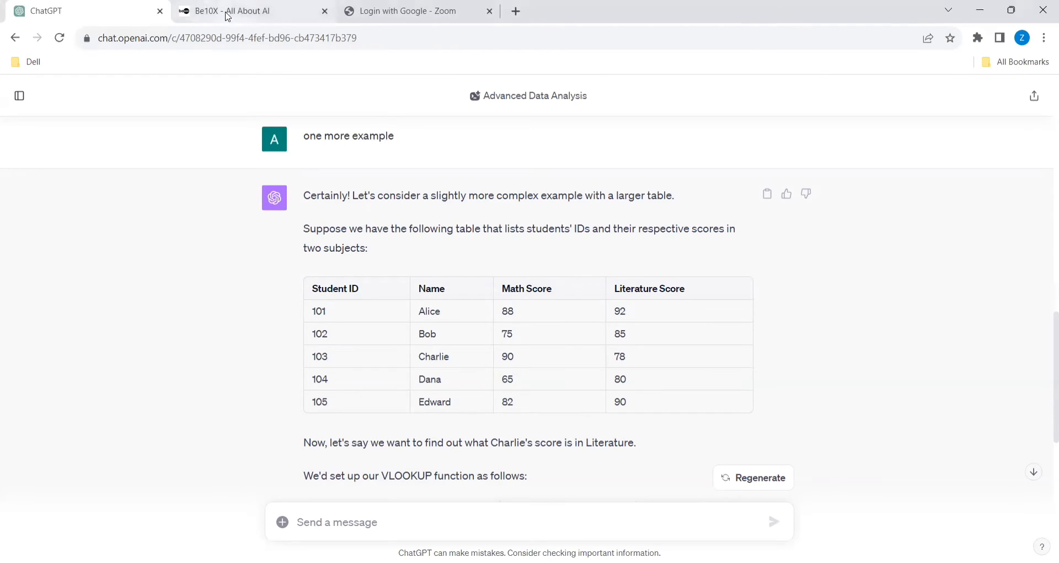
Browse the be10x workshop page down to its AI job-loss figures, then return to ChatGPT.
click(250, 11)
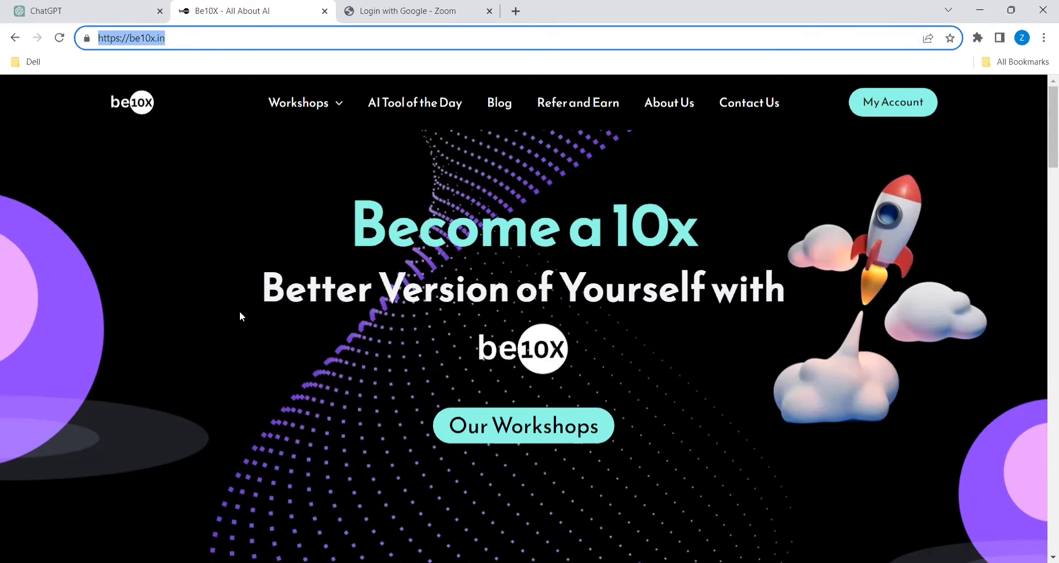
scroll(down, 3)
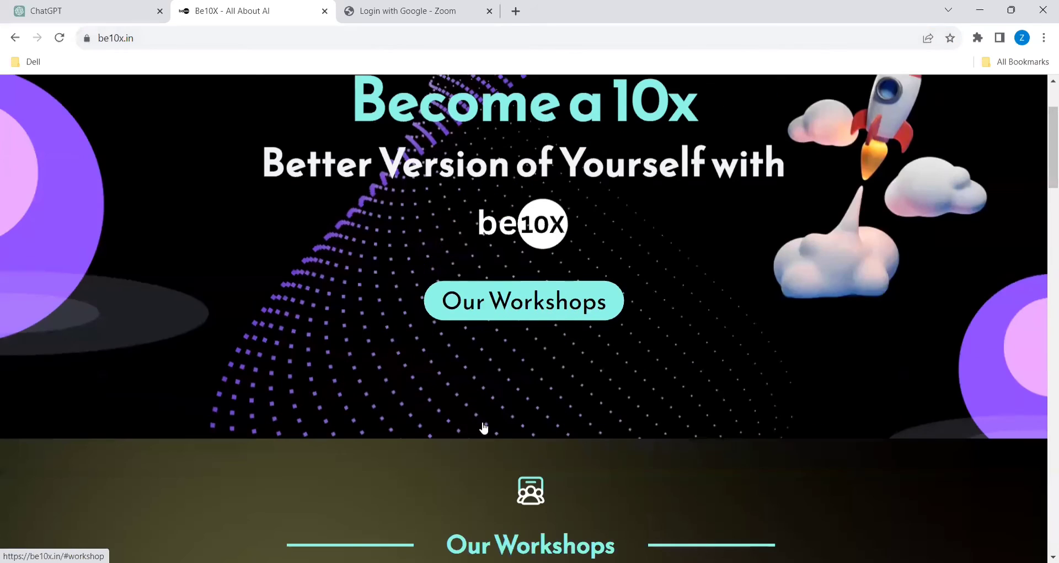
scroll(down, 3)
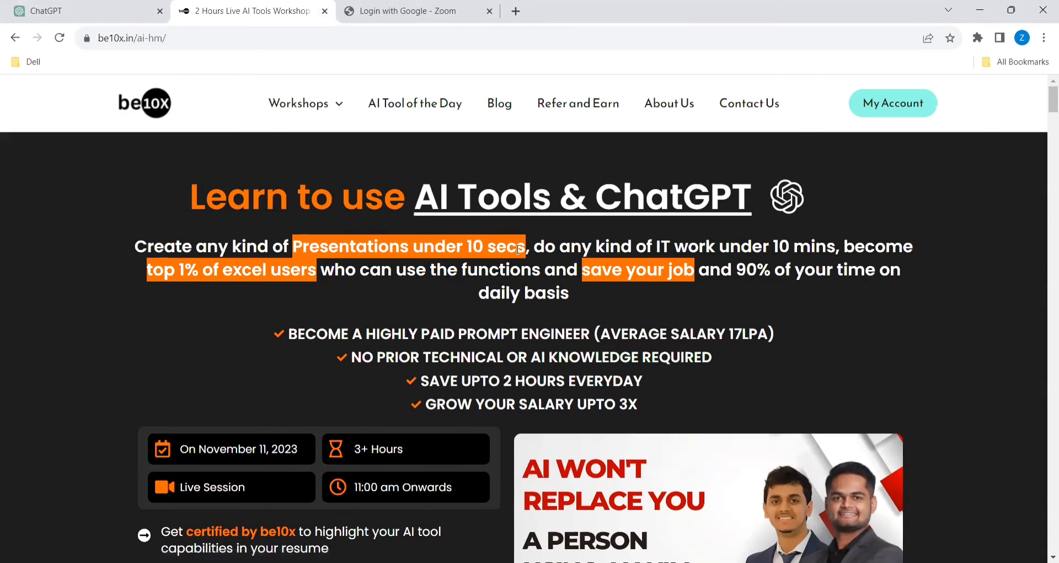
scroll(down, 3)
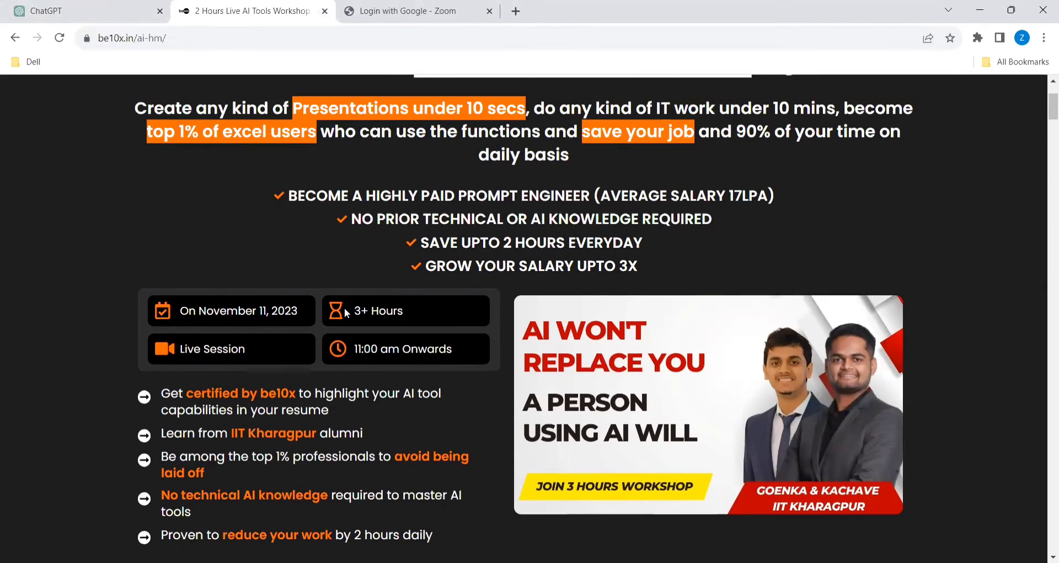
mouse_move(264, 324)
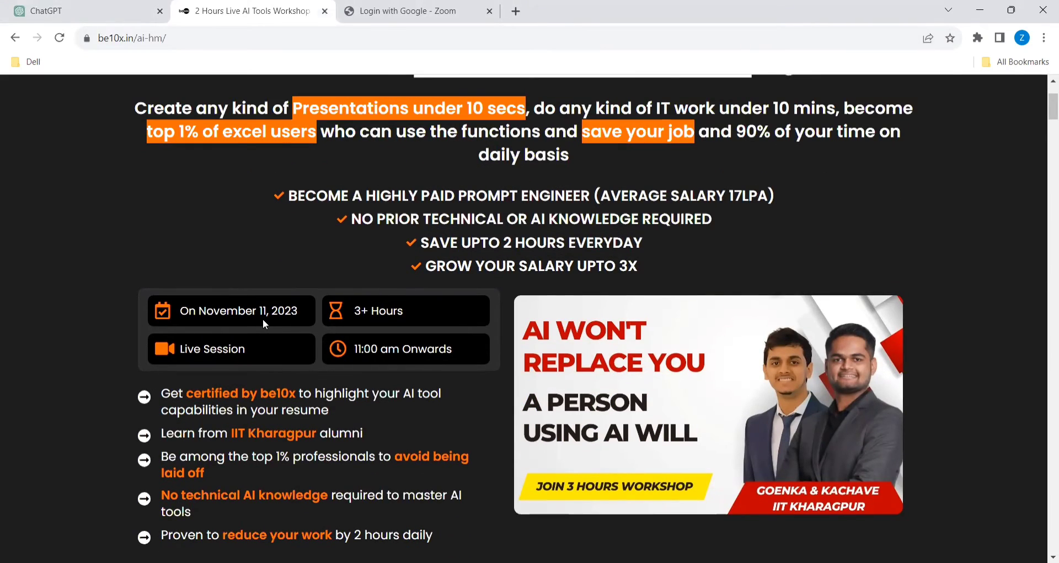
scroll(down, 3)
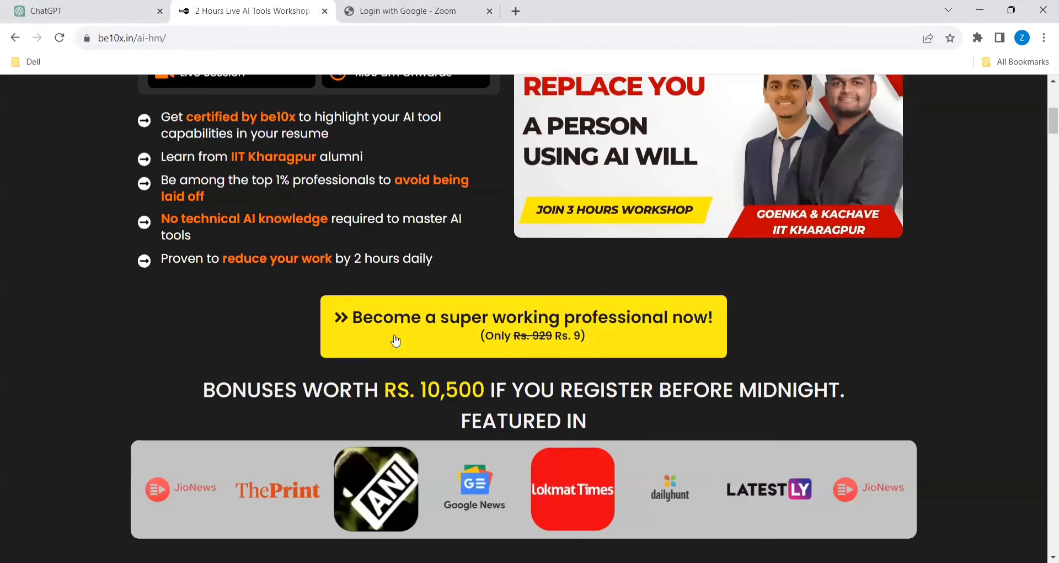
scroll(down, 3)
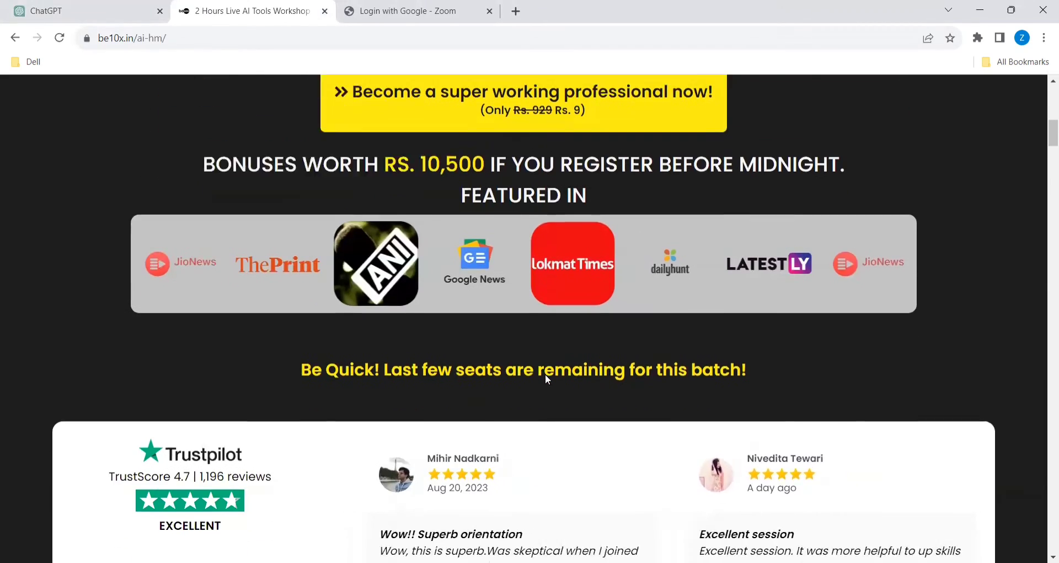
scroll(down, 3)
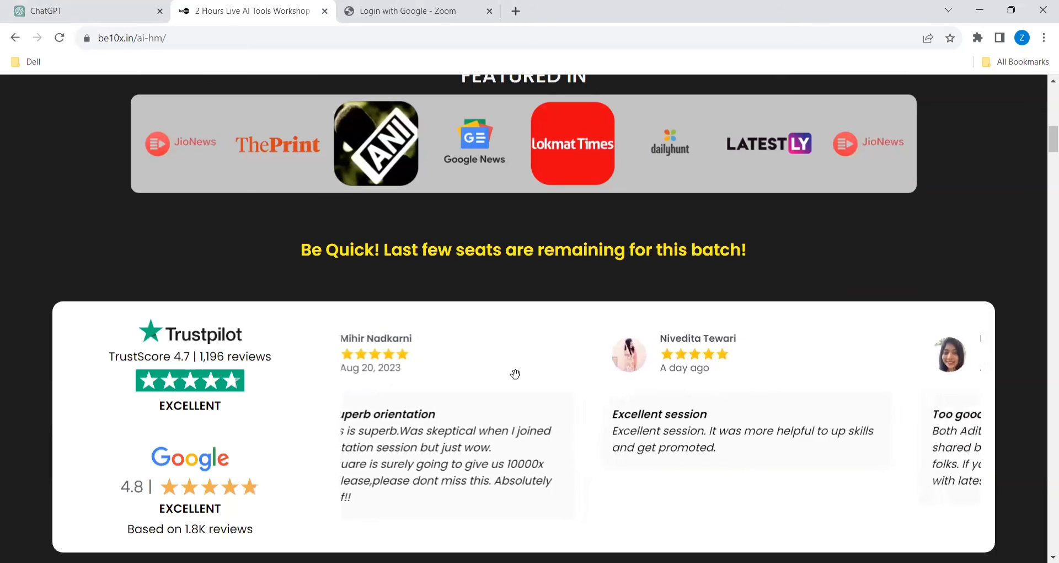
scroll(down, 3)
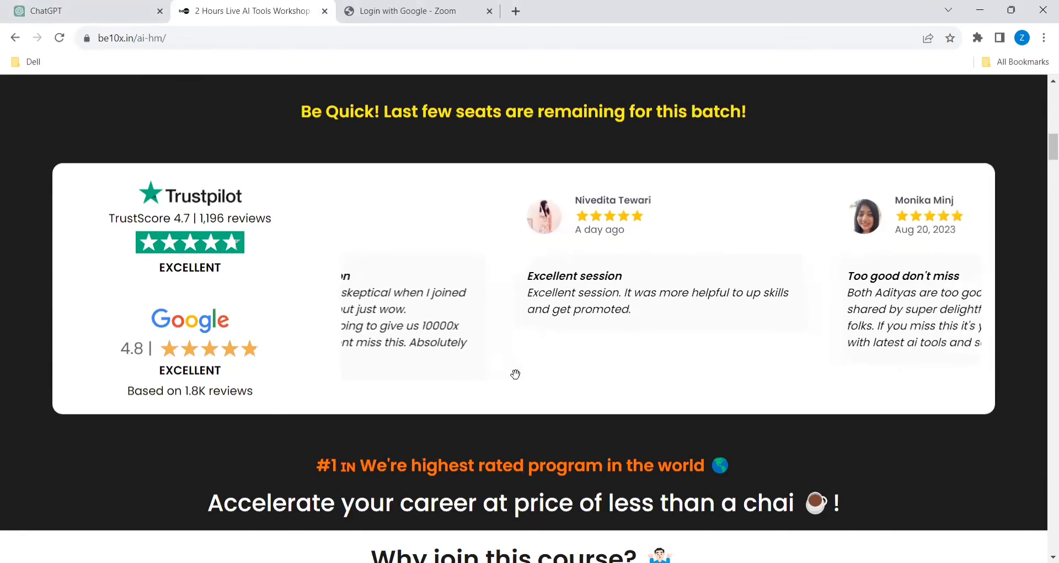
scroll(down, 3)
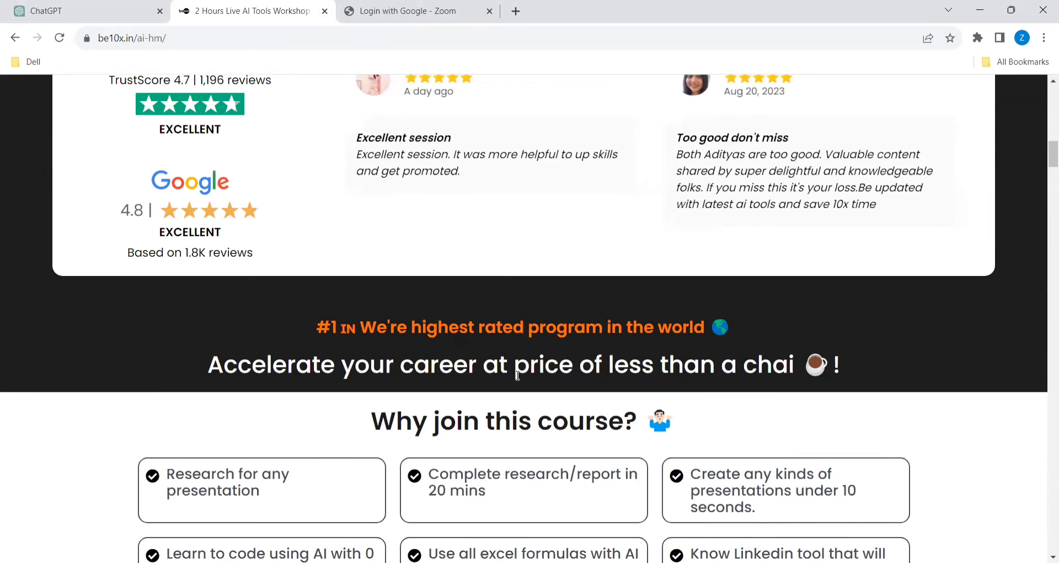
scroll(down, 3)
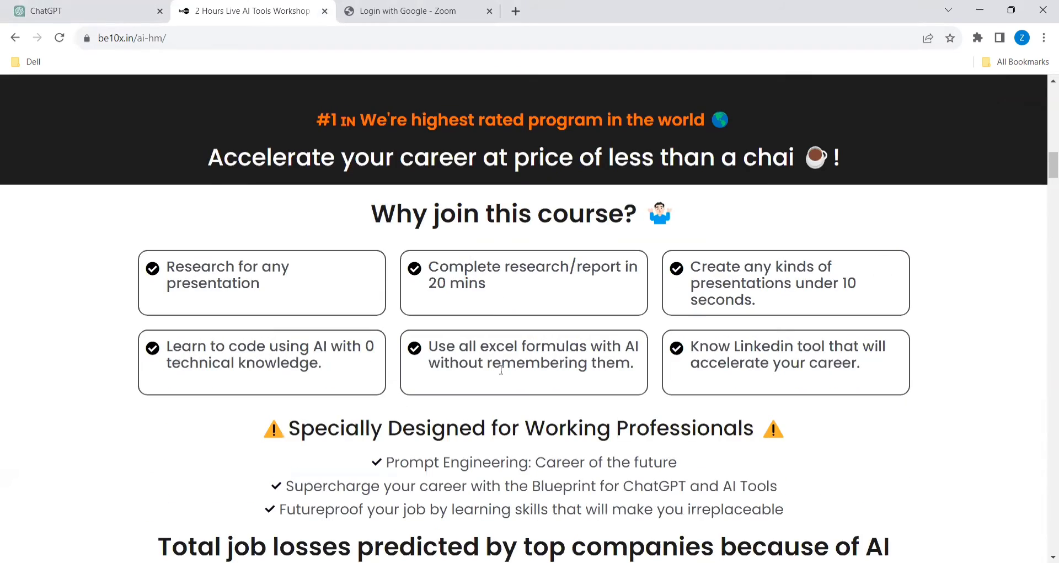
mouse_move(509, 300)
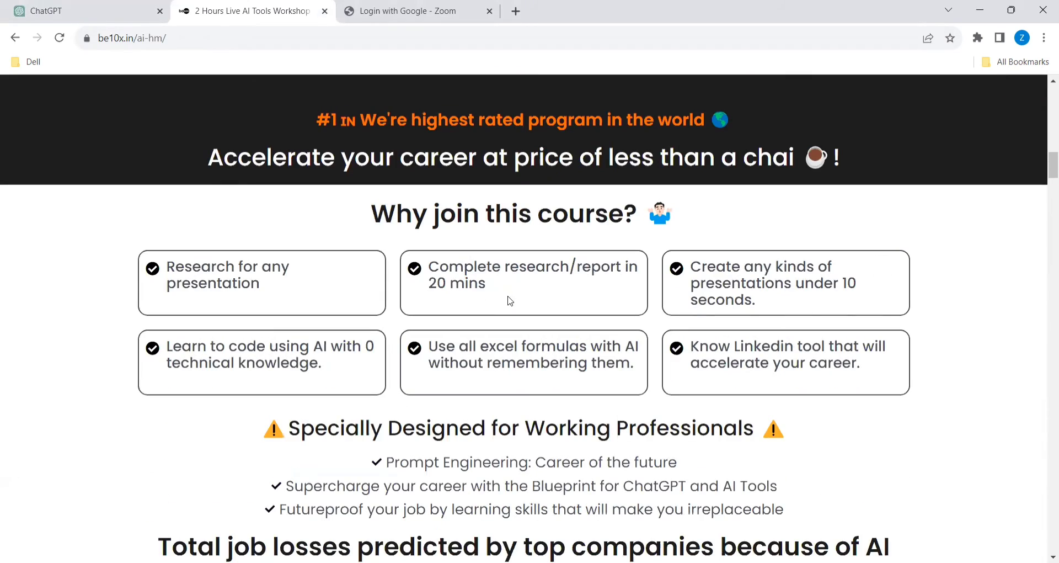
scroll(down, 3)
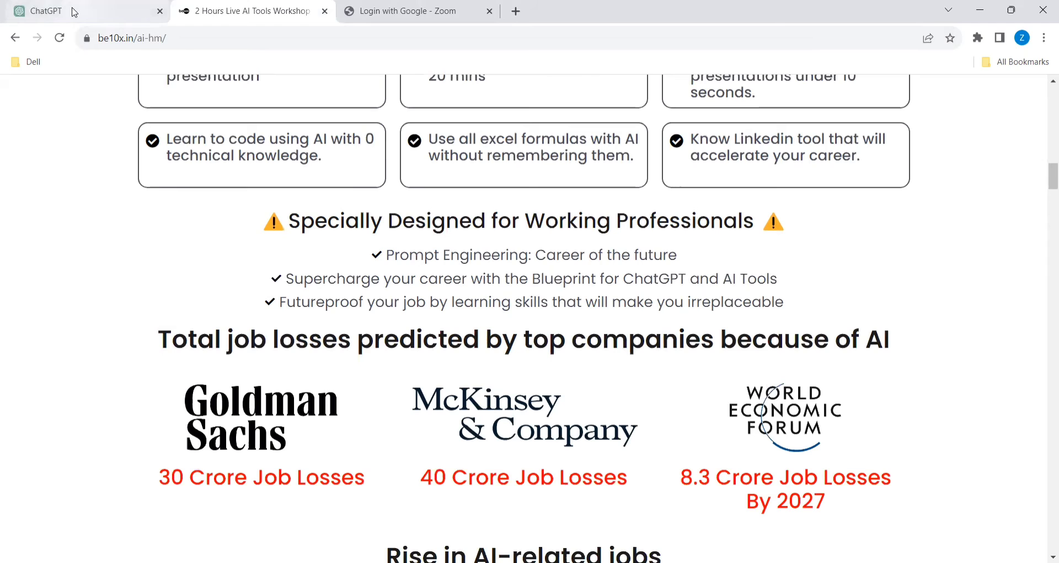
click(44, 11)
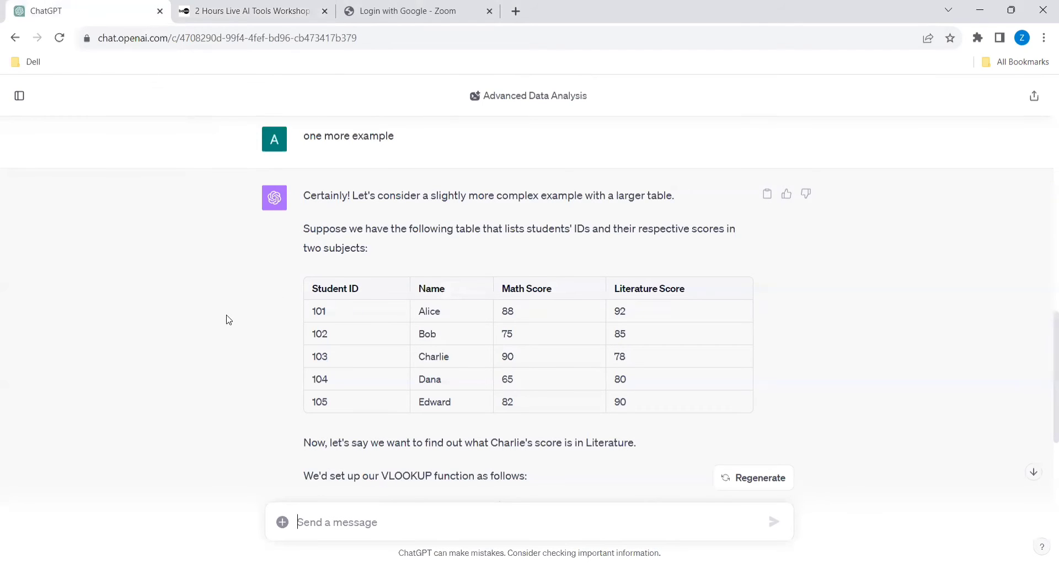
mouse_move(358, 330)
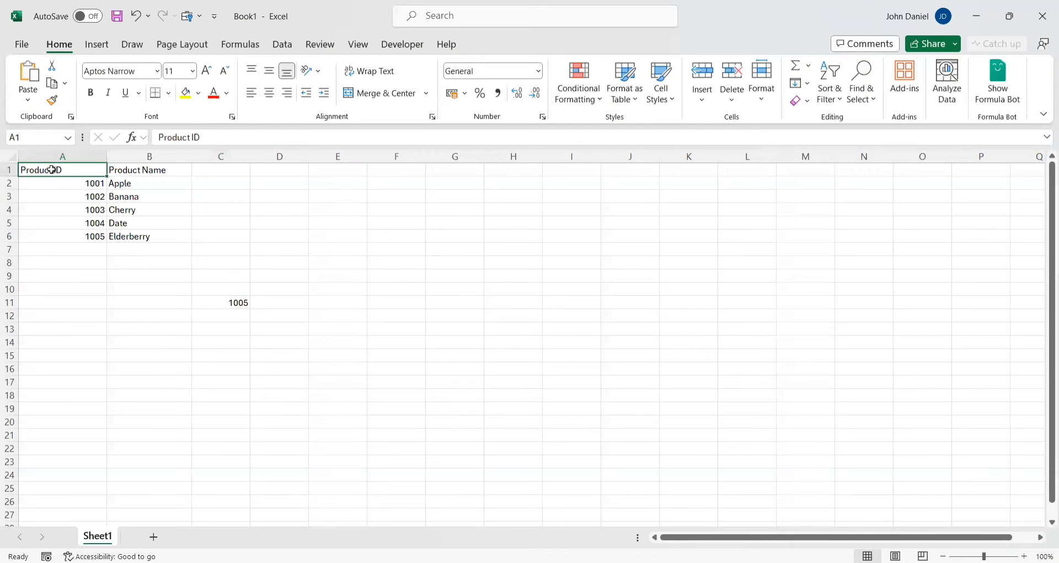
Delete the product table A1:B6 and the leftover #N/A result in C11, then select A1.
drag(62, 169, 62, 223)
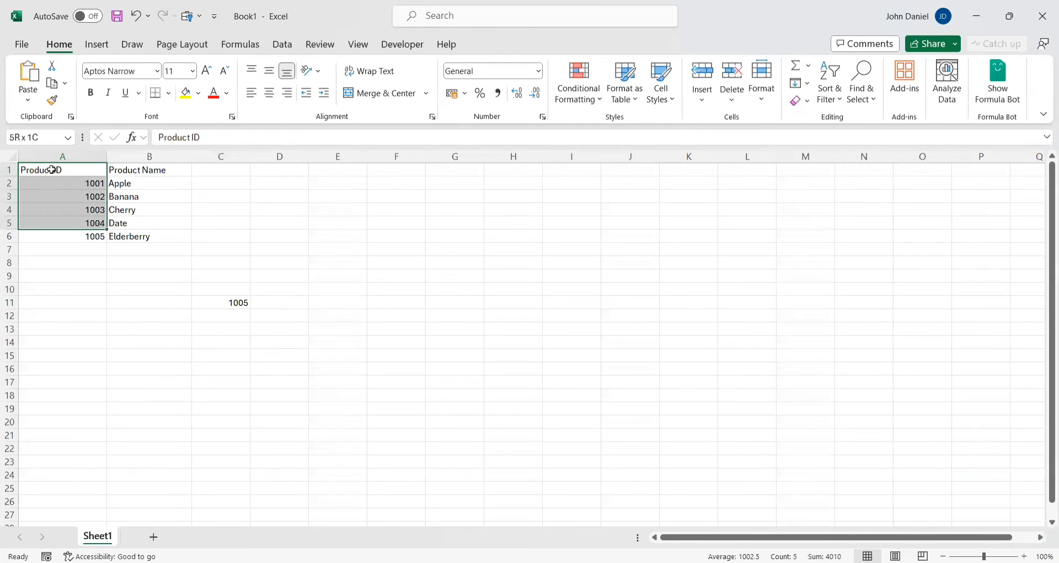
key(Delete)
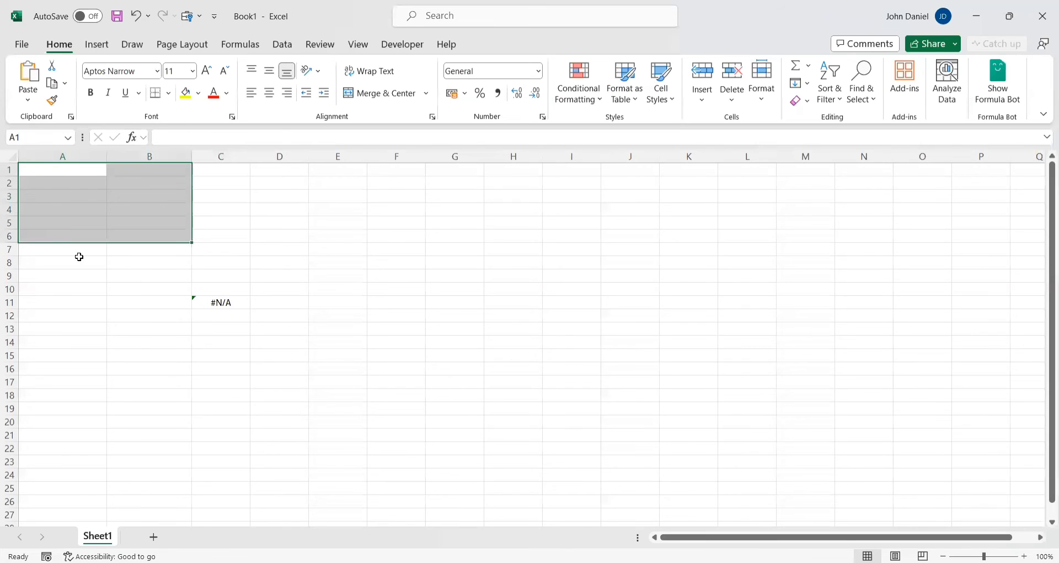
click(221, 301)
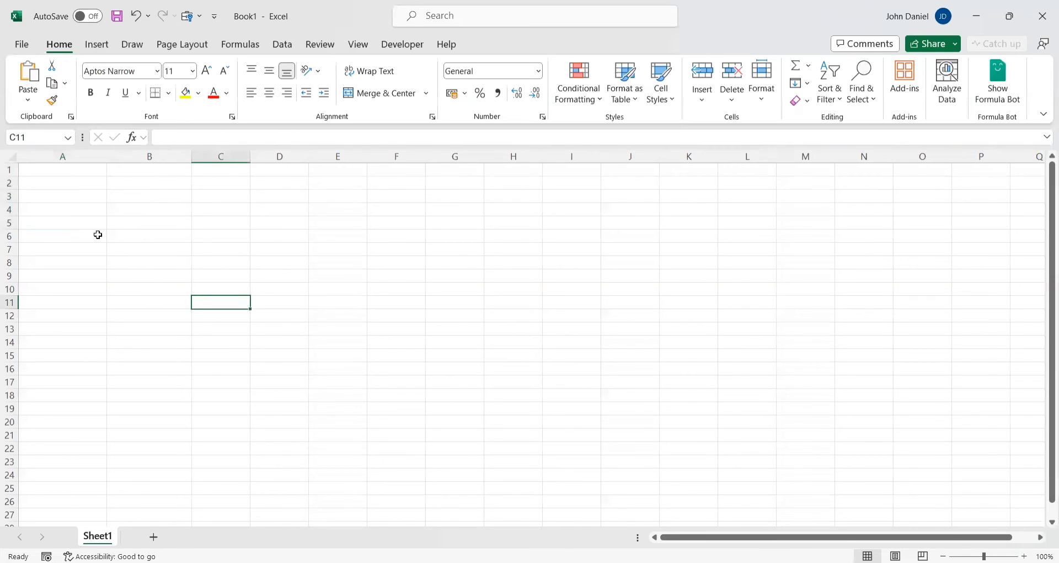
click(62, 169)
text(Student ID)
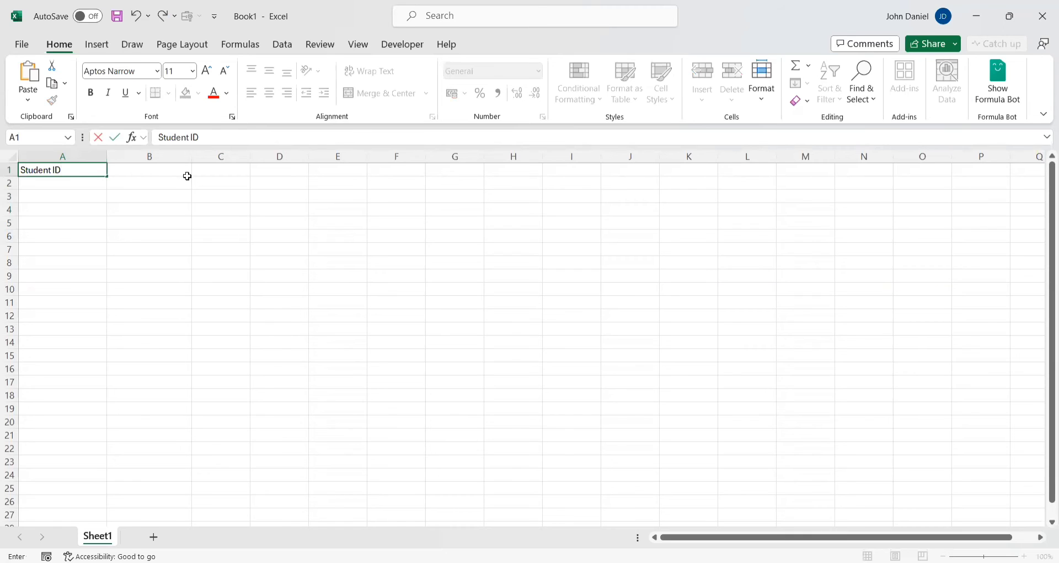
Fill B1:D1 with the headers Name, MathsScore and LiteratureScore.
click(149, 169)
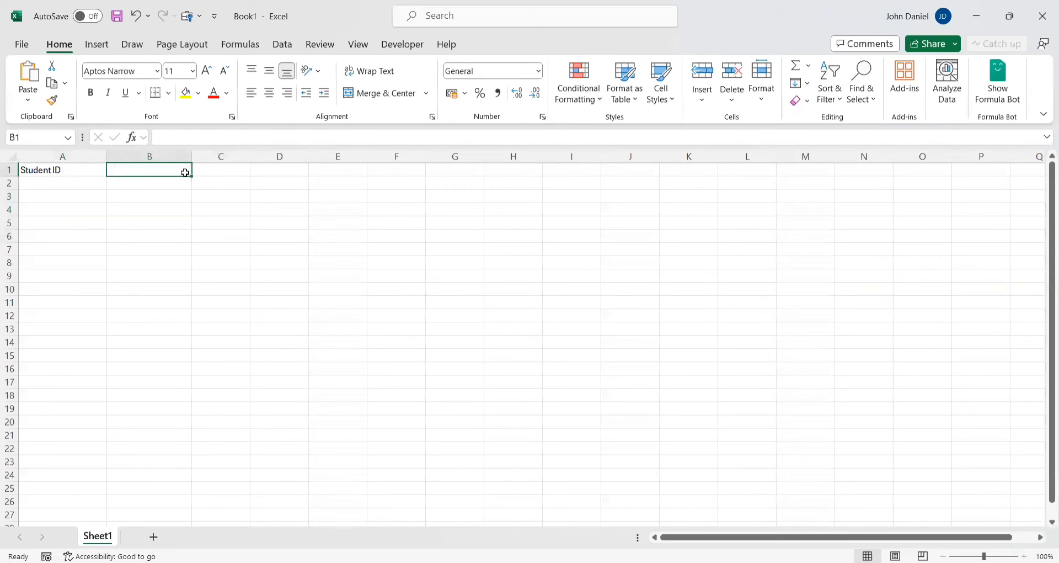
text(Name)
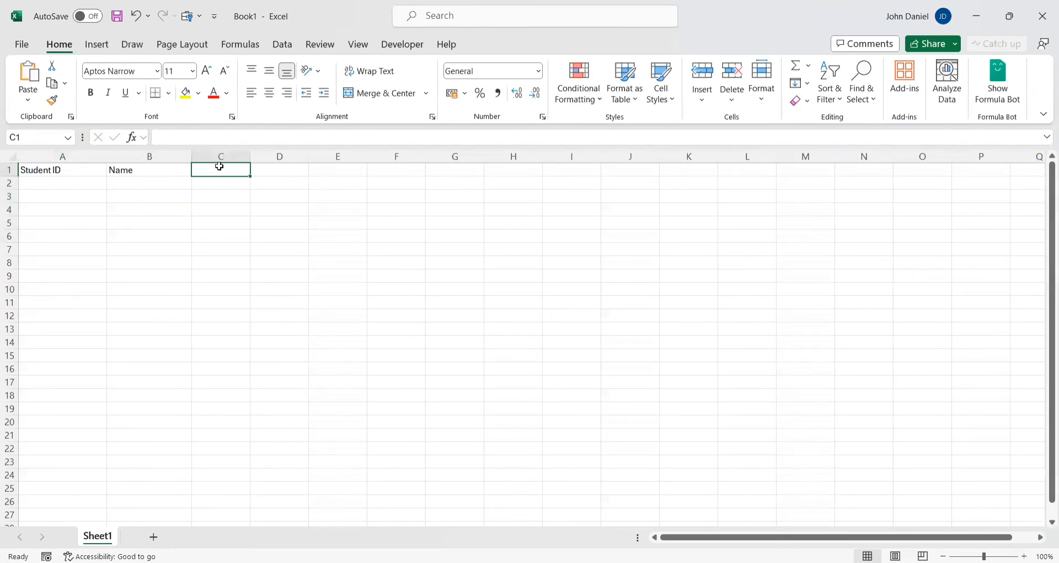
text(Maths)
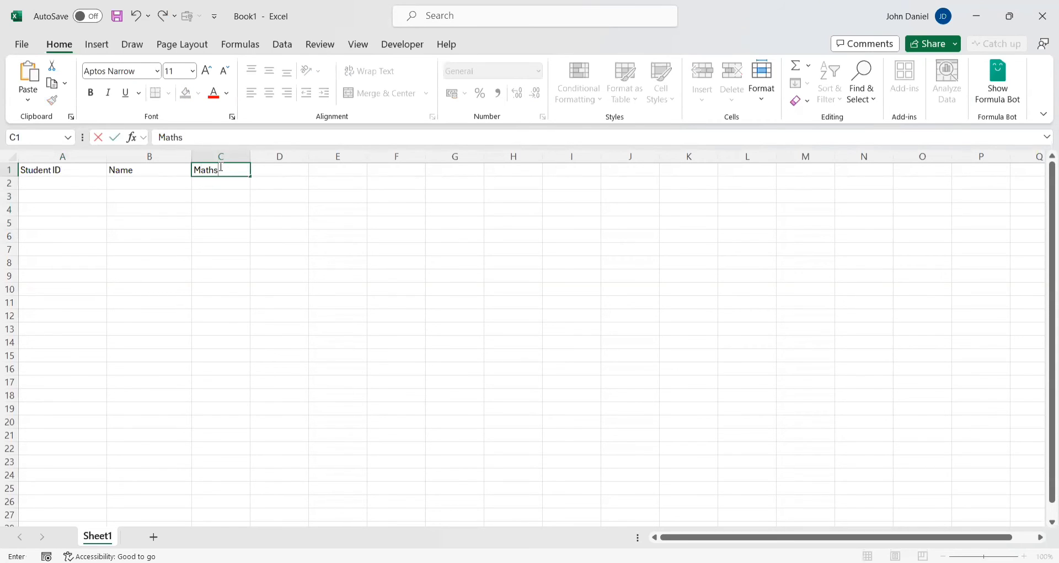
text(Score)
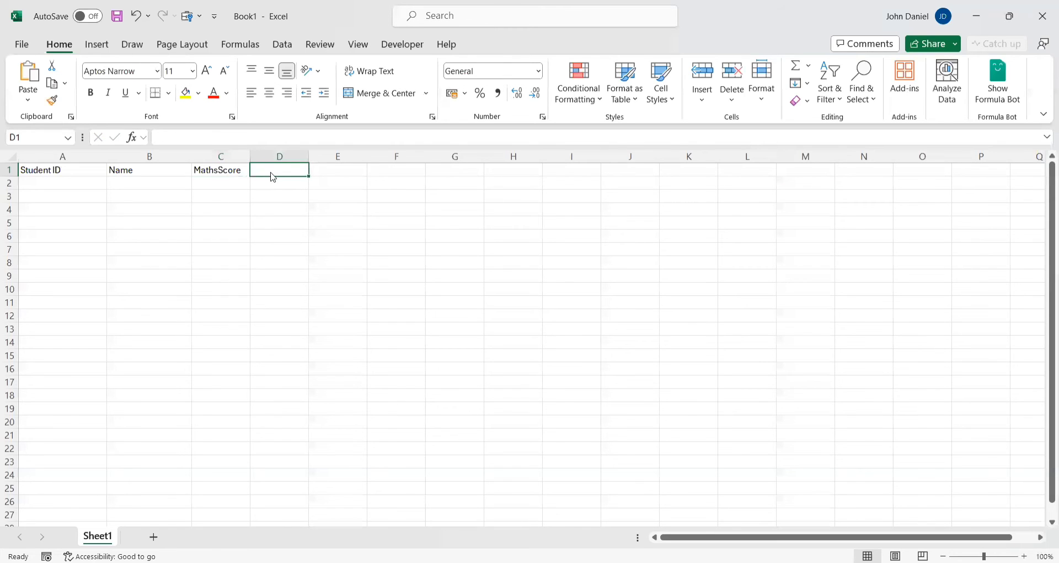
text(LiteratureScore)
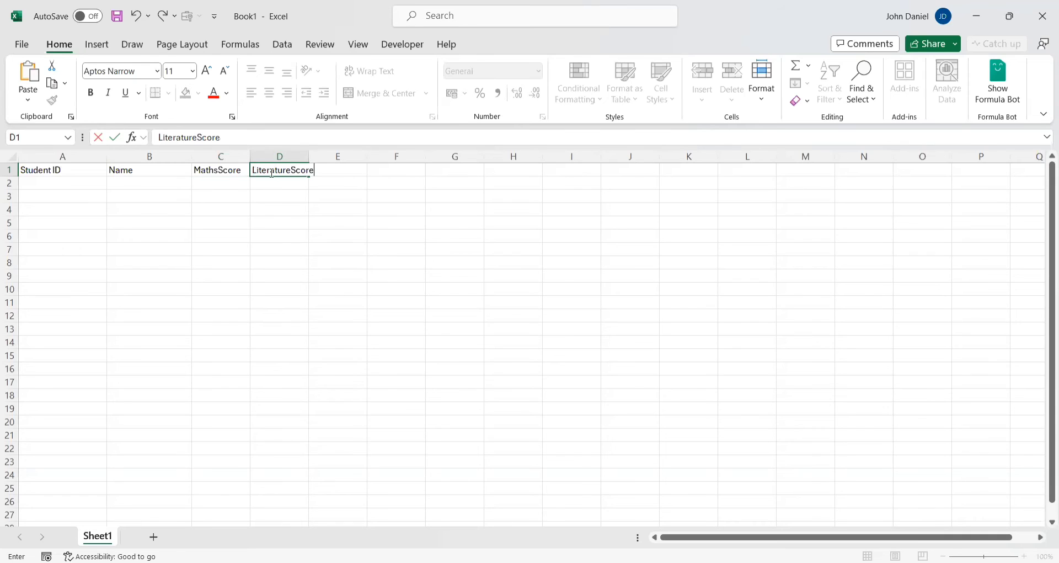
click(279, 222)
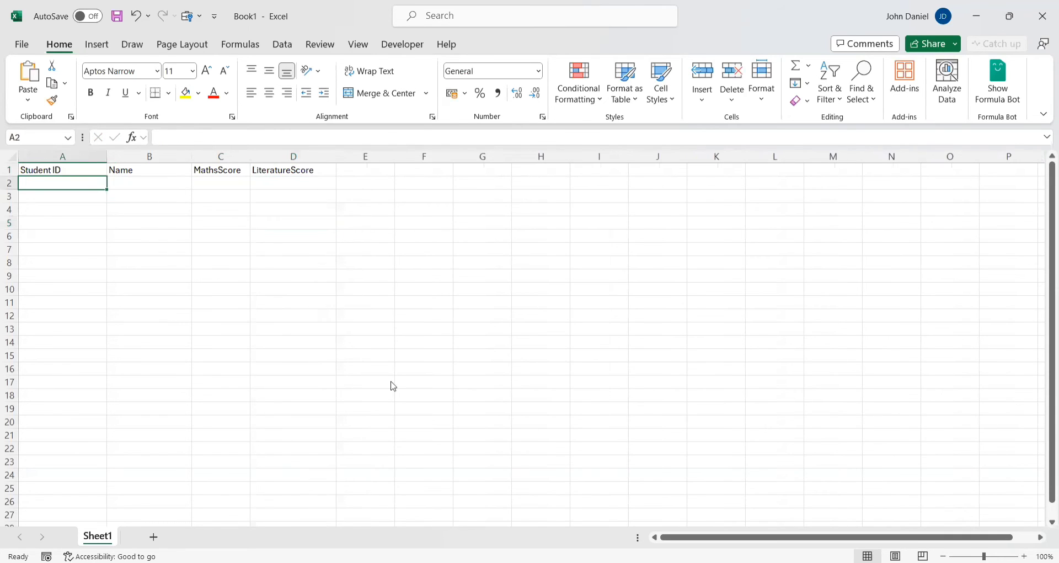
Enter the first student rows: 101 Alice with her score, and 102 Bob.
text(101)
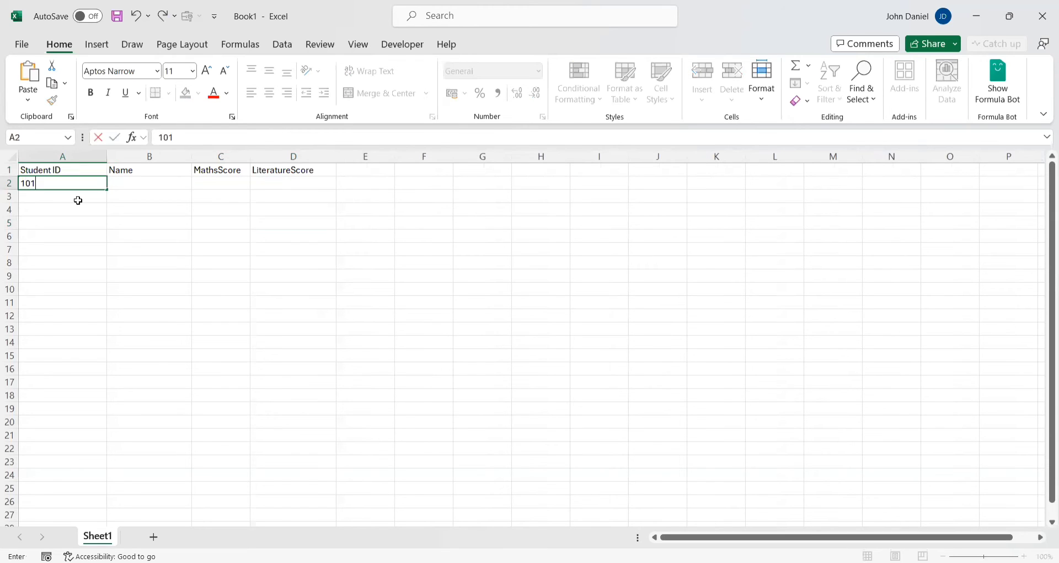
key(Tab)
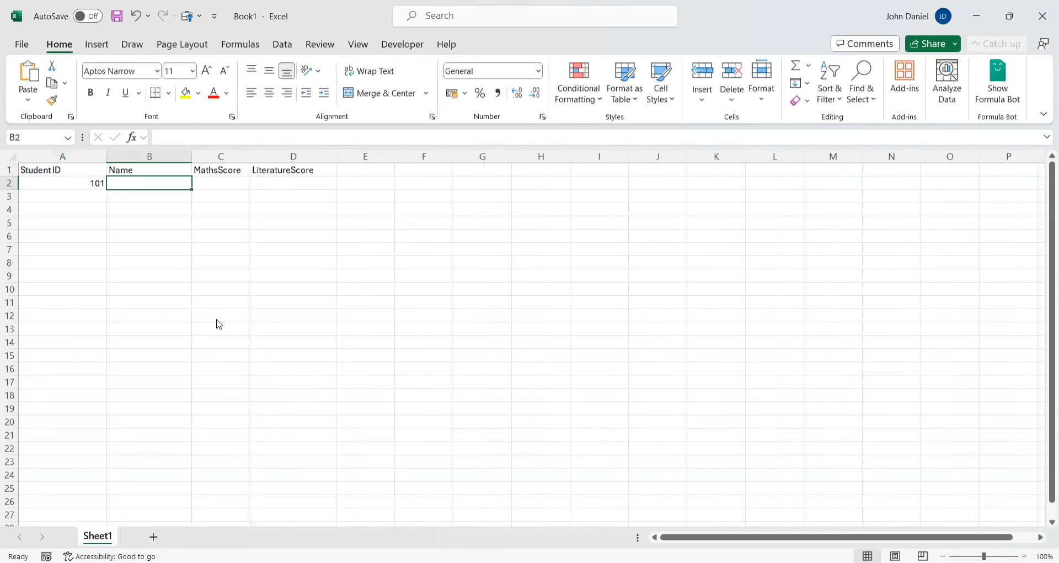
text(Ai)
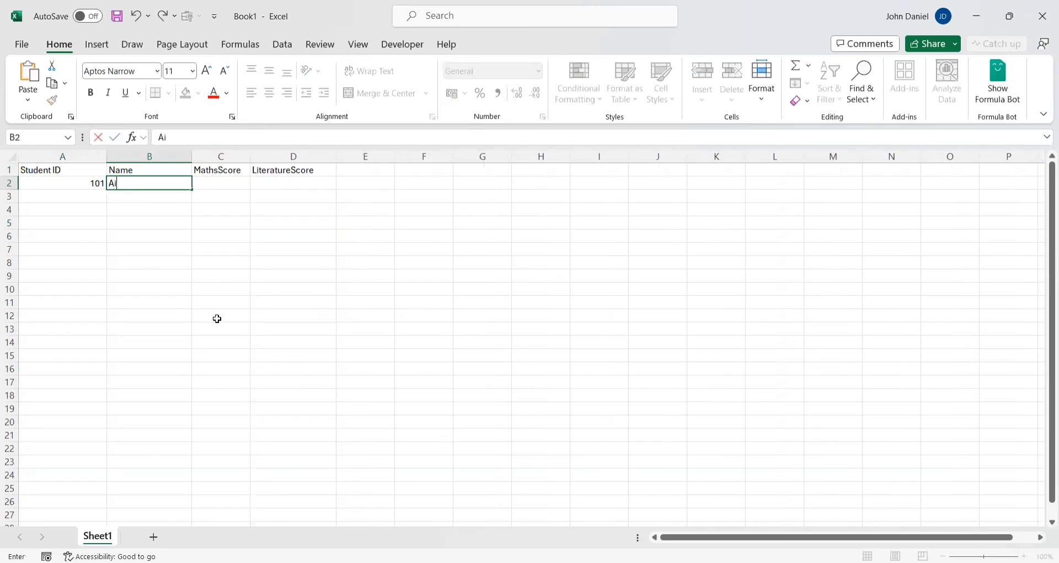
text(lce)
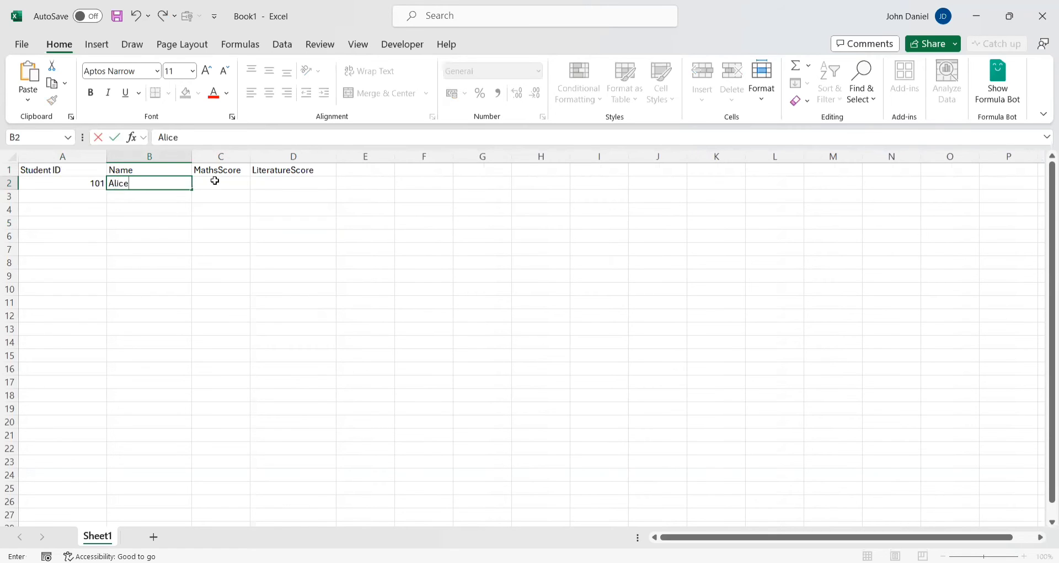
key(Tab)
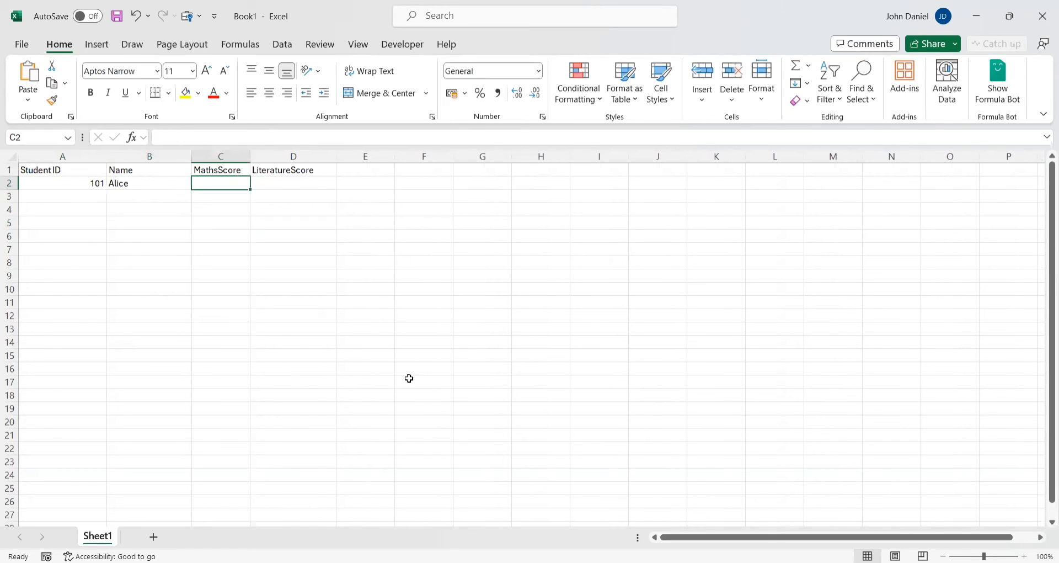
text(92)
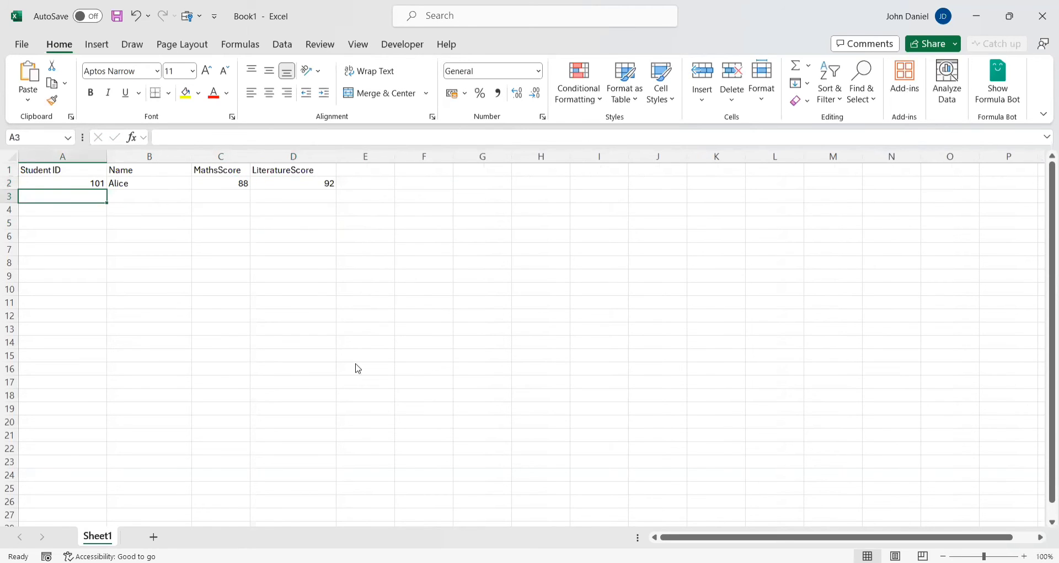
text(102)
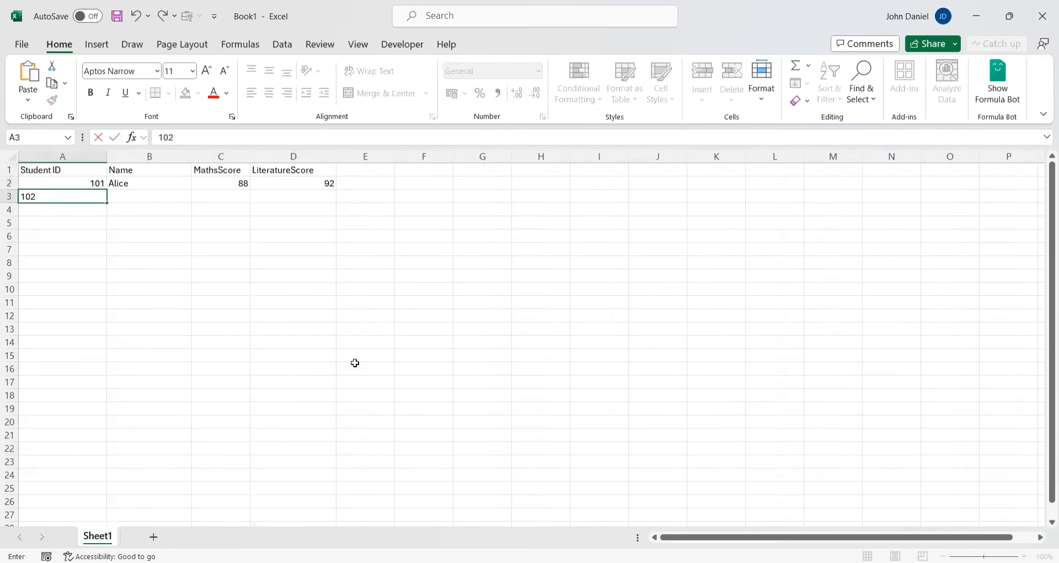
key(Tab)
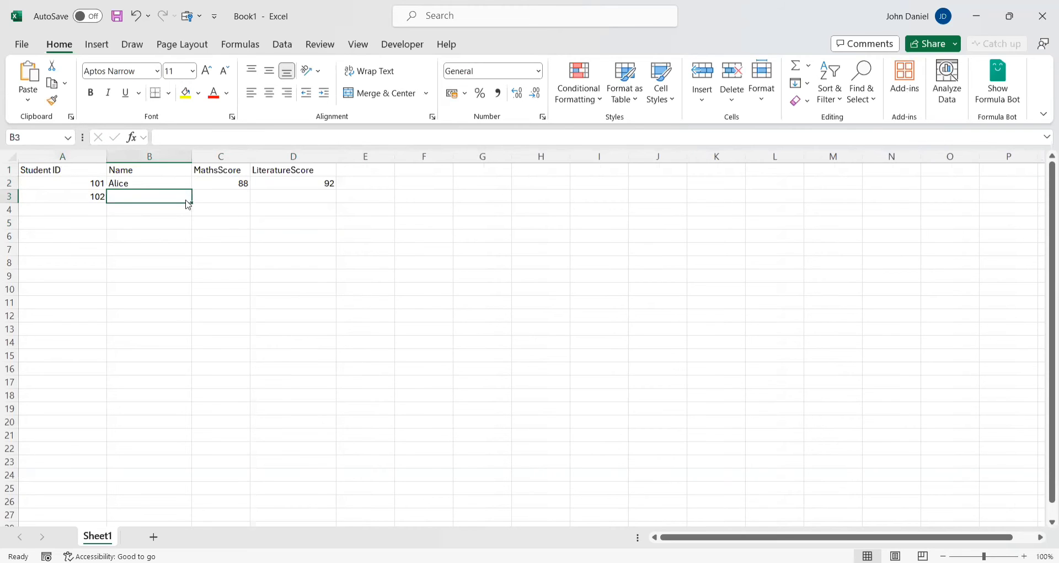
text(Bob)
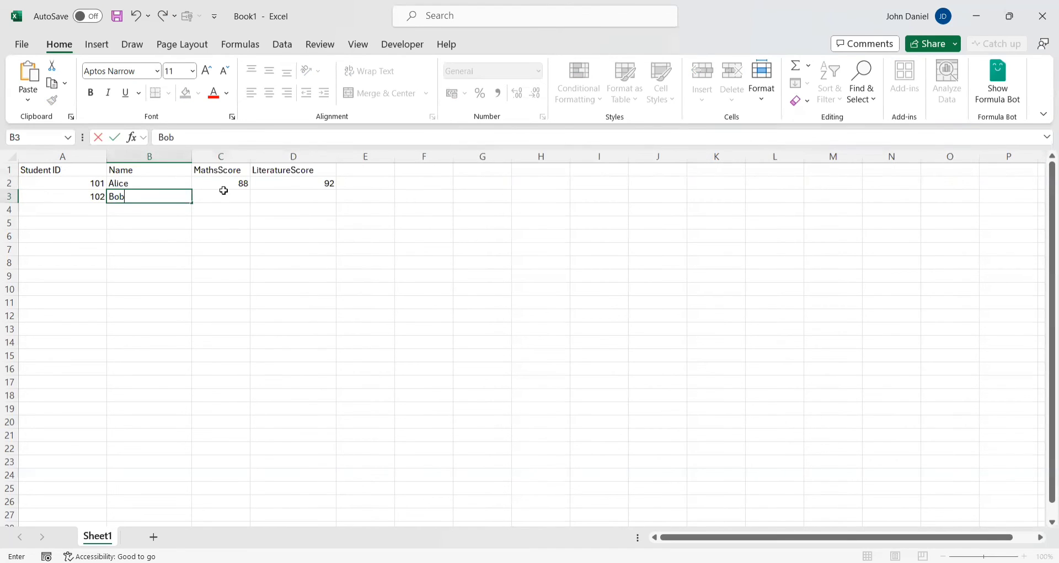
click(220, 196)
text(75)
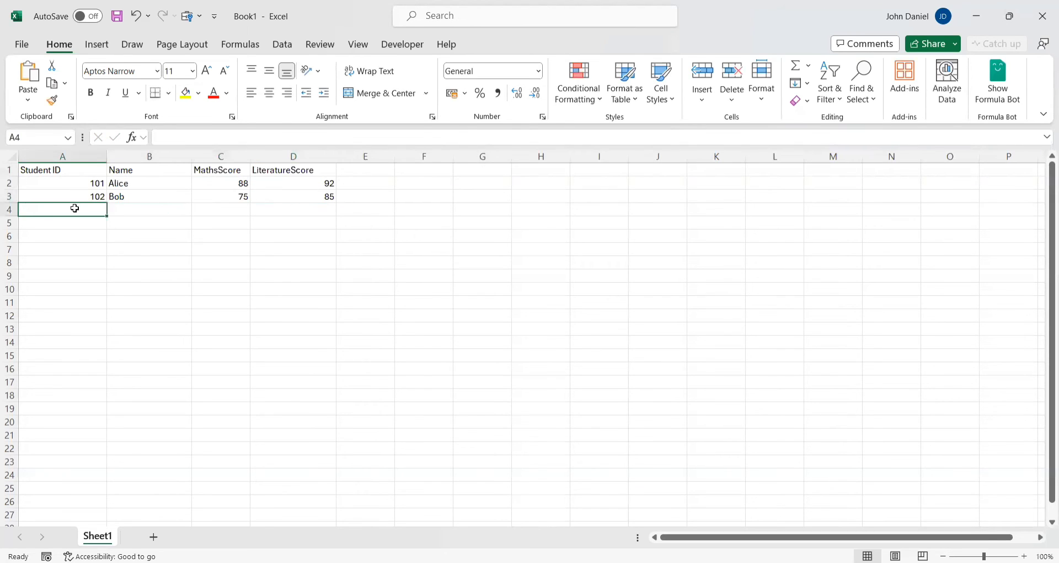
Enter Charlie's row: ID 103 with scores 90 and 78.
text(103)
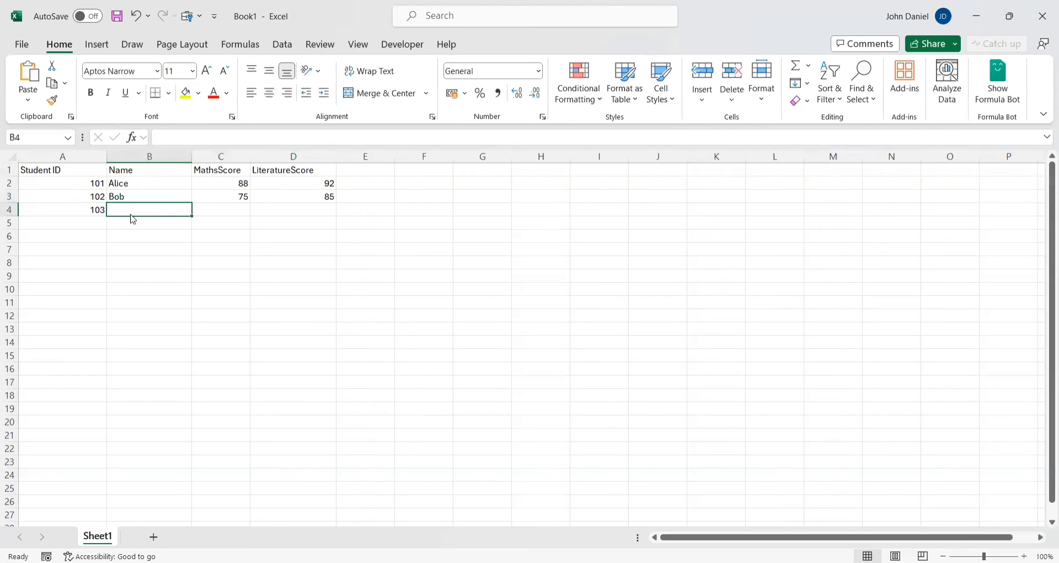
text(C)
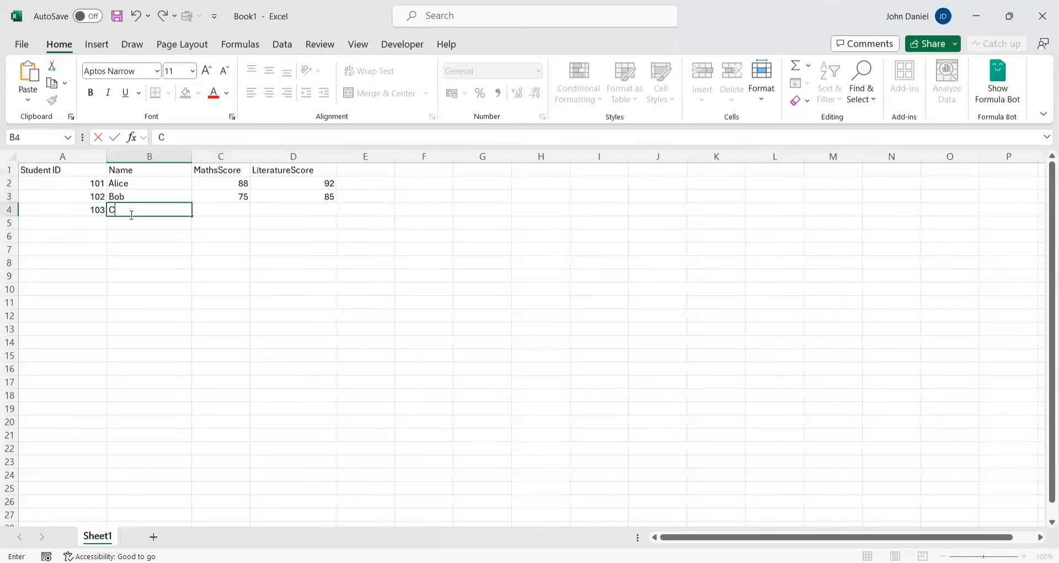
text(harlie)
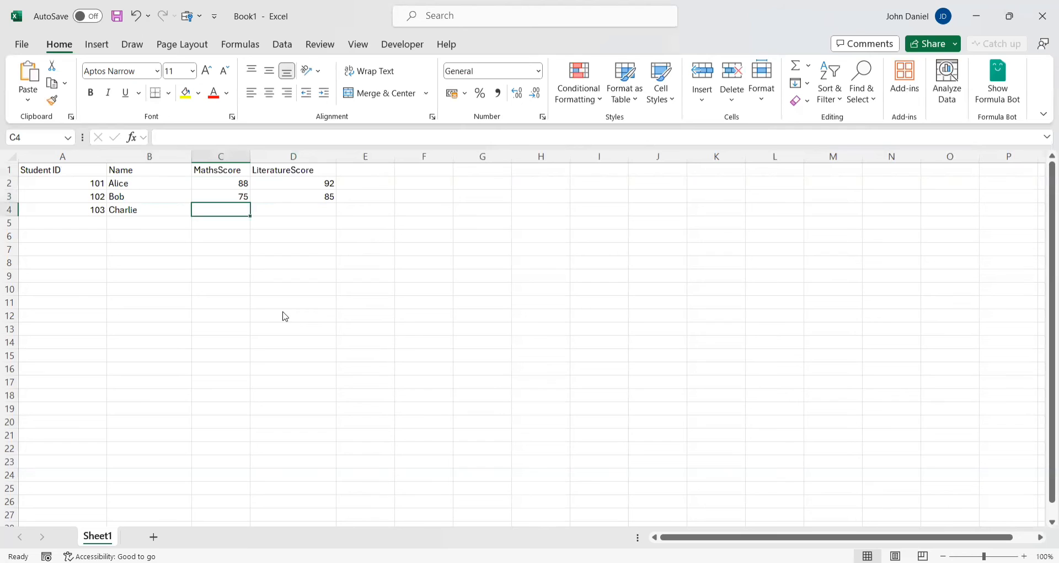
text(90)
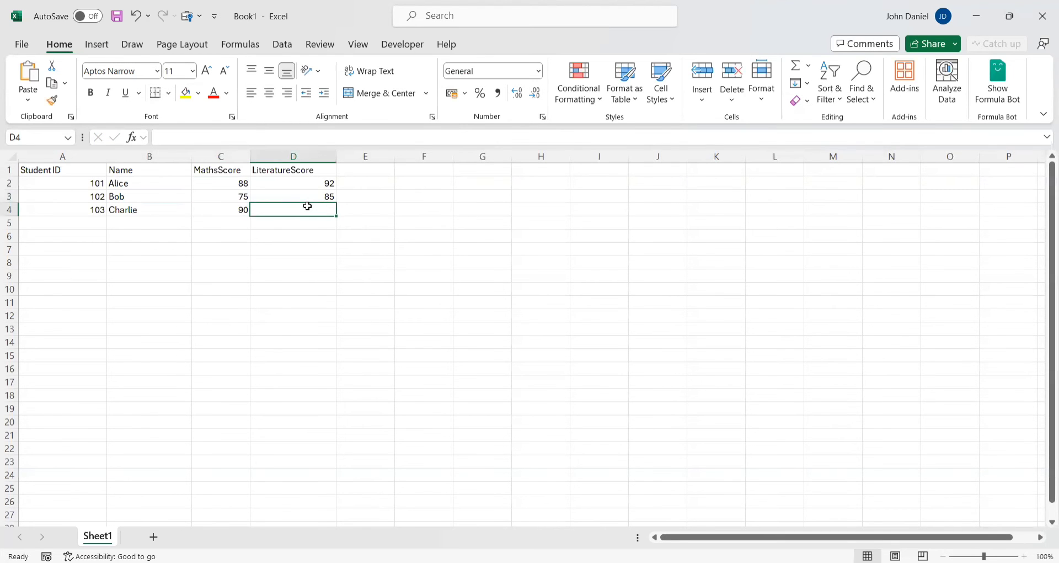
text(78)
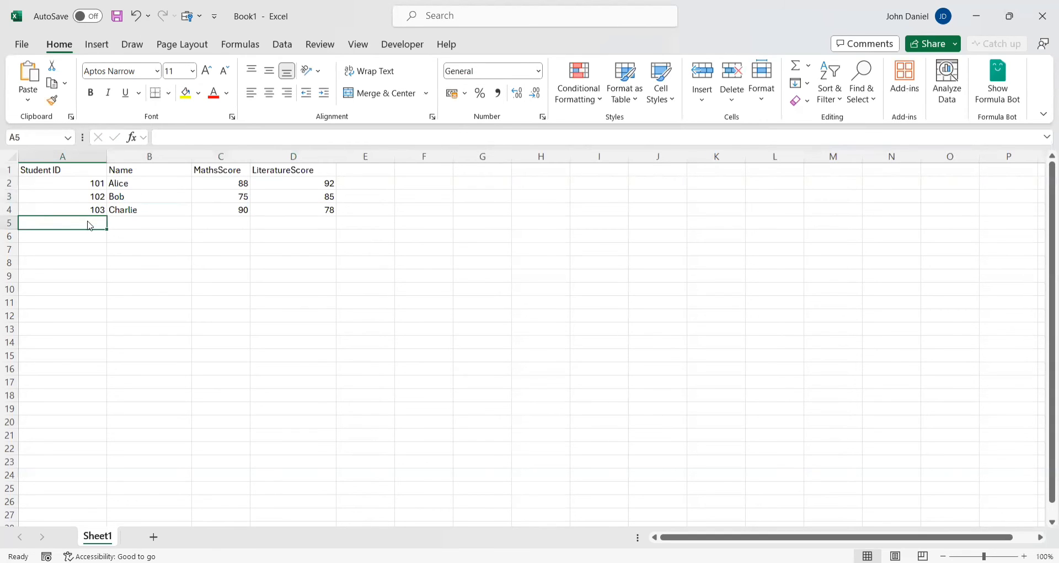
Enter rows 104 Dana and 105 Edward with their scores, then check the range.
text(104)
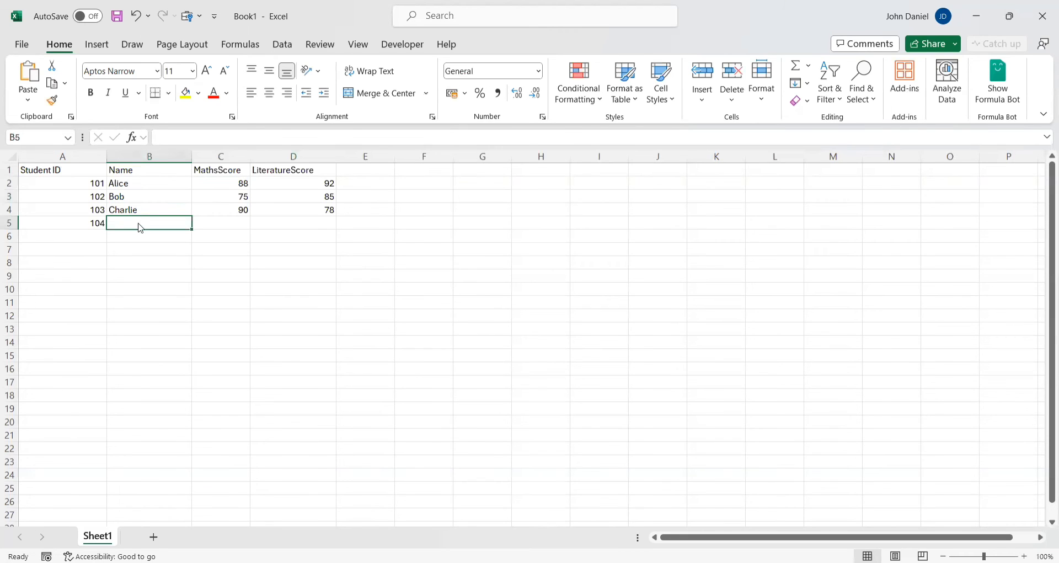
text(Dana)
click(221, 223)
text(65)
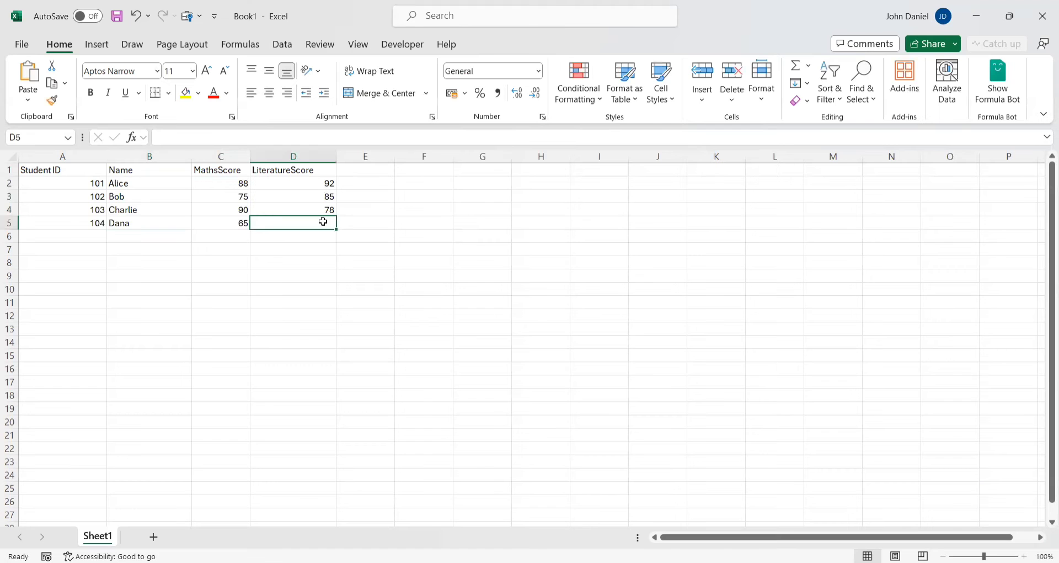
text(80)
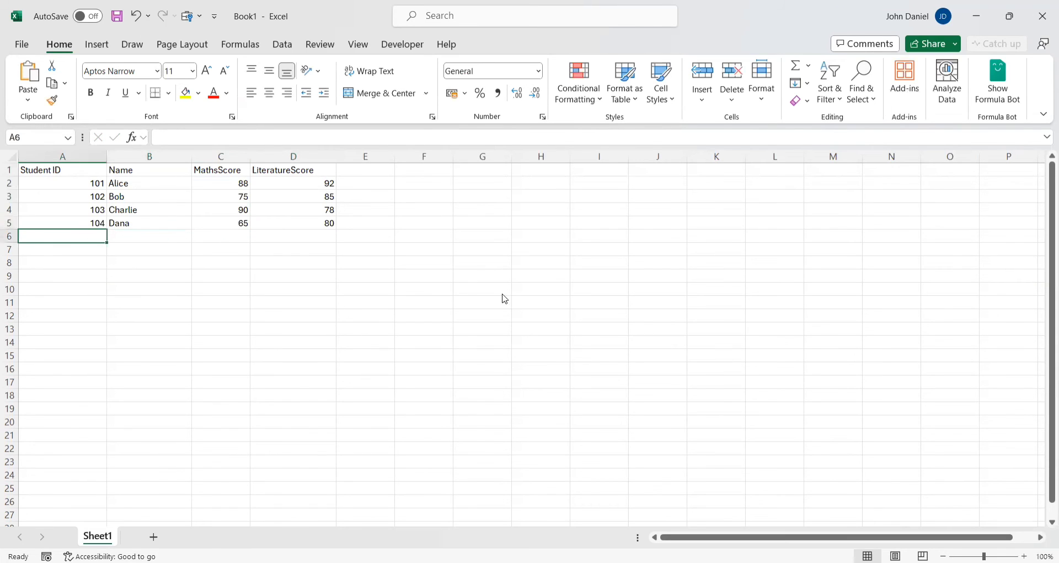
text(105)
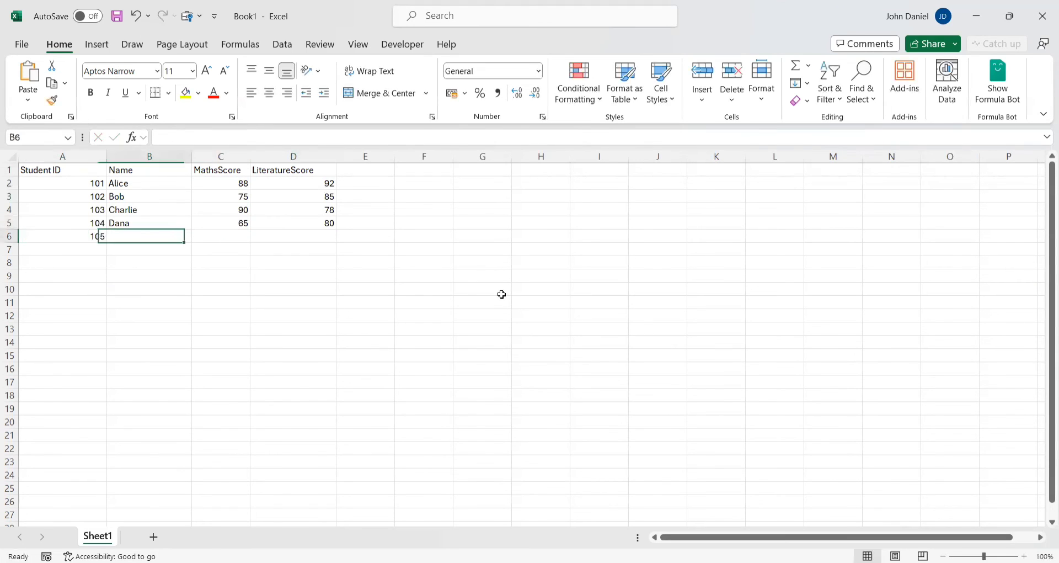
text(Edward)
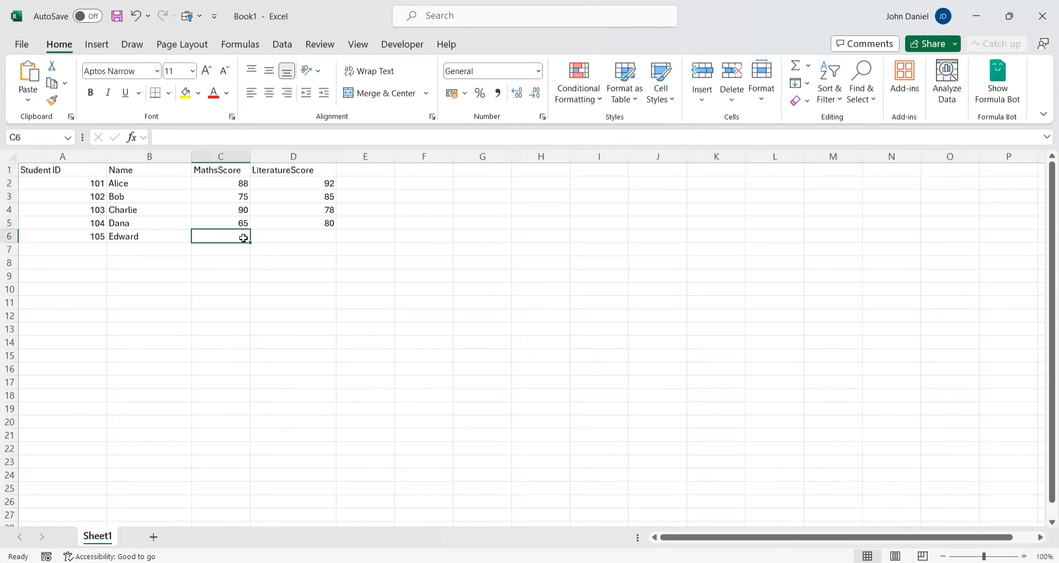
text(82)
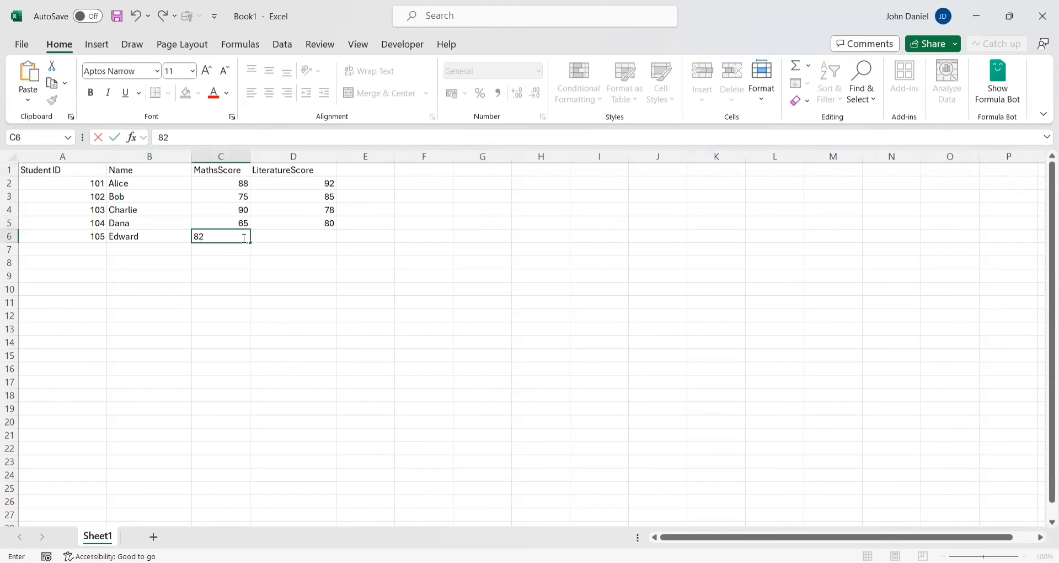
text(90)
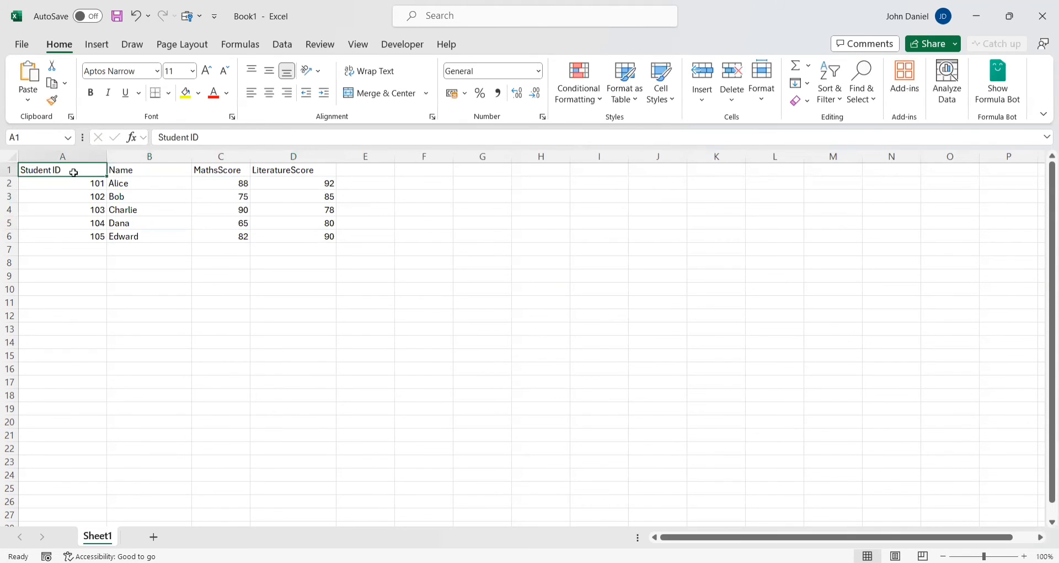
click(292, 236)
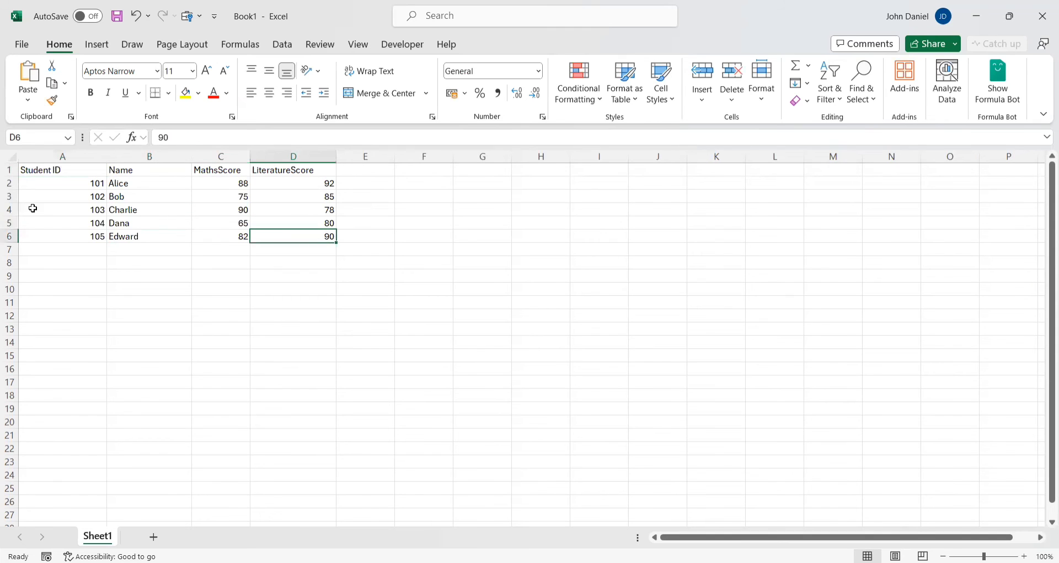
click(62, 169)
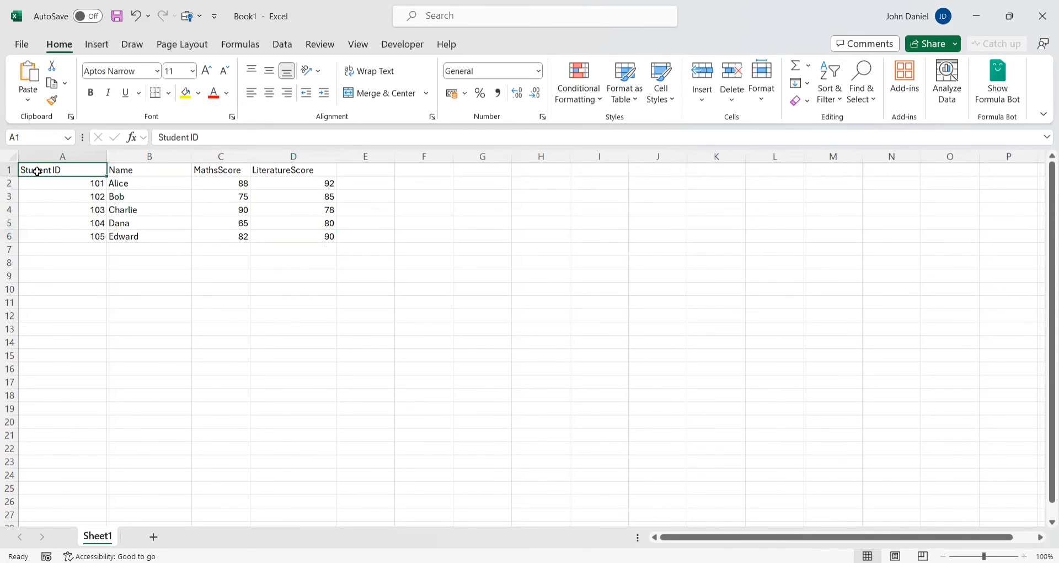
scroll(down, 3)
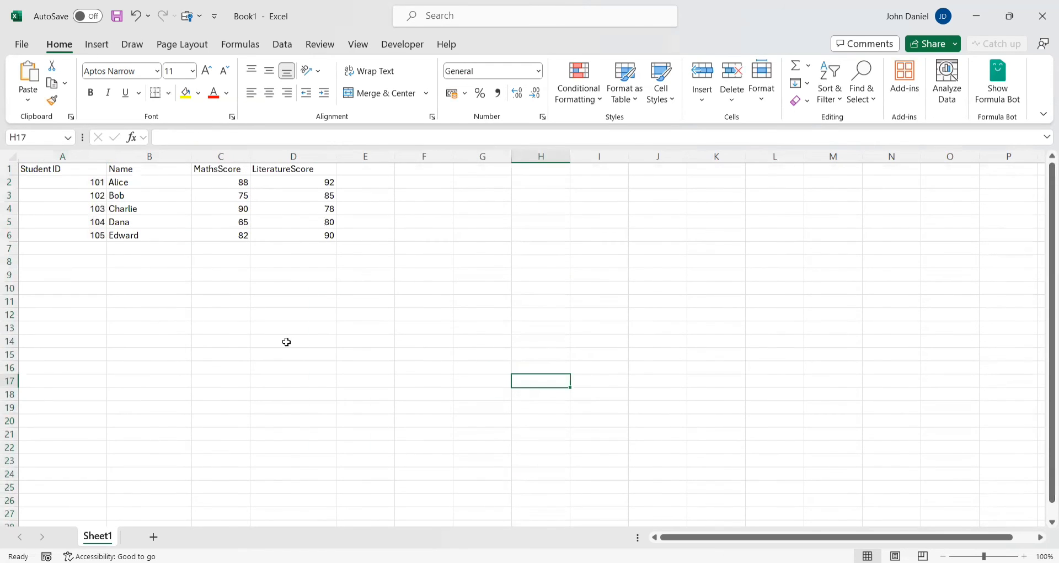
mouse_move(289, 346)
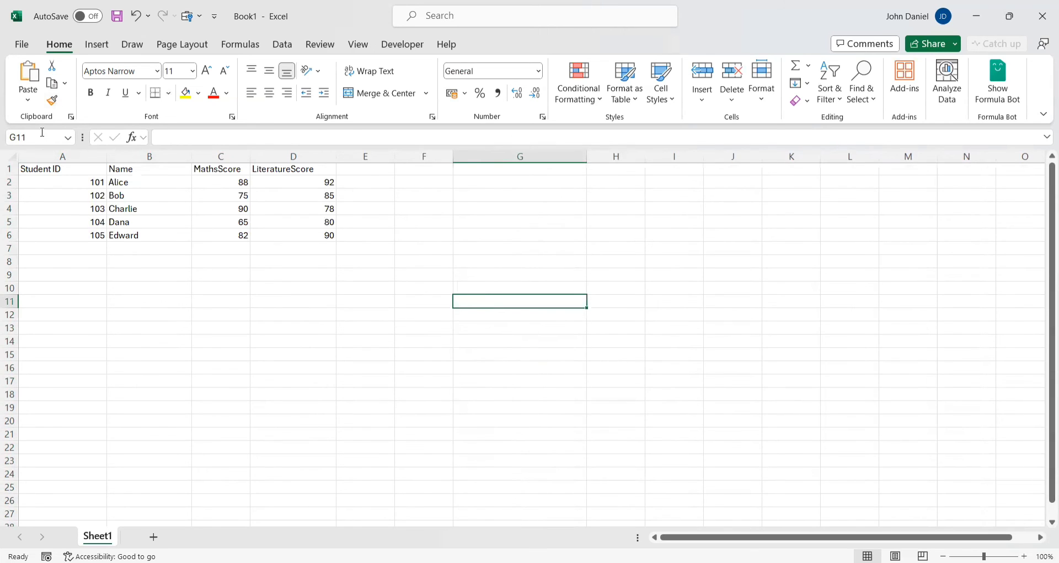
mouse_move(319, 379)
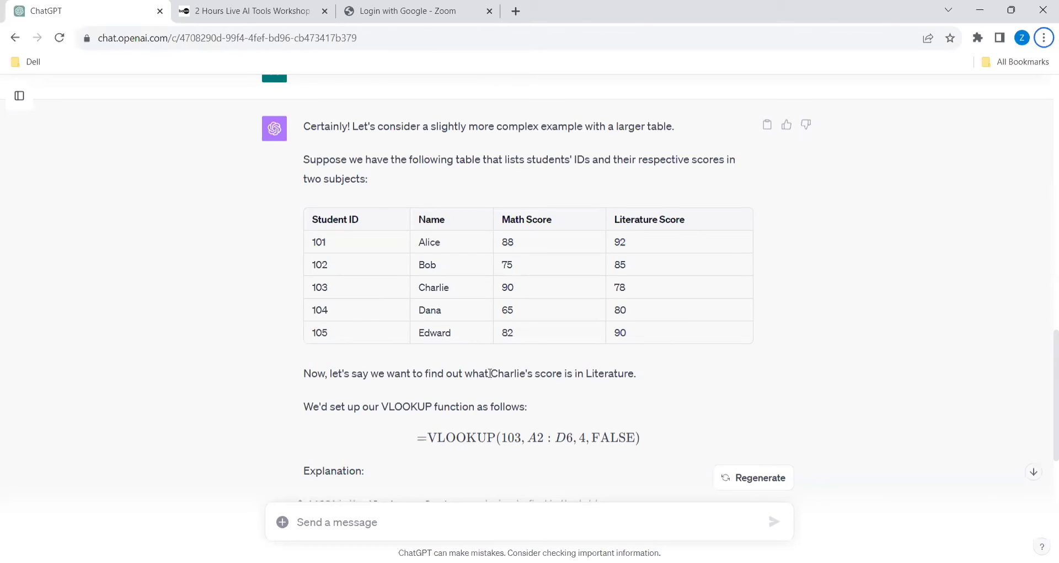
drag(490, 373, 635, 373)
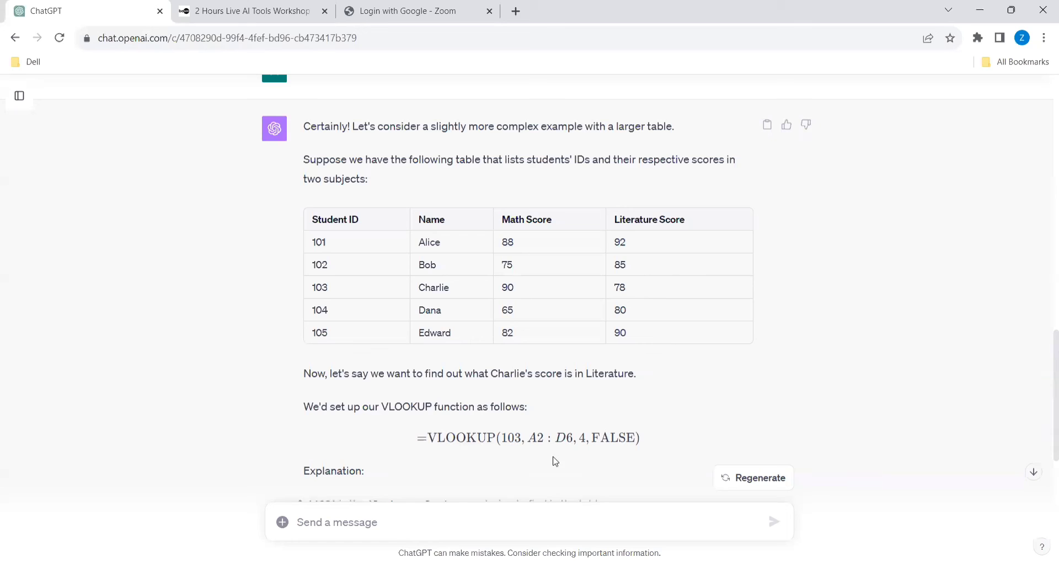
scroll(down, 3)
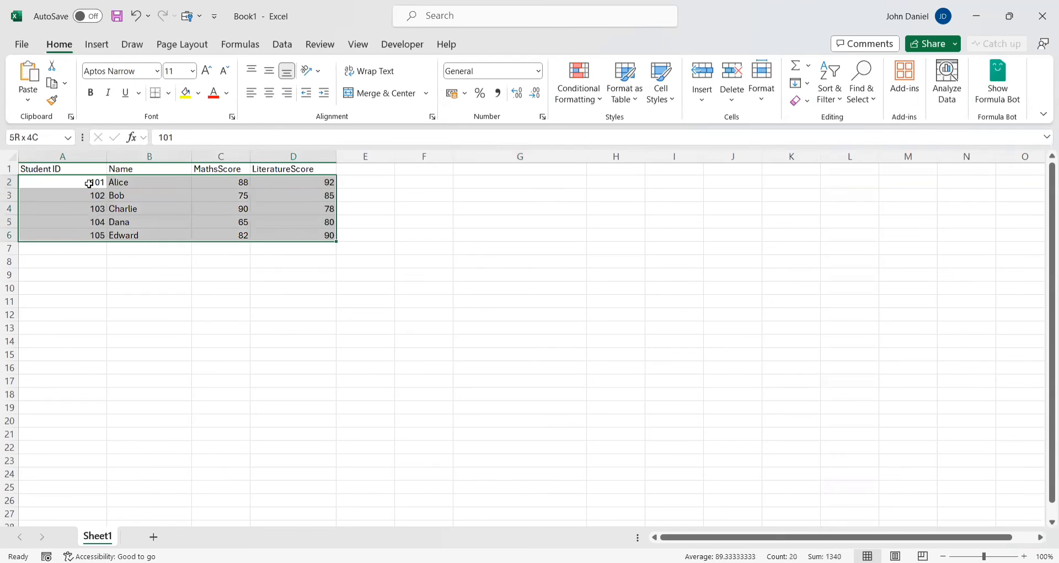
click(63, 340)
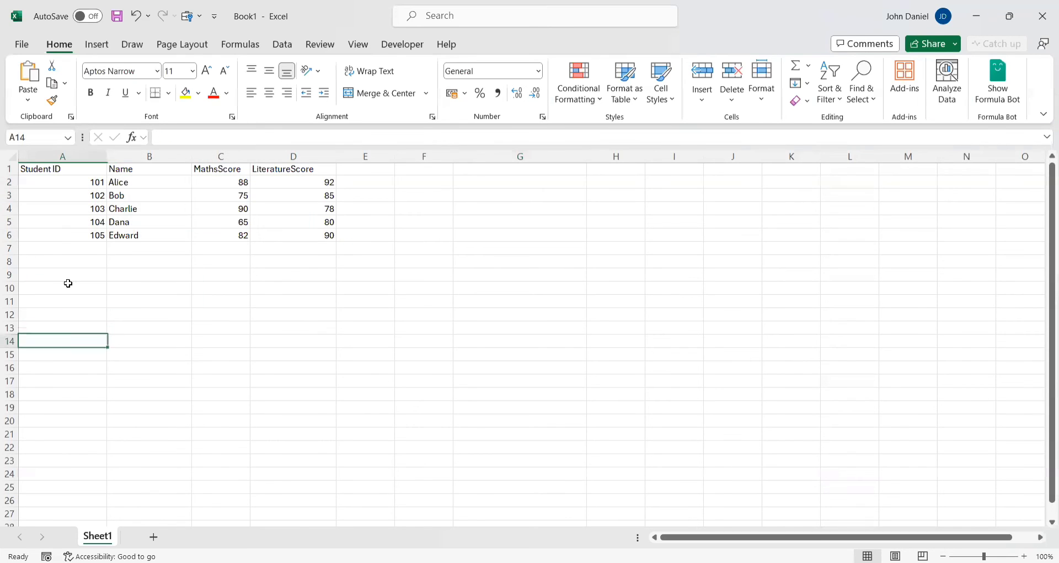
click(292, 235)
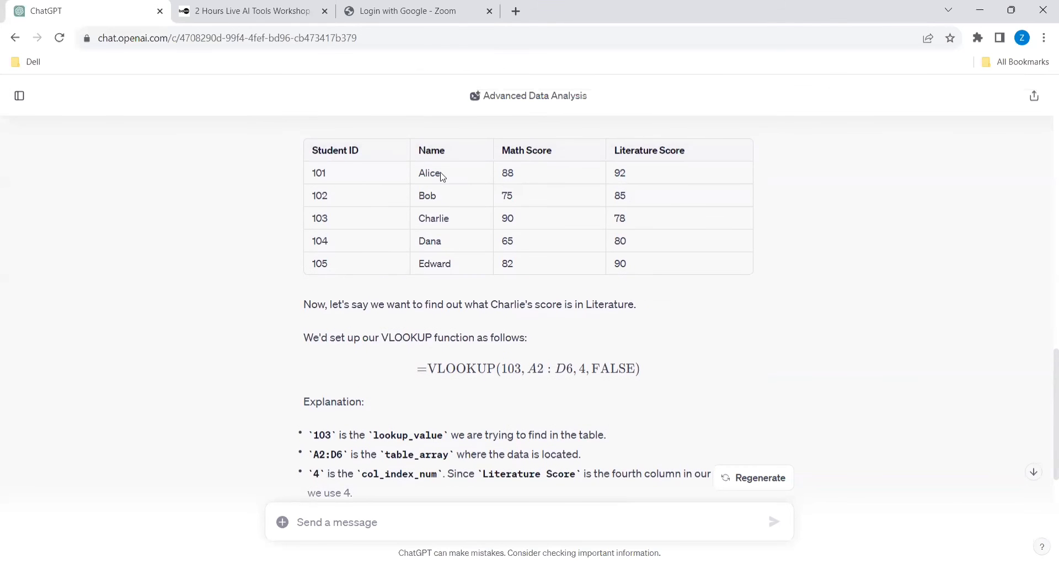
mouse_move(641, 229)
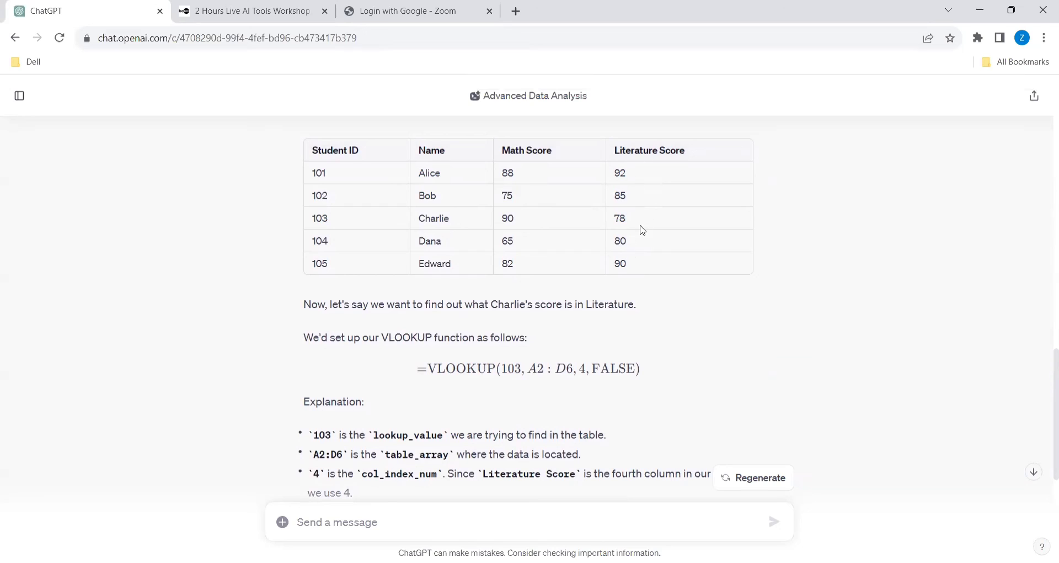
mouse_move(428, 220)
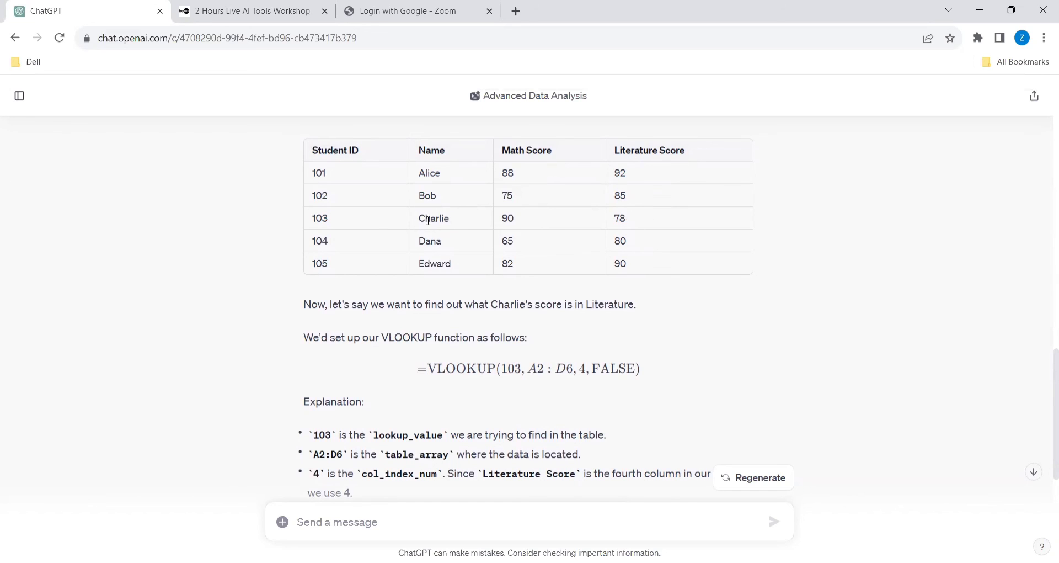
mouse_move(451, 300)
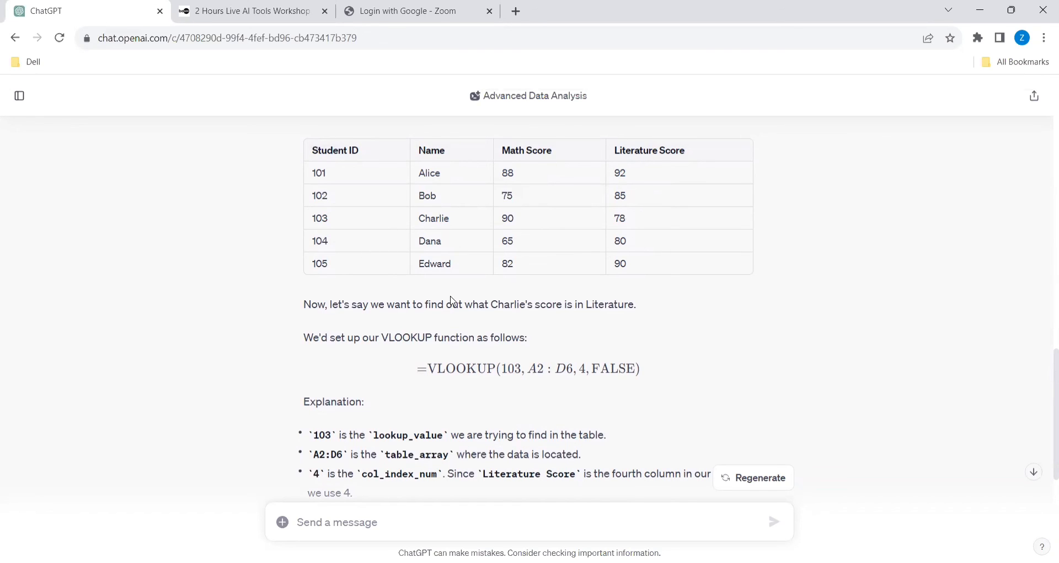
Select and copy ChatGPT's =VLOOKUP(103, A2:D6, 4, FALSE) formula for Charlie's Literature score.
scroll(down, 3)
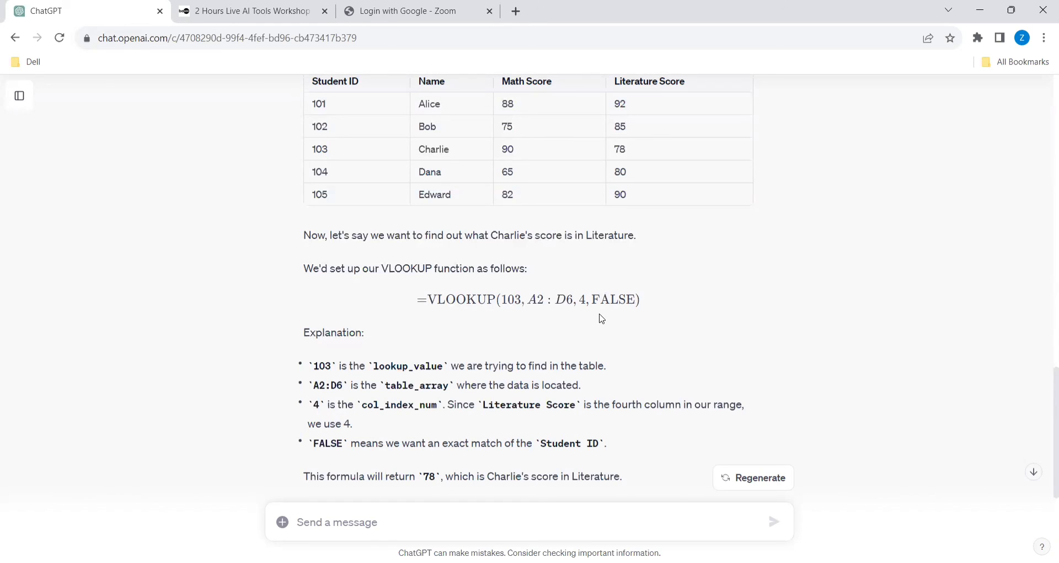
scroll(down, 3)
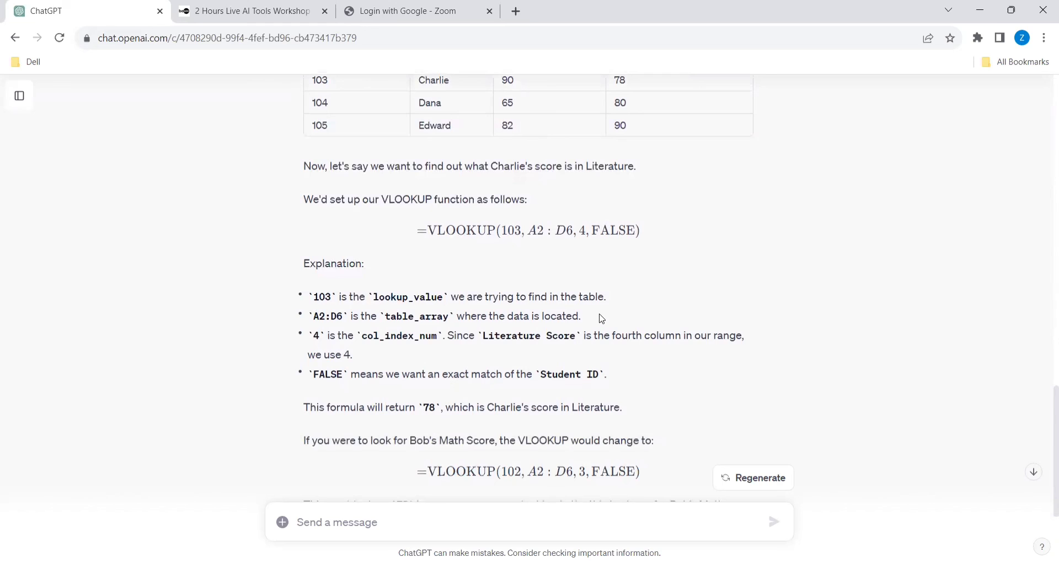
mouse_move(559, 322)
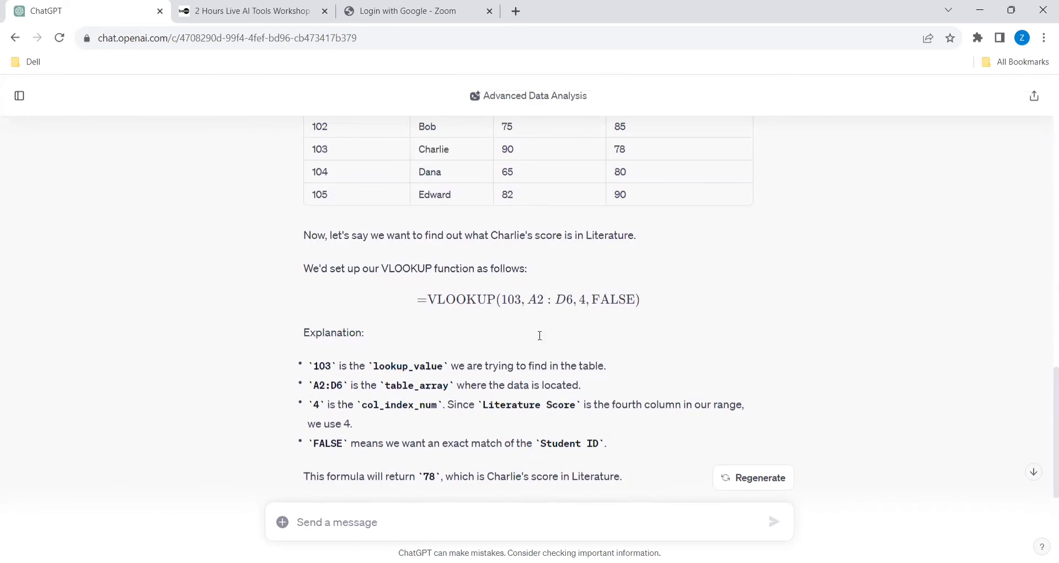
drag(418, 299, 640, 299)
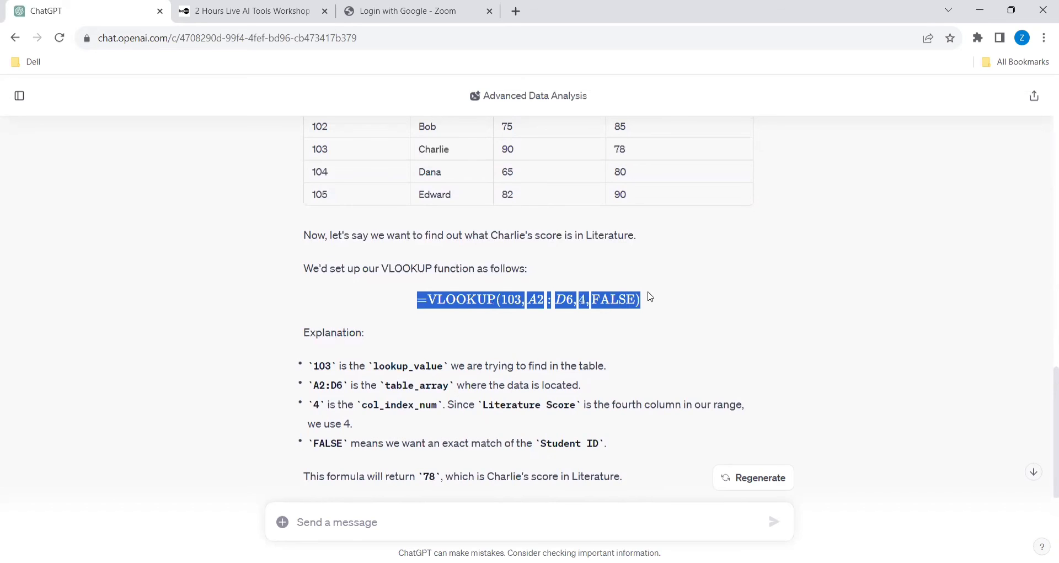
mouse_move(646, 292)
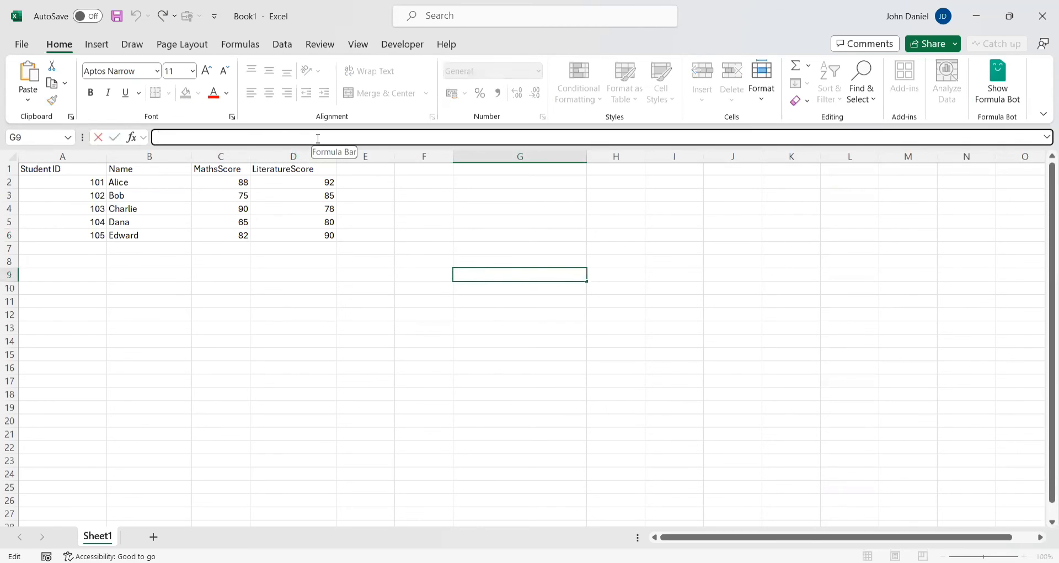
Put the student VLOOKUP in G9, then switch it to ID 104's MathsScore.
text(78)
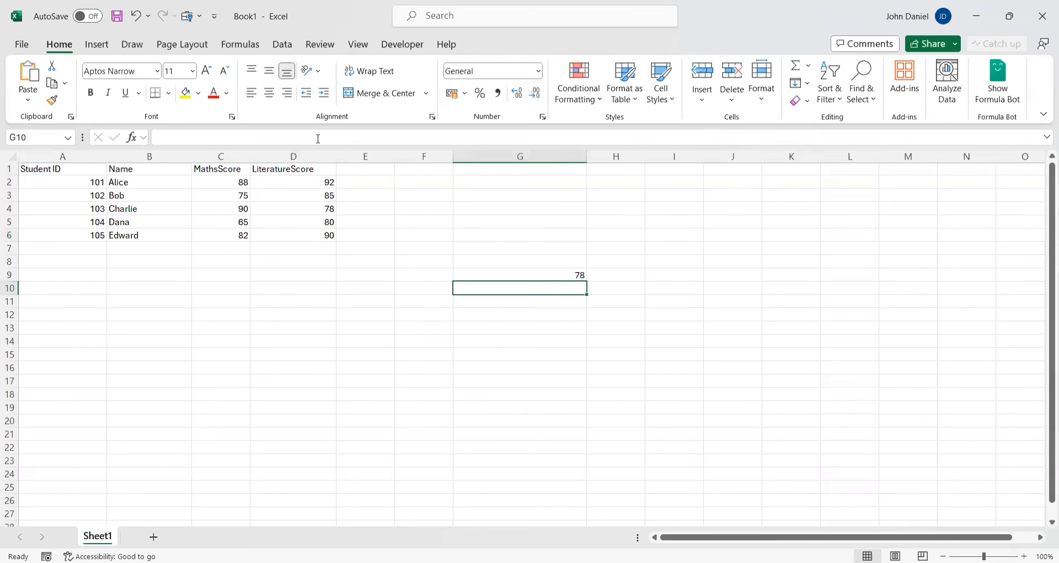
click(520, 274)
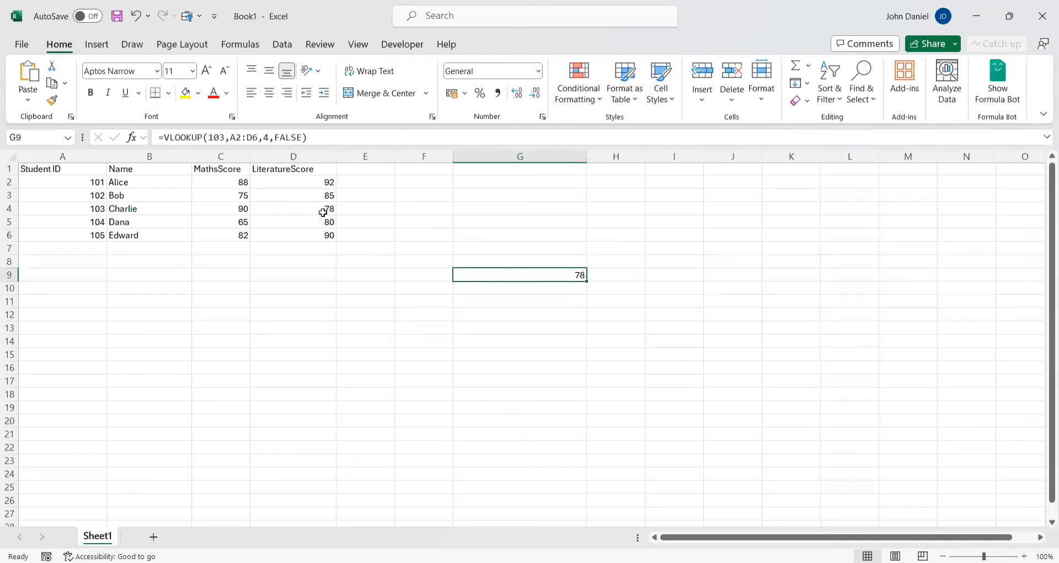
click(62, 208)
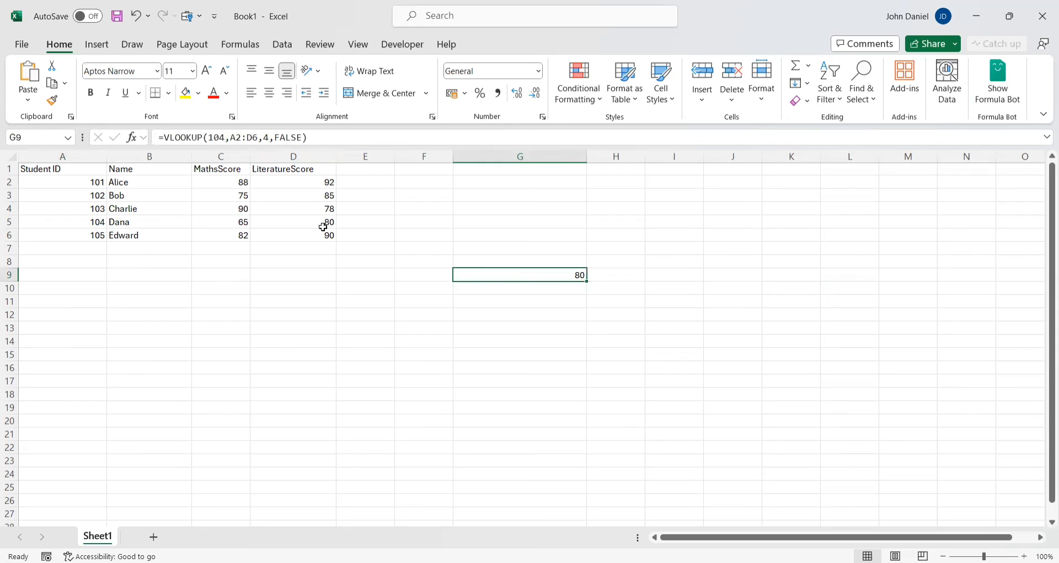
mouse_move(232, 221)
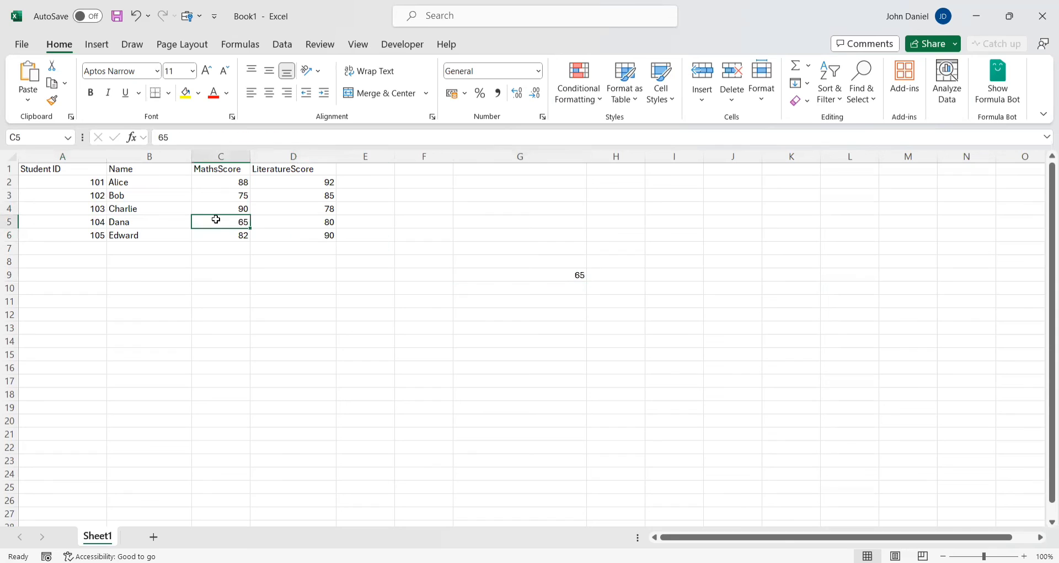
mouse_move(557, 278)
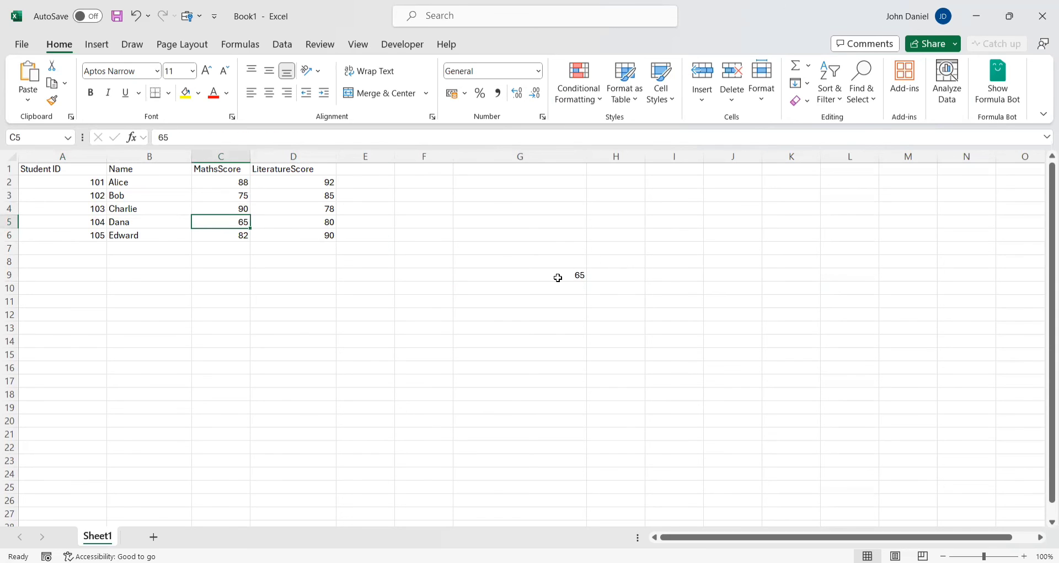
Edit G9's lookup to ID 109 with TRUE approximate matching, returning Edward's 82.
click(519, 274)
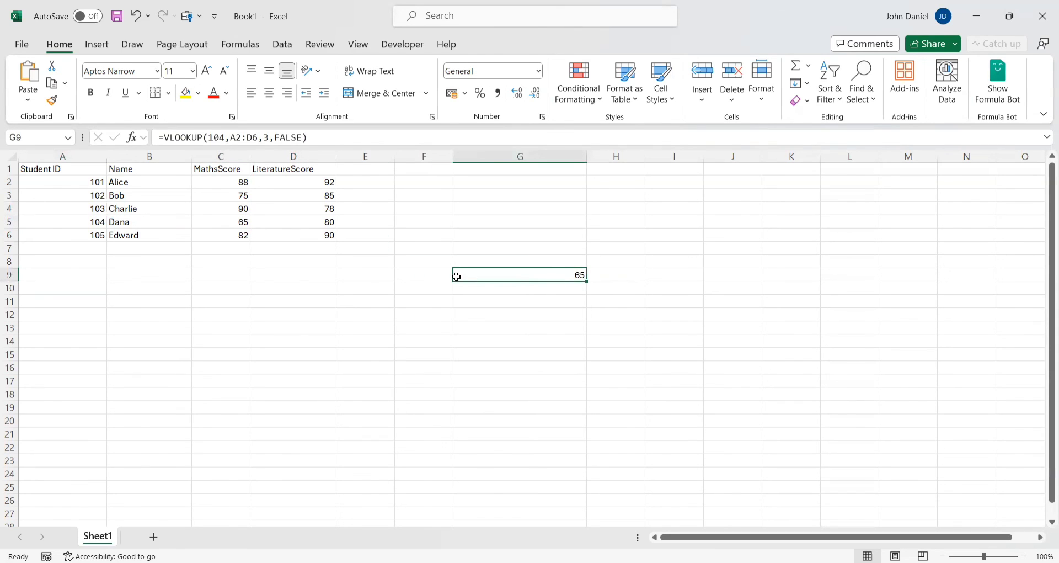
mouse_move(374, 182)
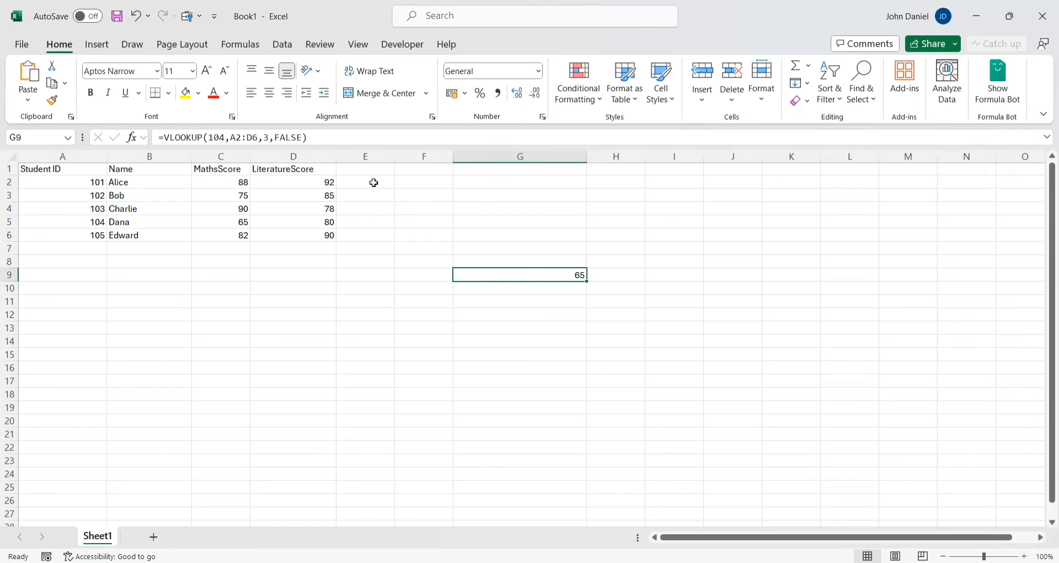
double_click(520, 274)
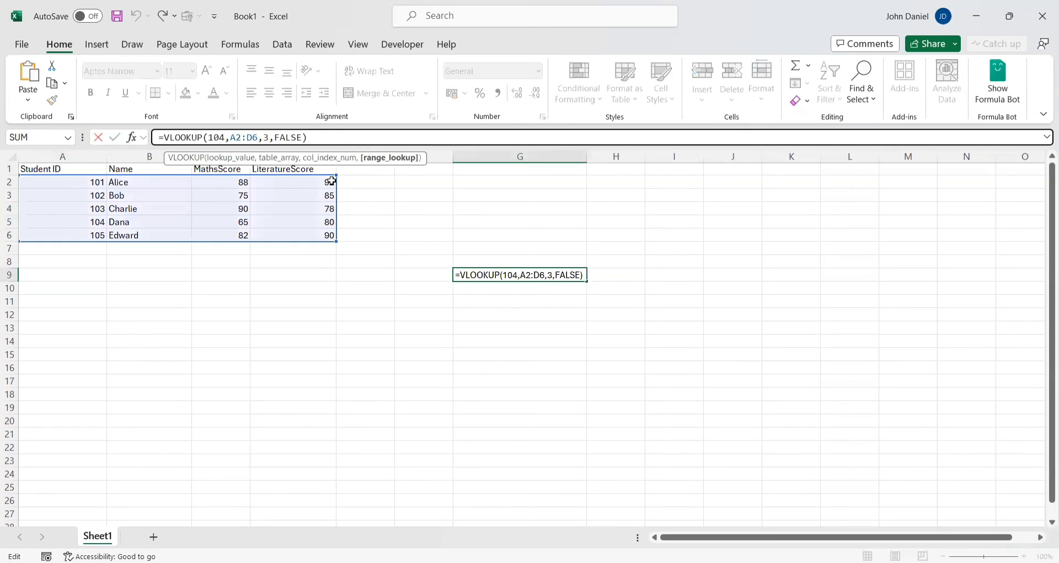
text(T)
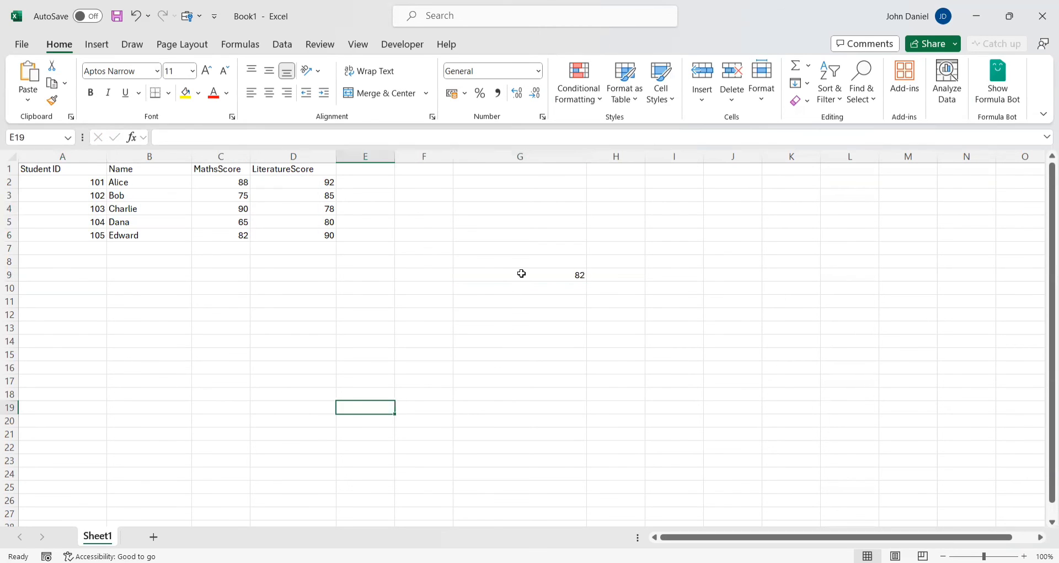
click(520, 274)
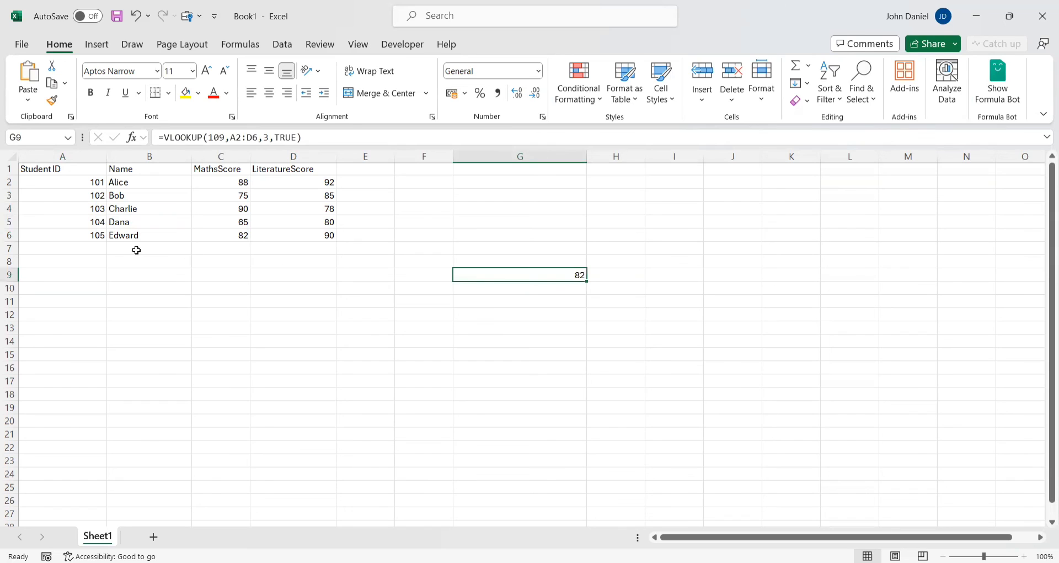
mouse_move(90, 235)
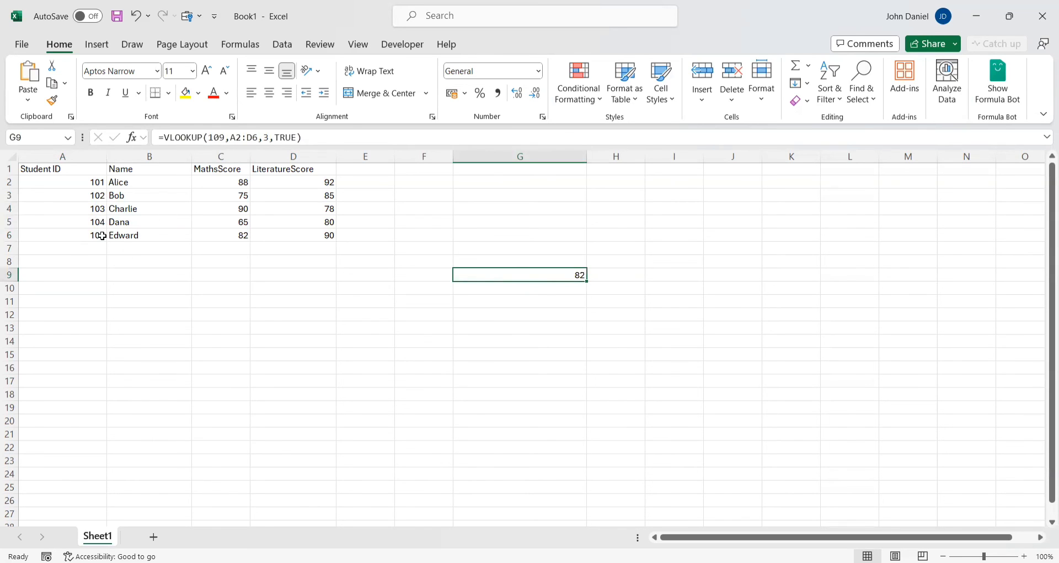
mouse_move(97, 235)
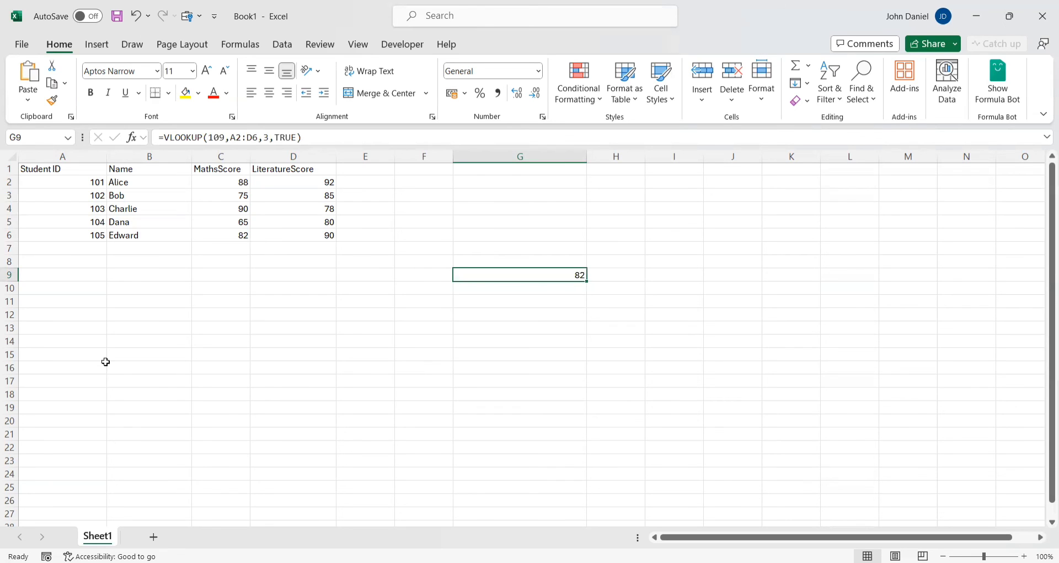
mouse_move(105, 364)
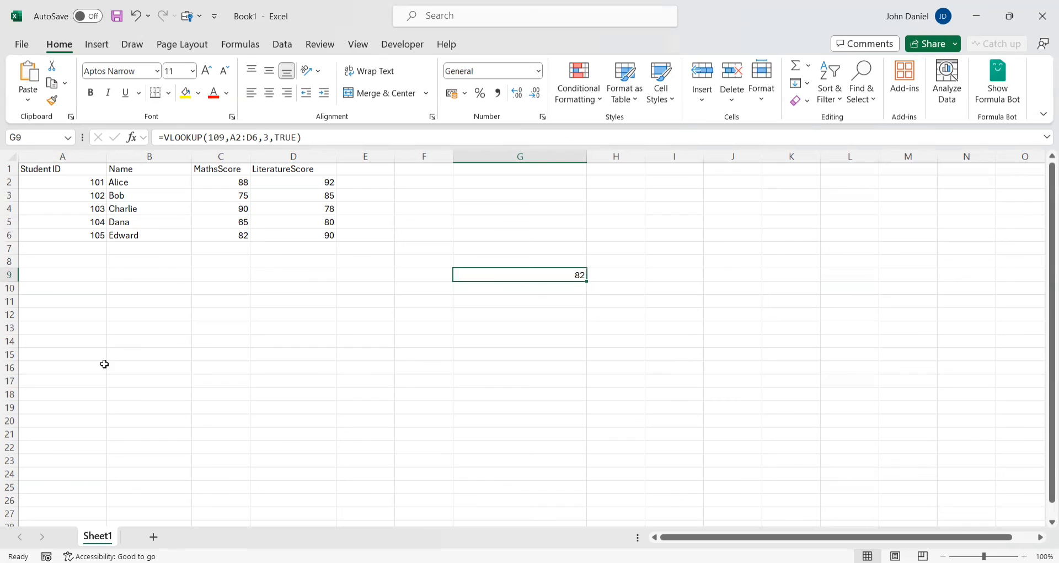
mouse_move(92, 386)
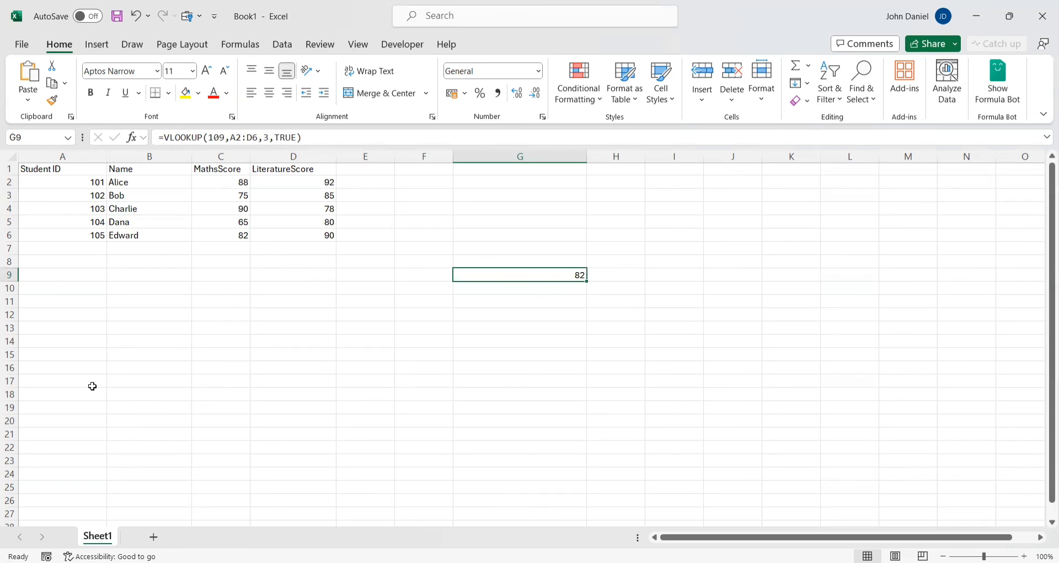